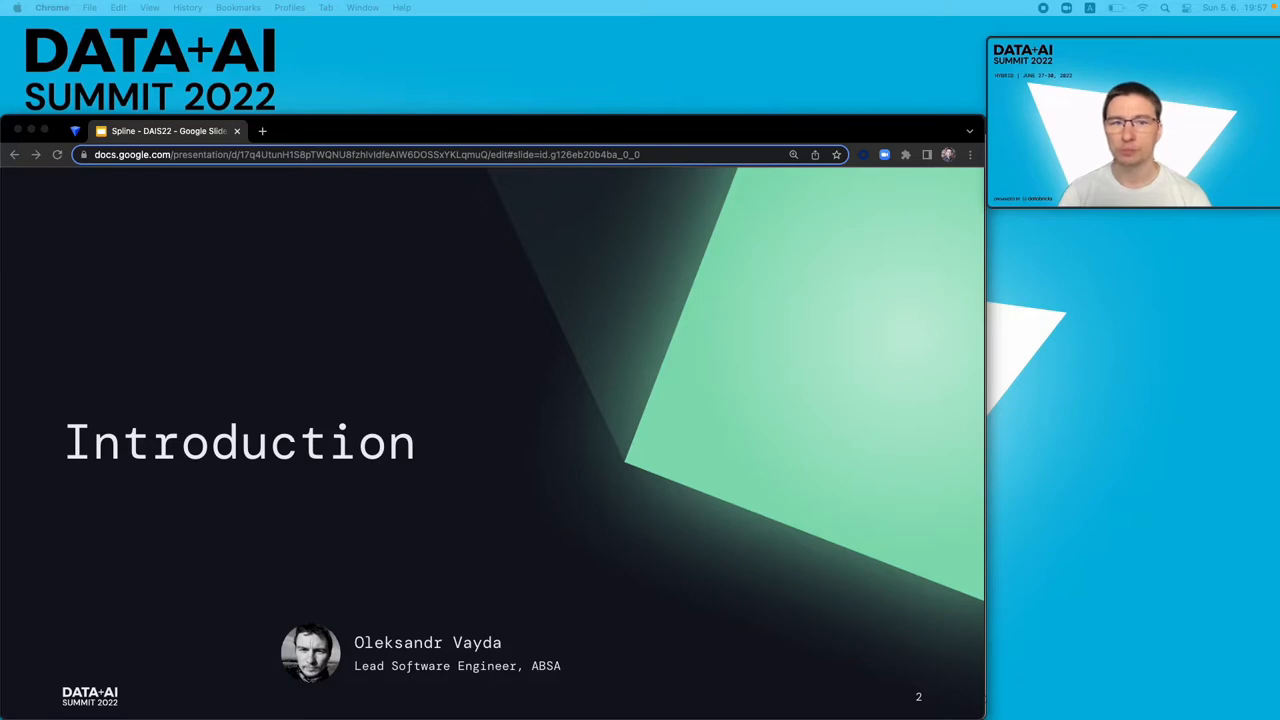
- Advance the deck to slide 4, the Data Lineage section title
key(right)
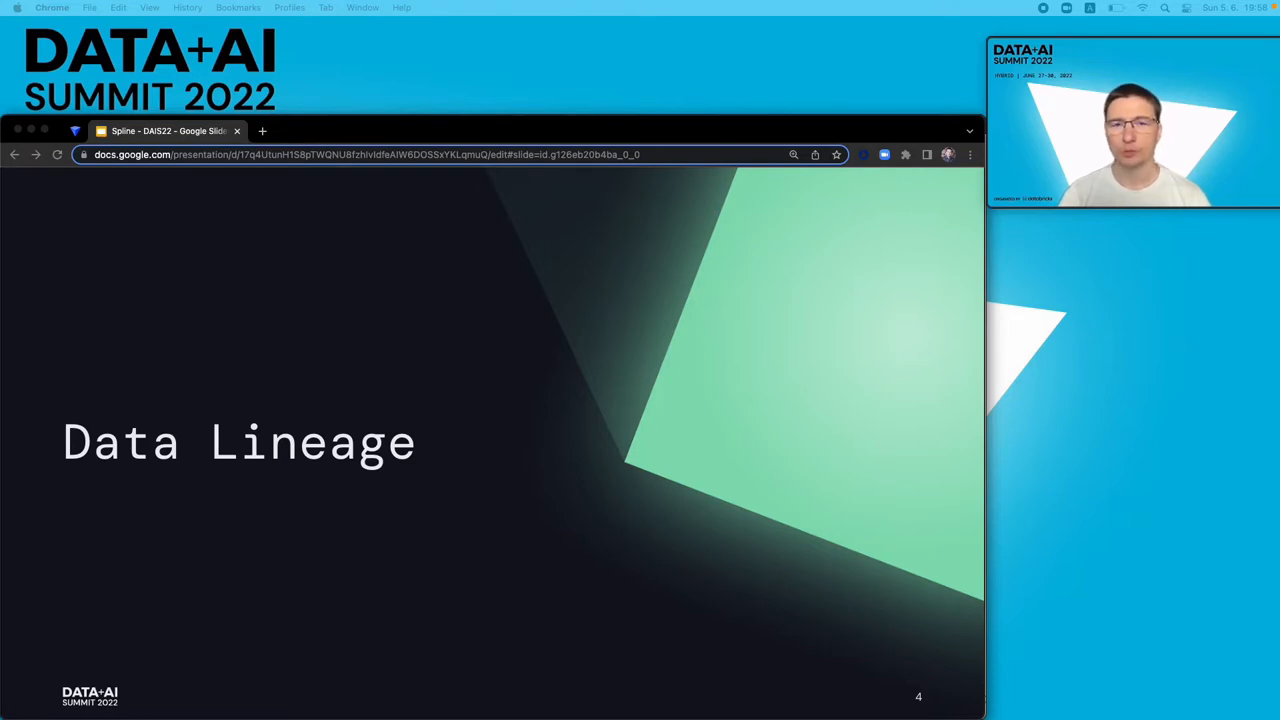
- Advance to slide 5, the Problem statement on why data lineage matters
key(right)
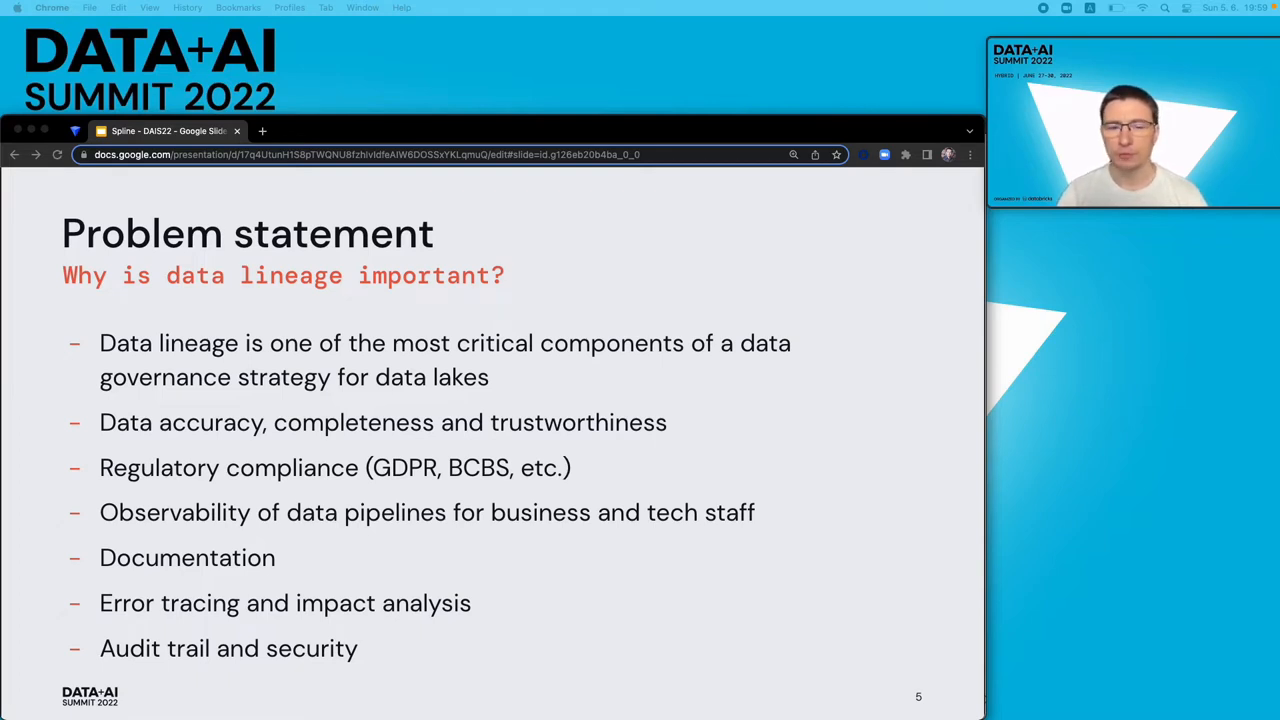
- Advance to slide 6, 'Data lineage ... in a nutshell' with the flow diagram
key(right)
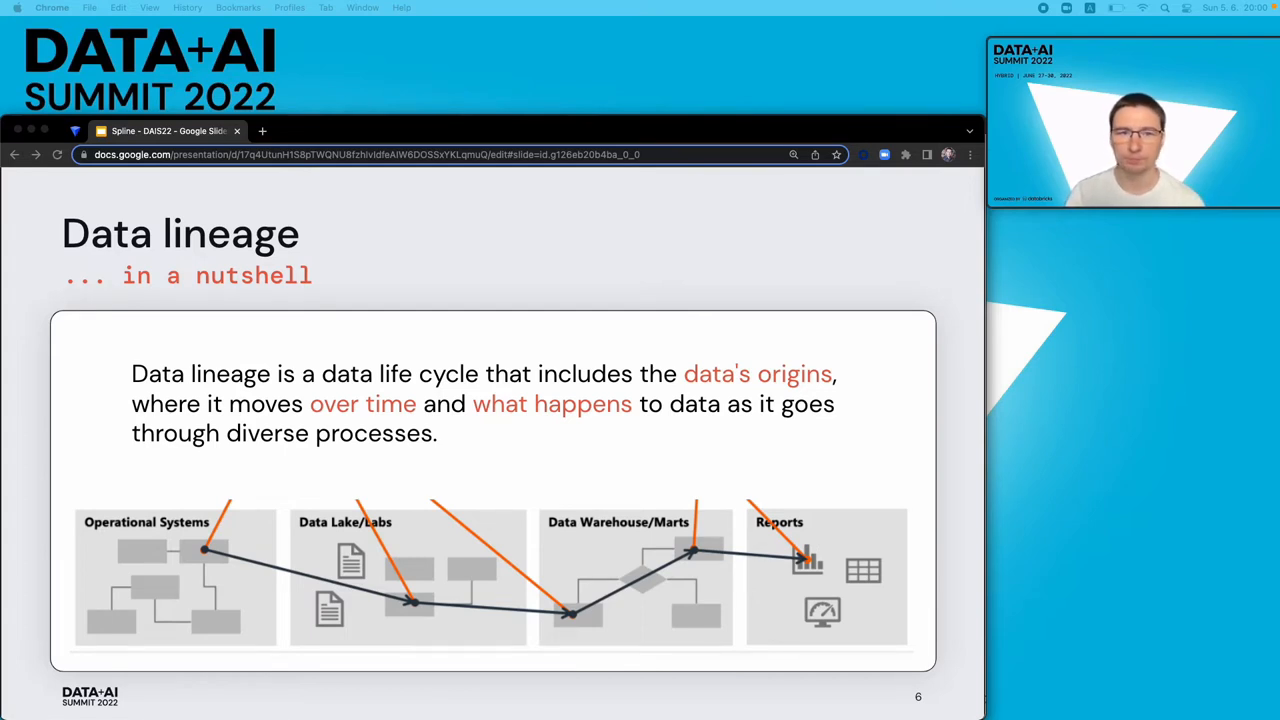
- Advance to slide 7, the Spline Project section title
key(right)
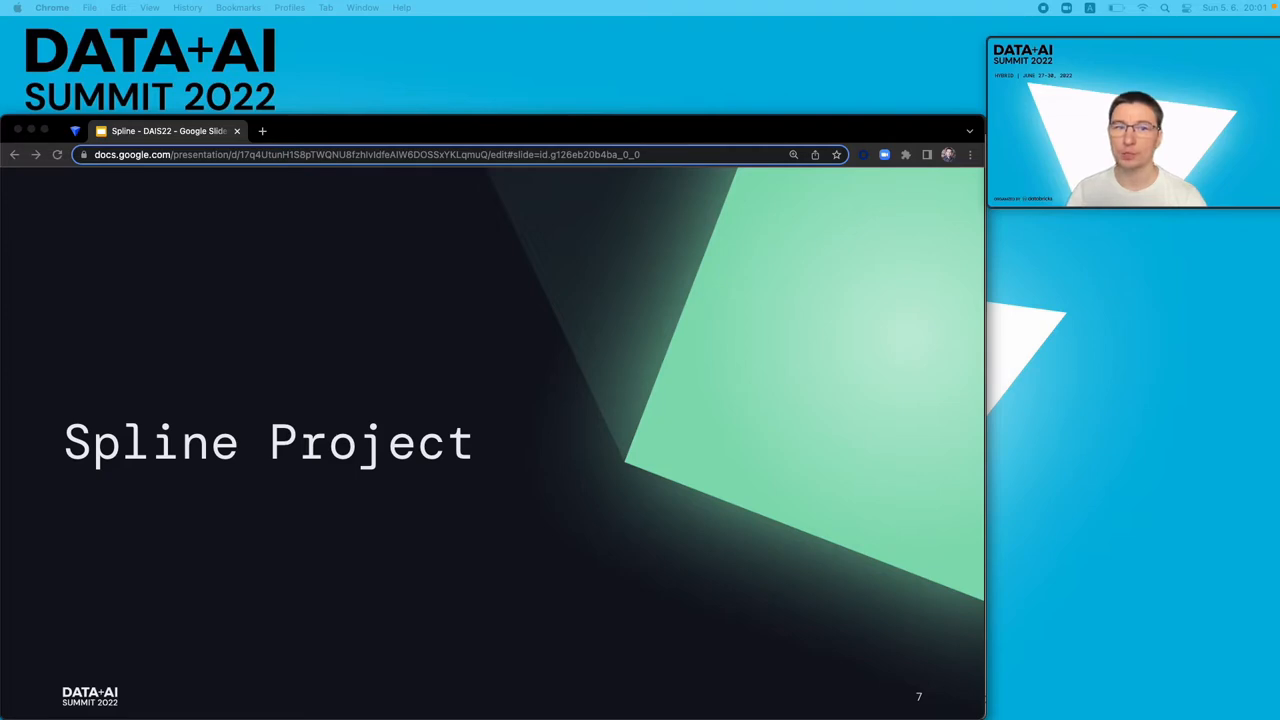
key(Right)
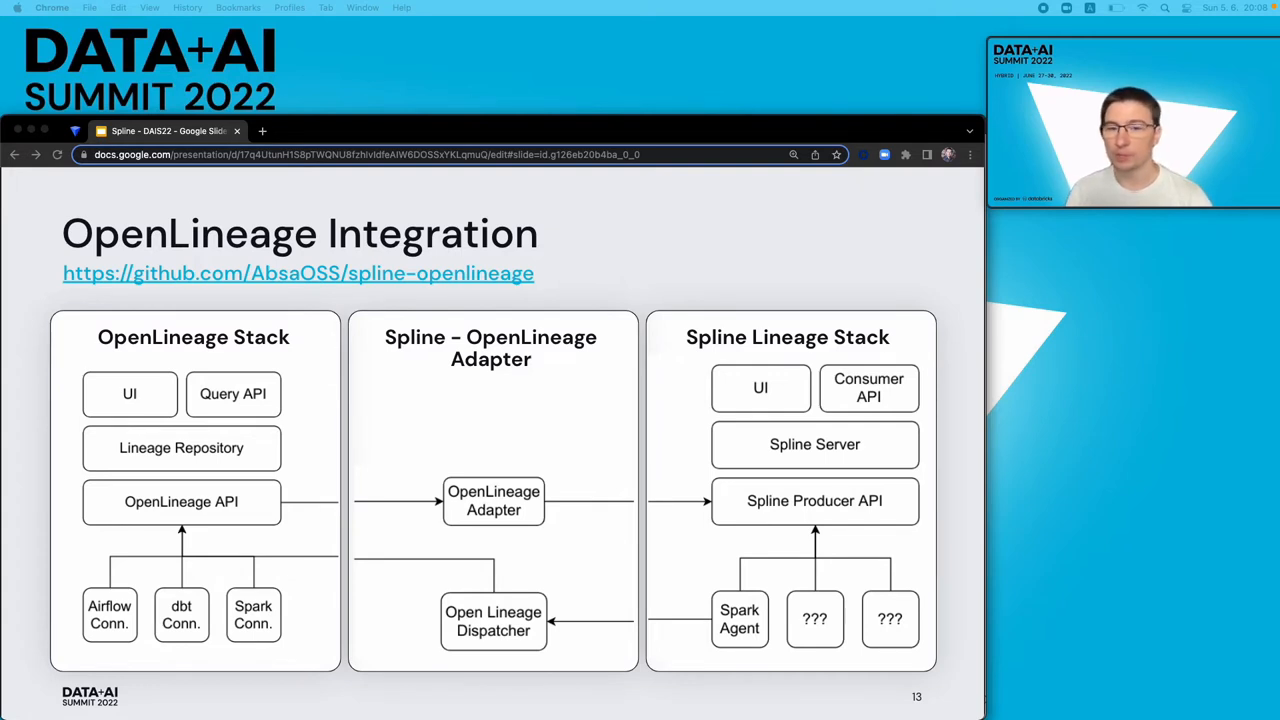
- Advance to slide 14, Usage and related work with BMW, AWS and Riot Games examples
key(right)
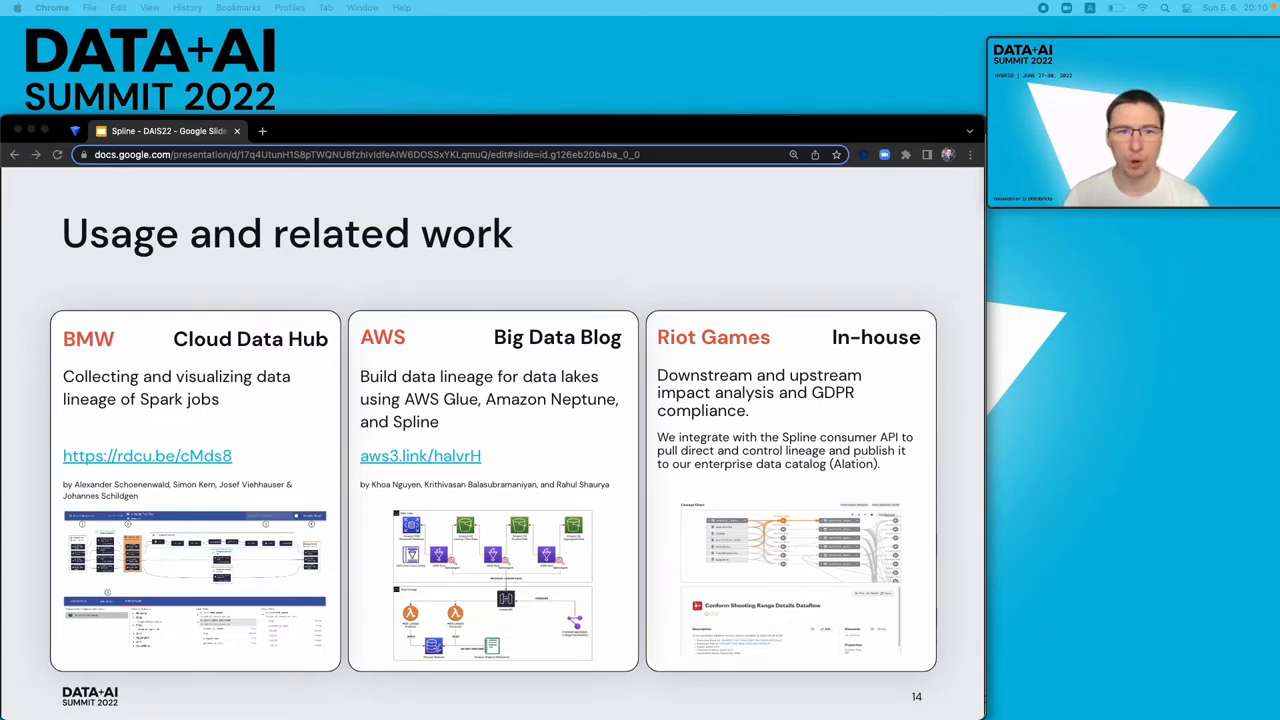
- Advance to slide 15, the Deployment & Demo section title
key(right)
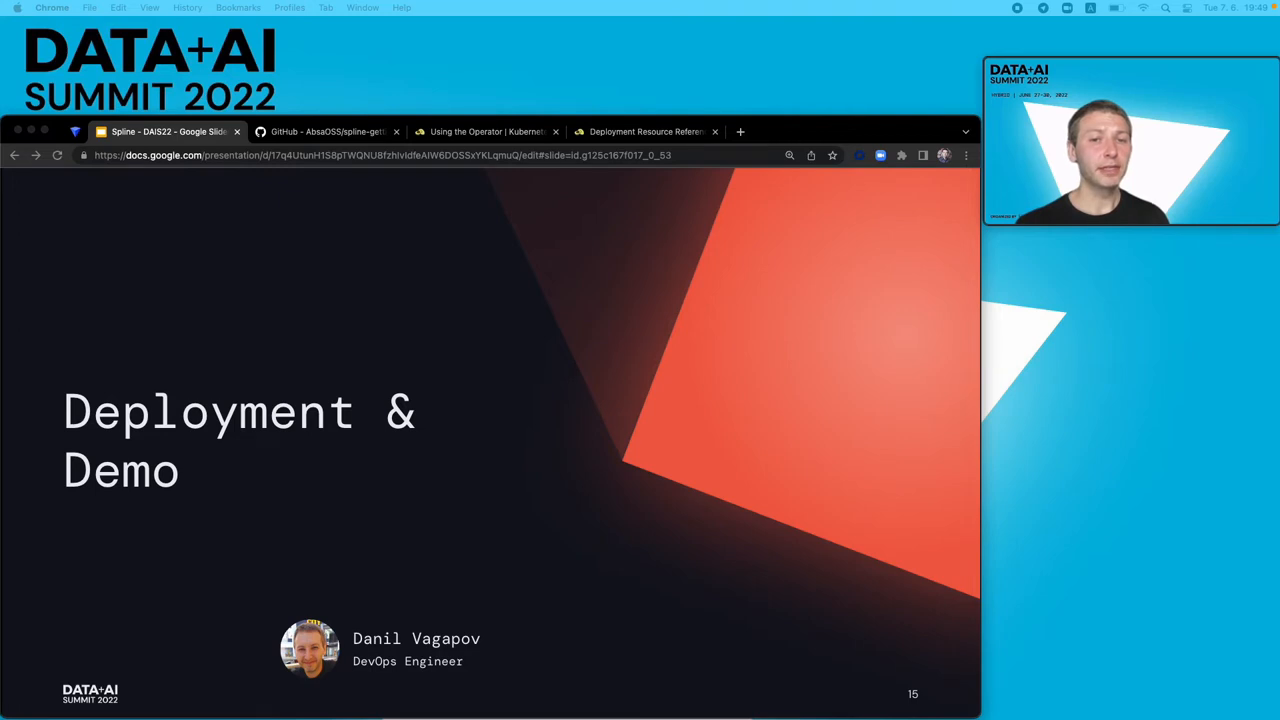
- Advance to slide 16, the Deployment diagram of Spline with Kafka on AWS
key(right)
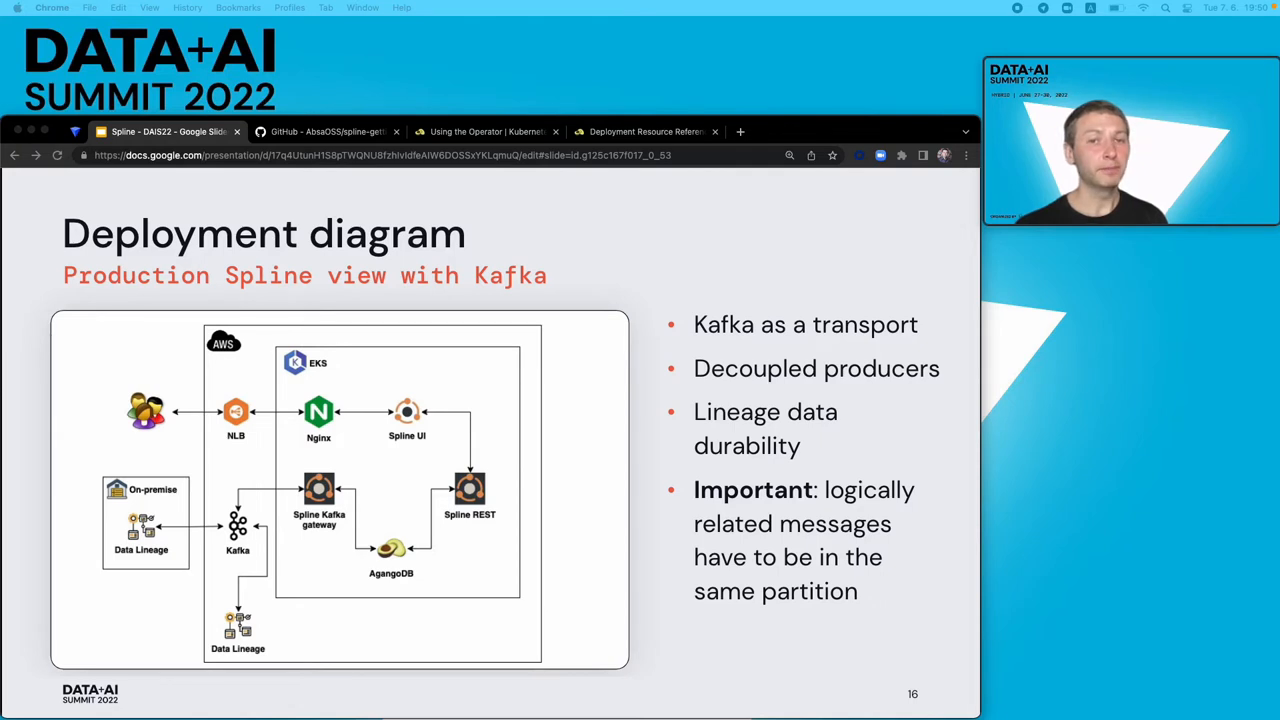
- Bring up the Spline install script and terminal listing the cluster's node and pods
key(right)
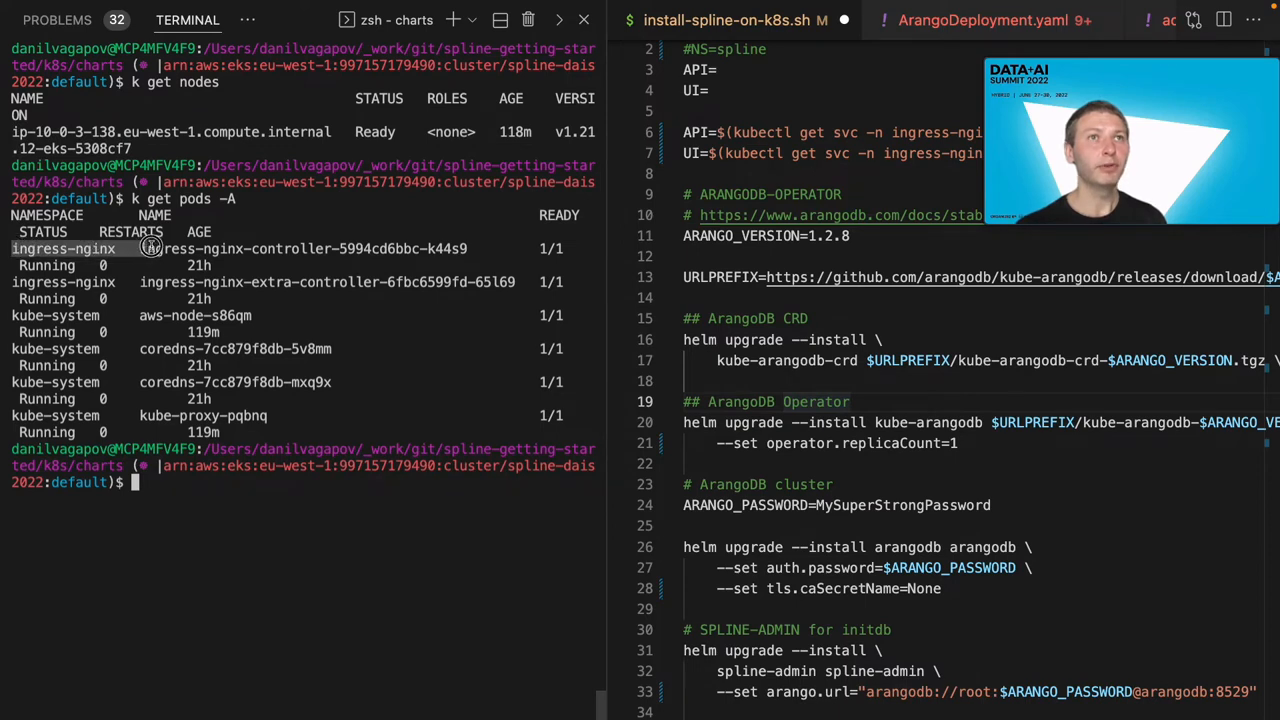
mouse_move(145, 248)
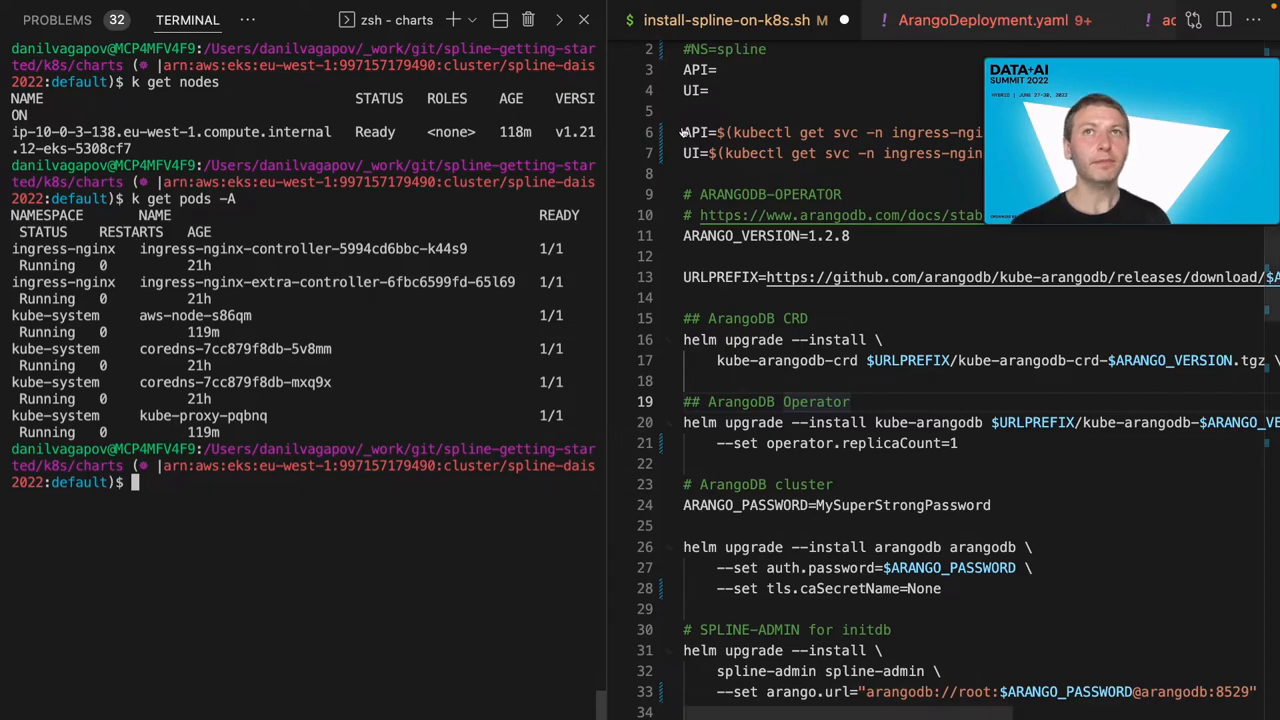
- Run the API and UI hostname lookup commands from lines 6–7 of install-spline-on-k8s.sh
drag(683, 132, 983, 153)
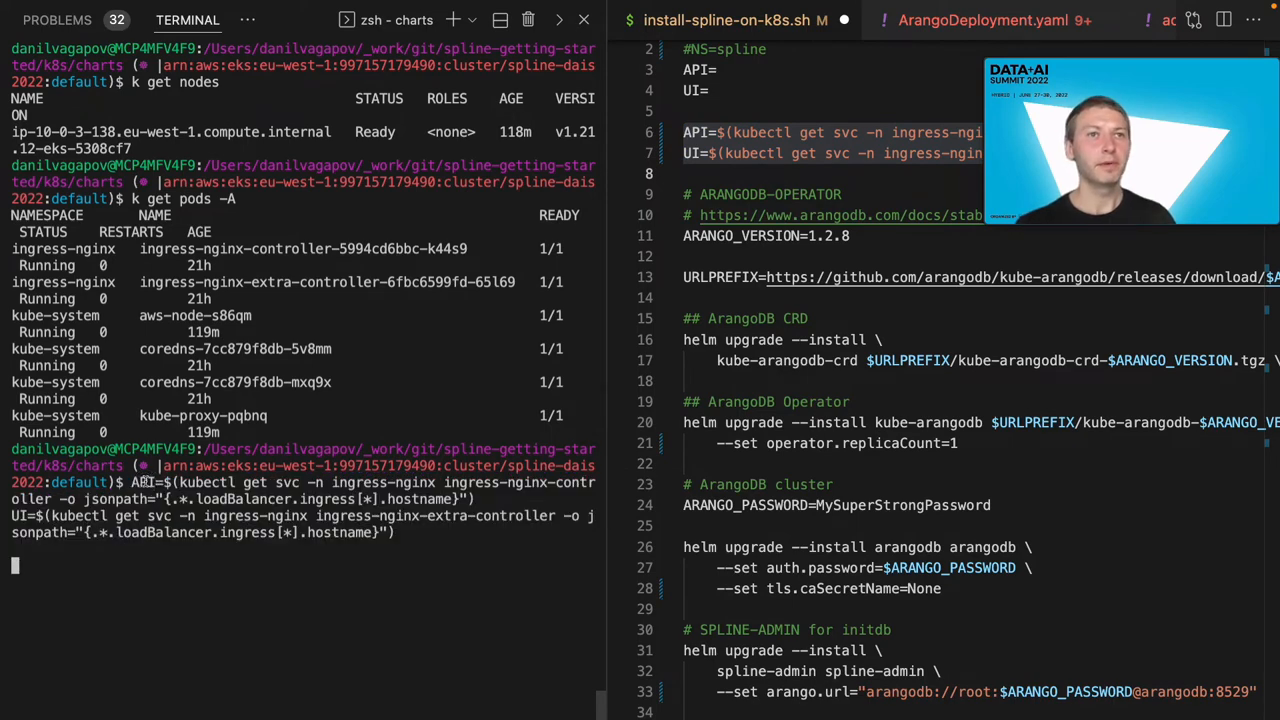
key(Return)
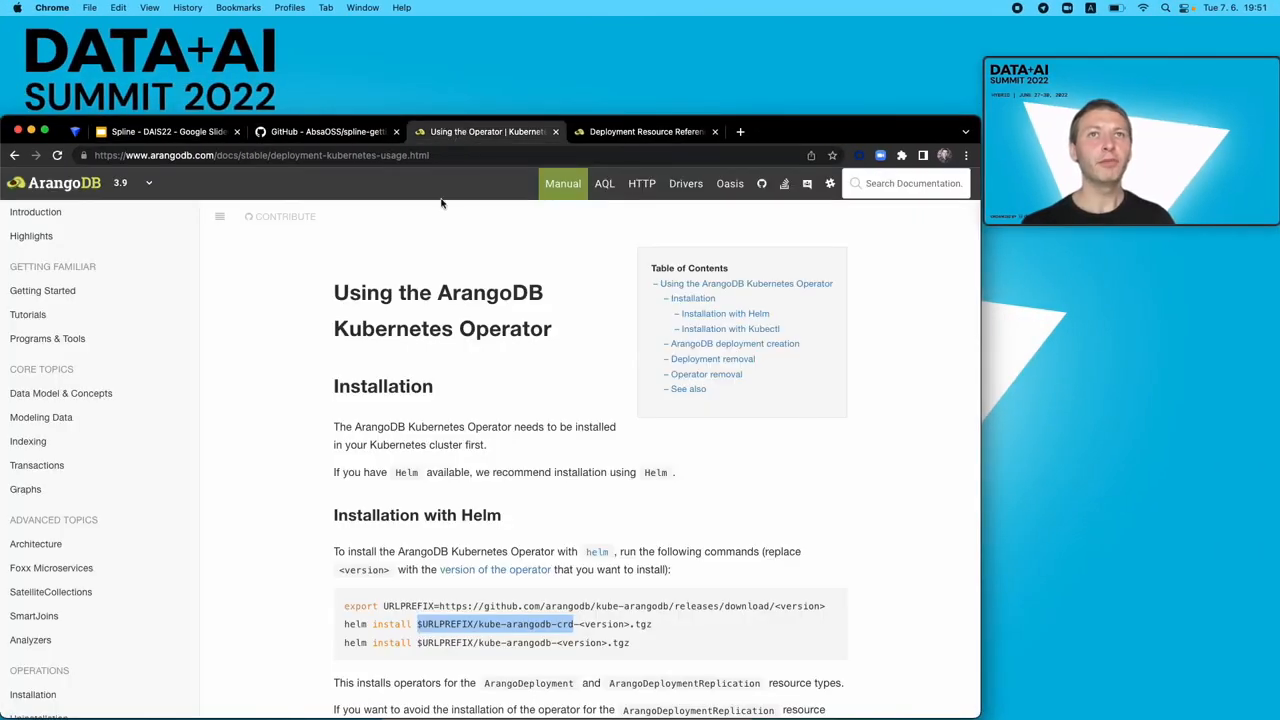
scroll(down, 3)
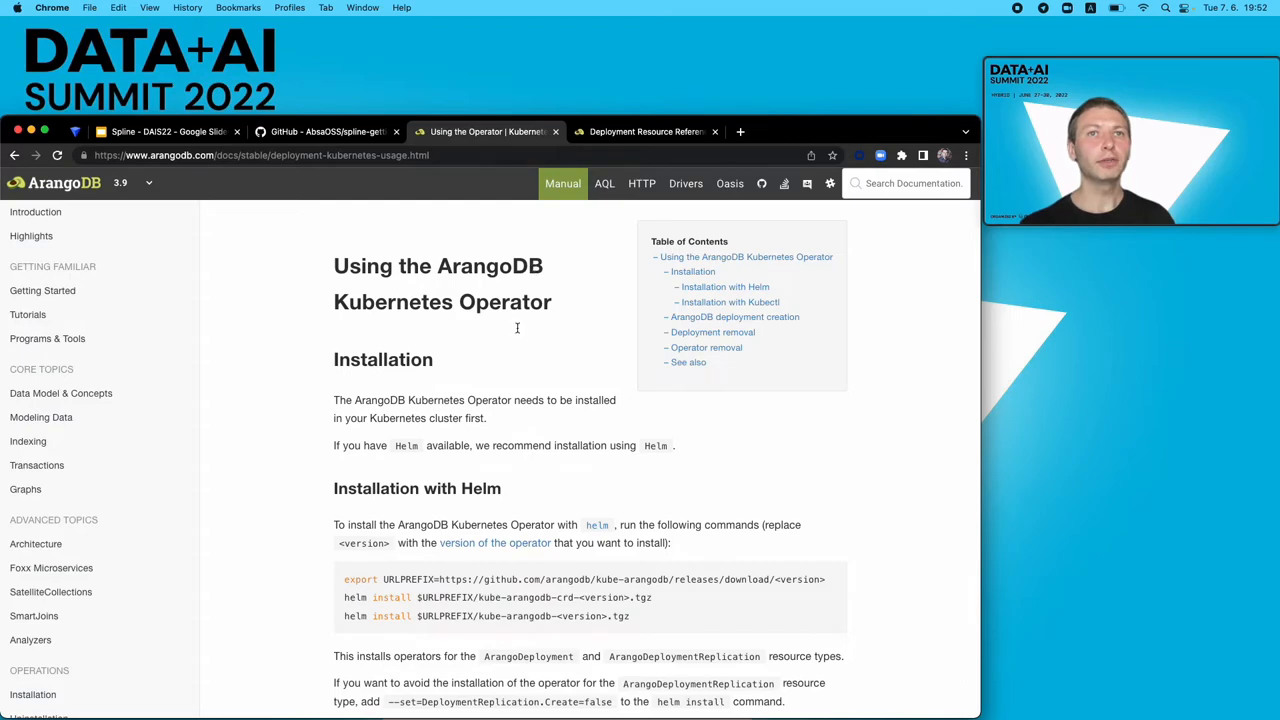
scroll(down, 3)
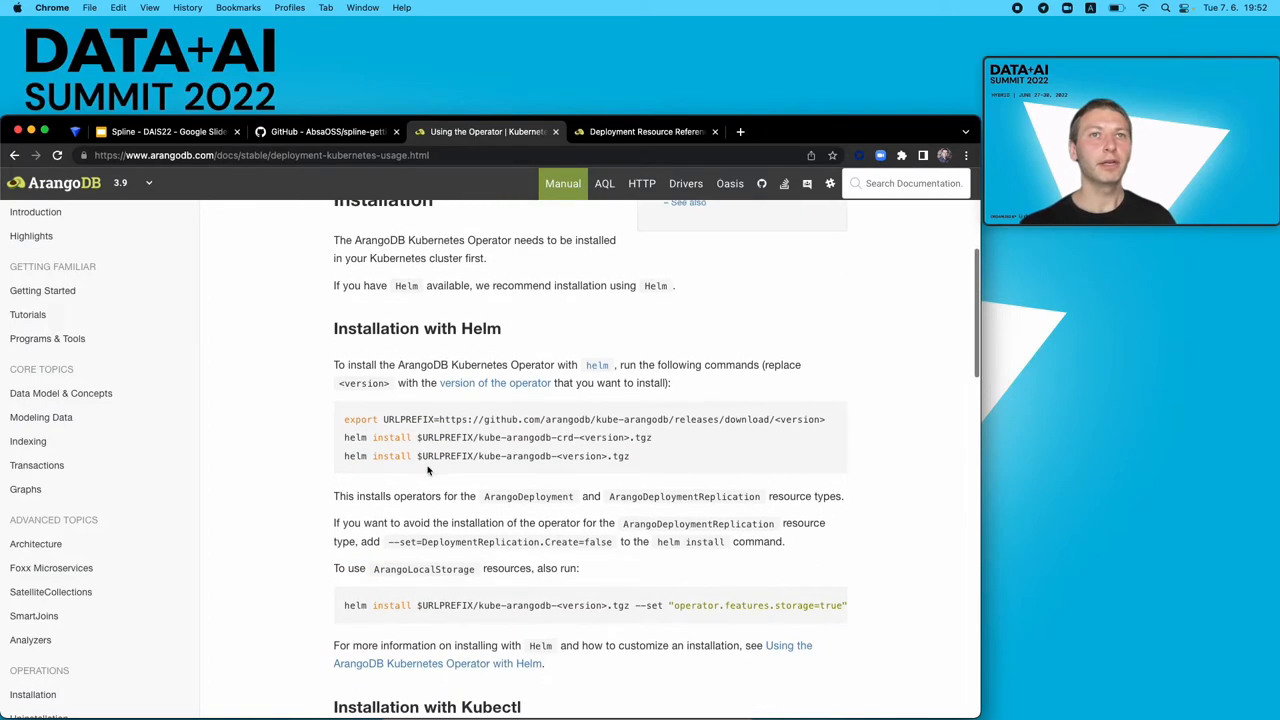
scroll(down, 3)
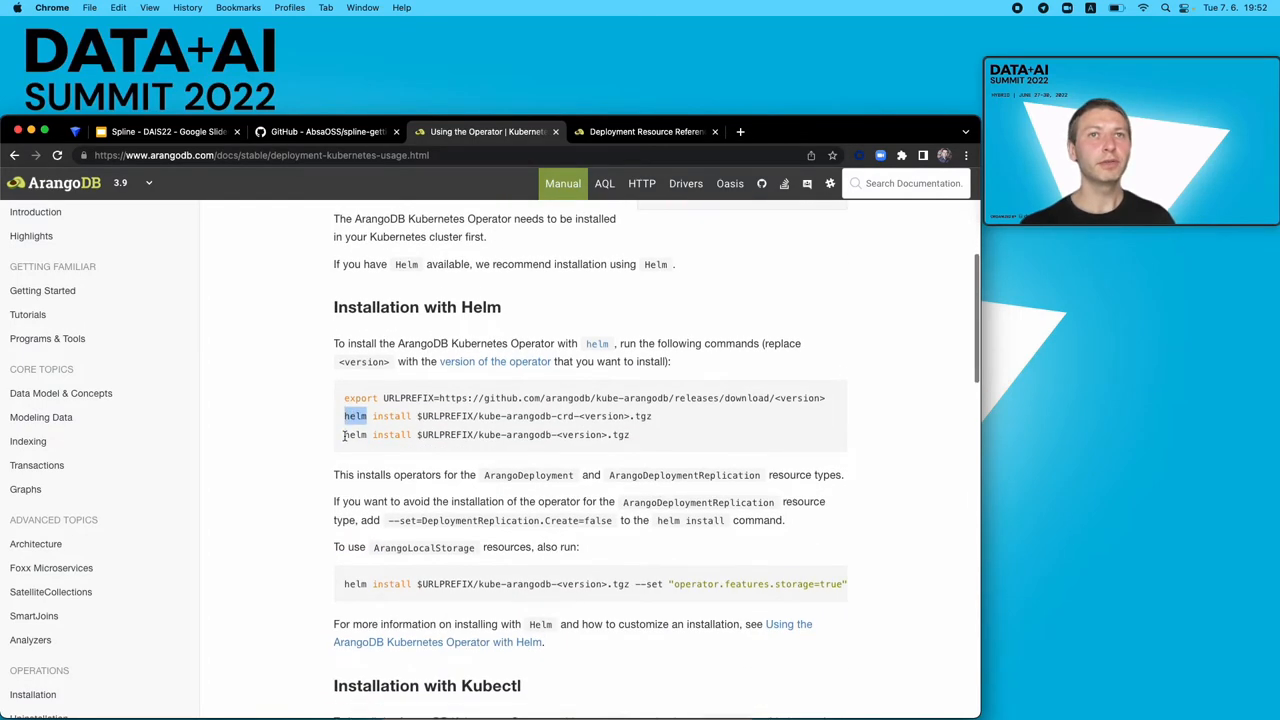
scroll(down, 3)
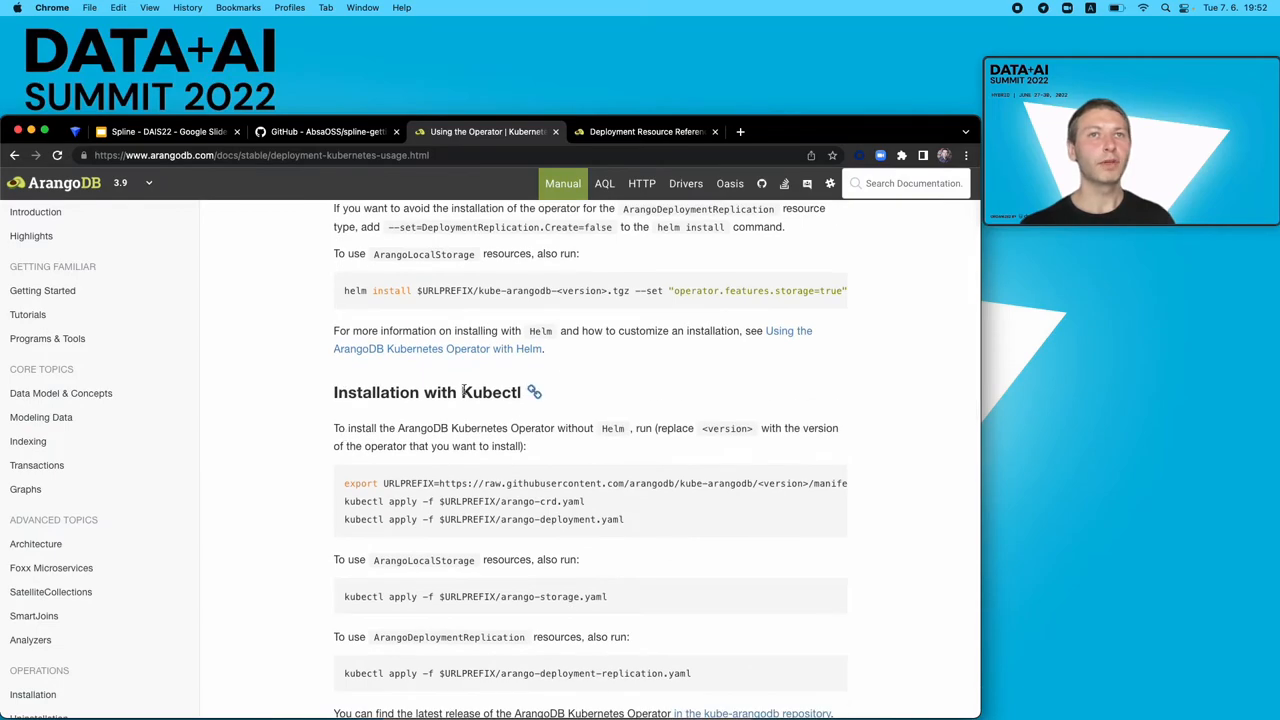
mouse_move(548, 478)
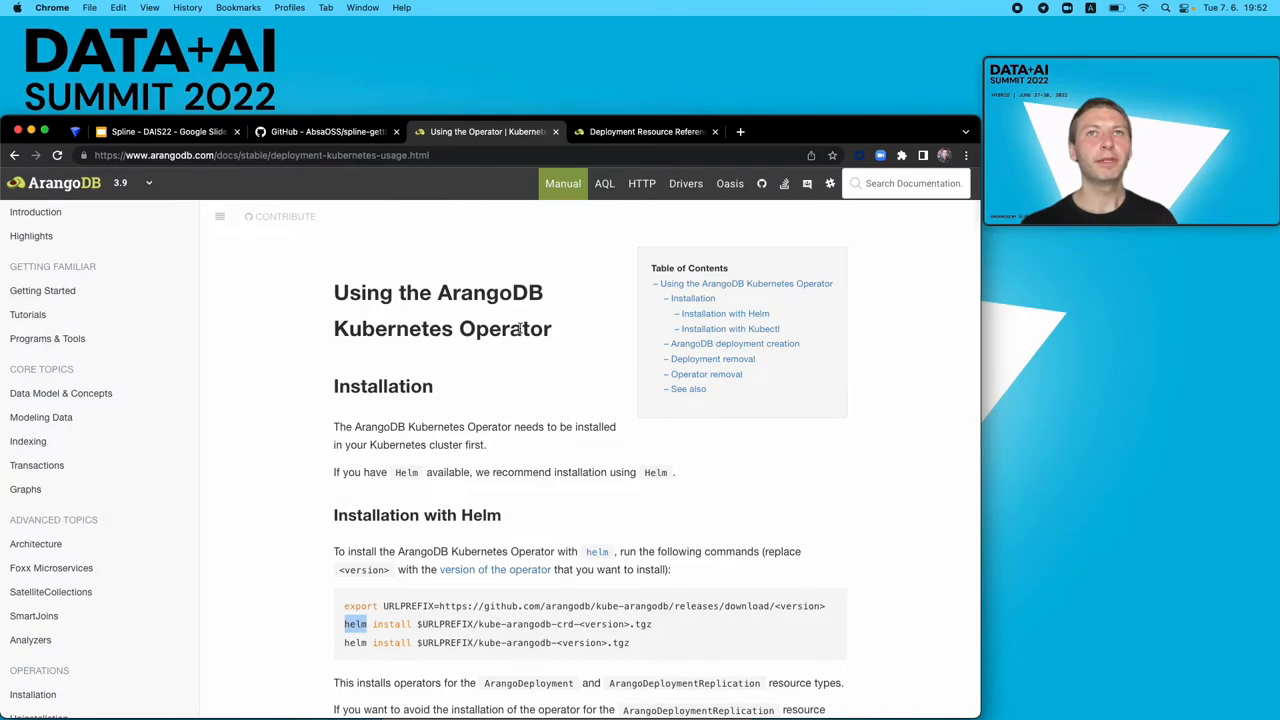
click(645, 131)
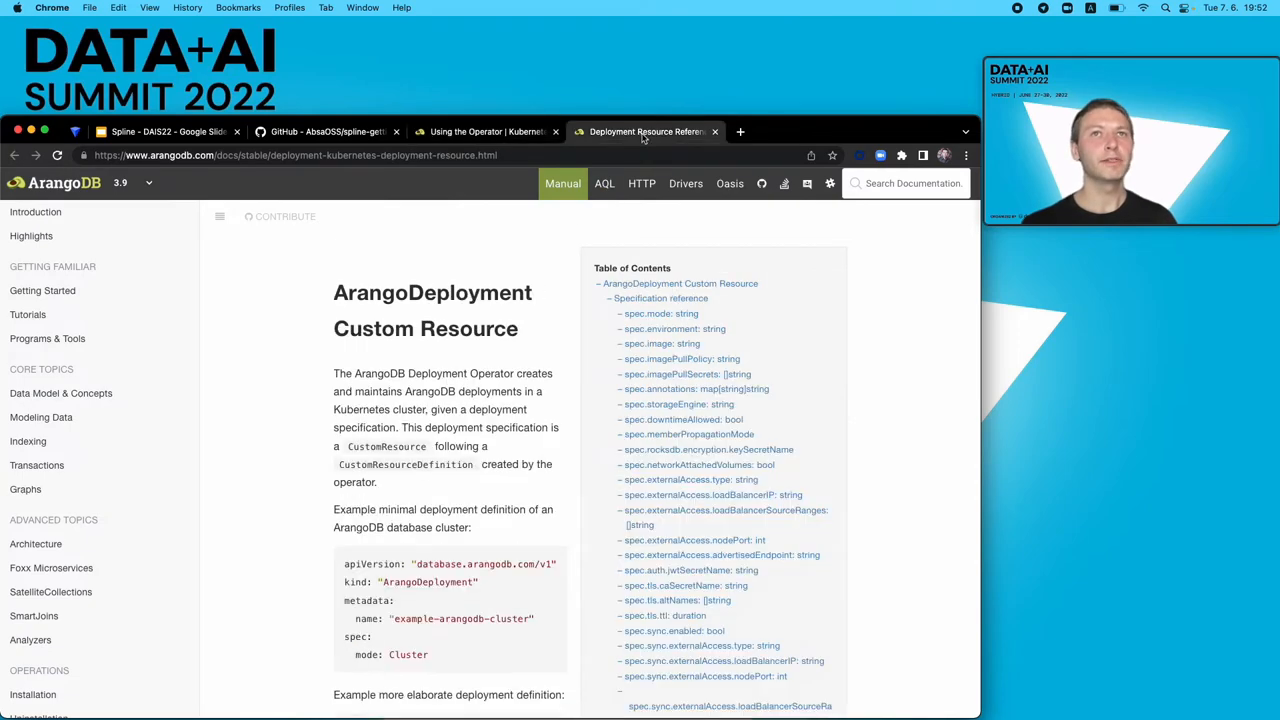
mouse_move(343, 293)
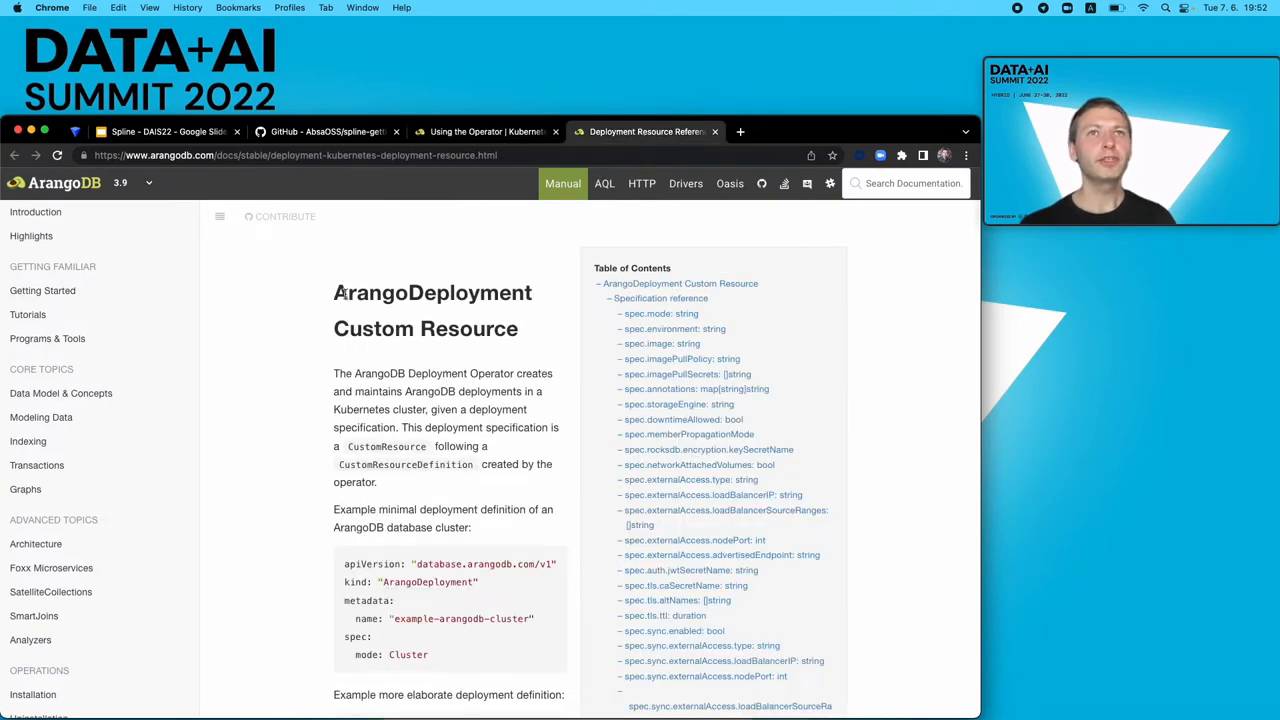
scroll(down, 3)
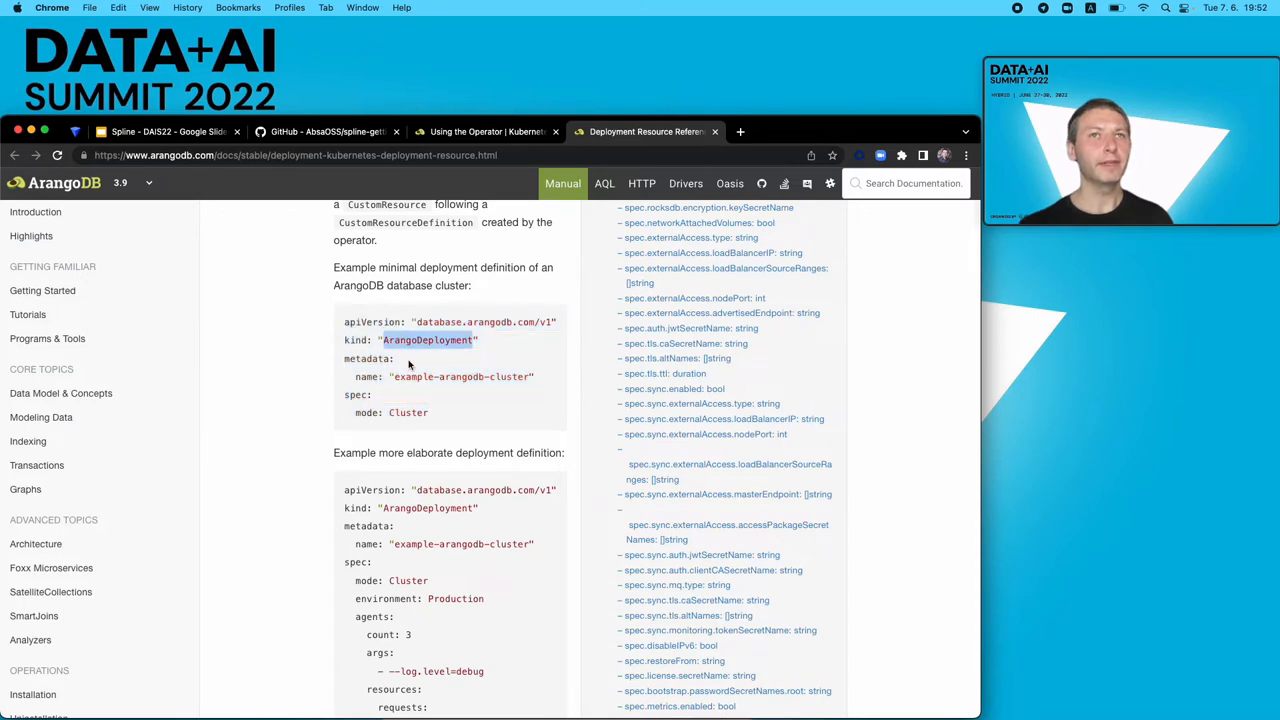
double_click(407, 412)
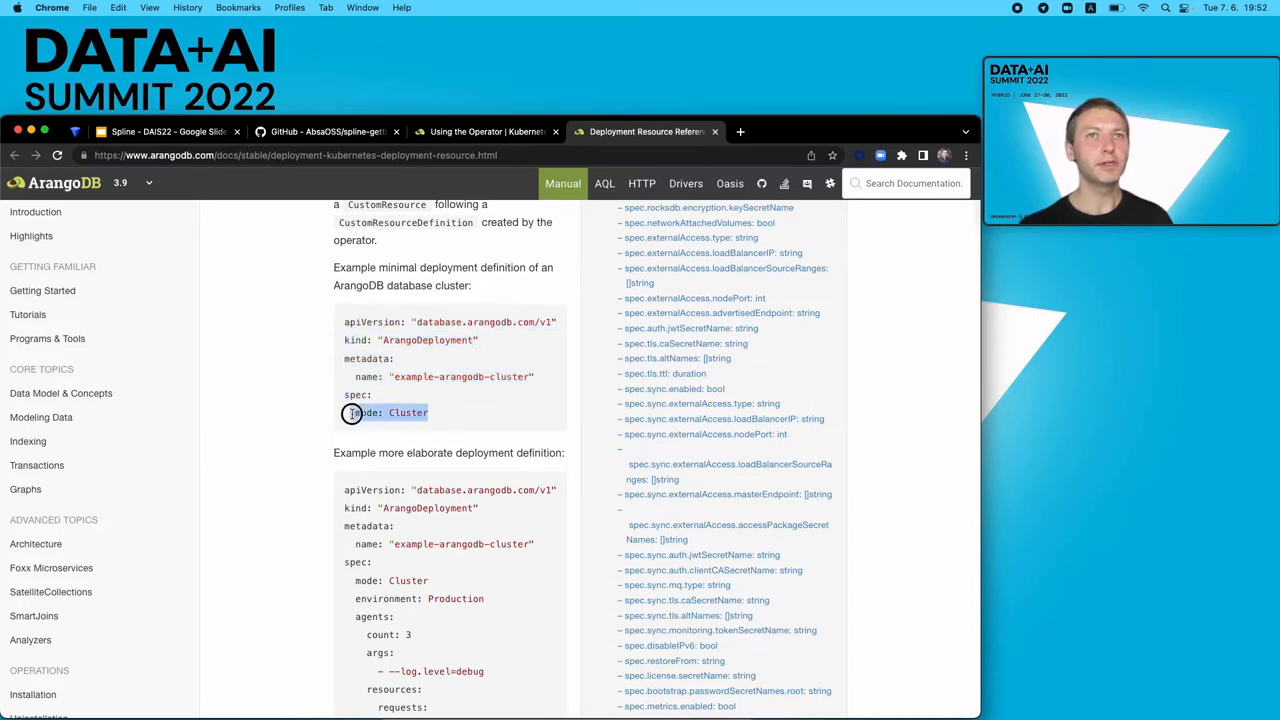
click(454, 413)
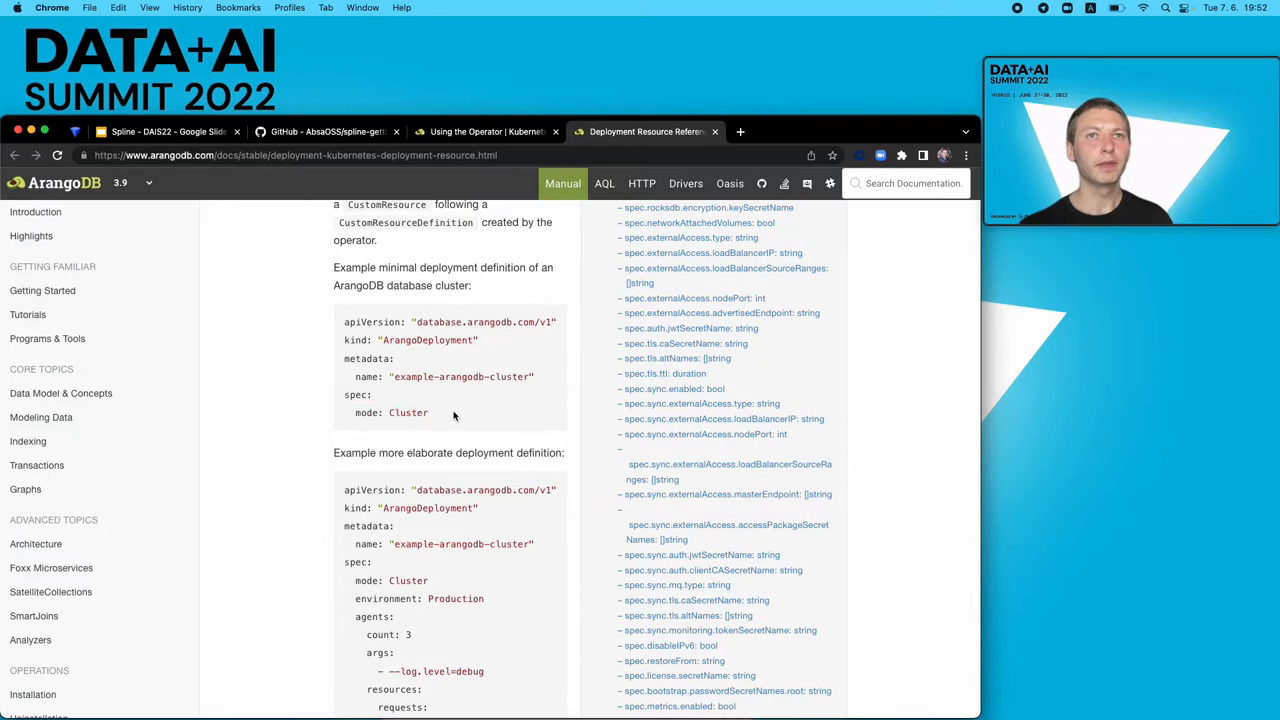
scroll(down, 3)
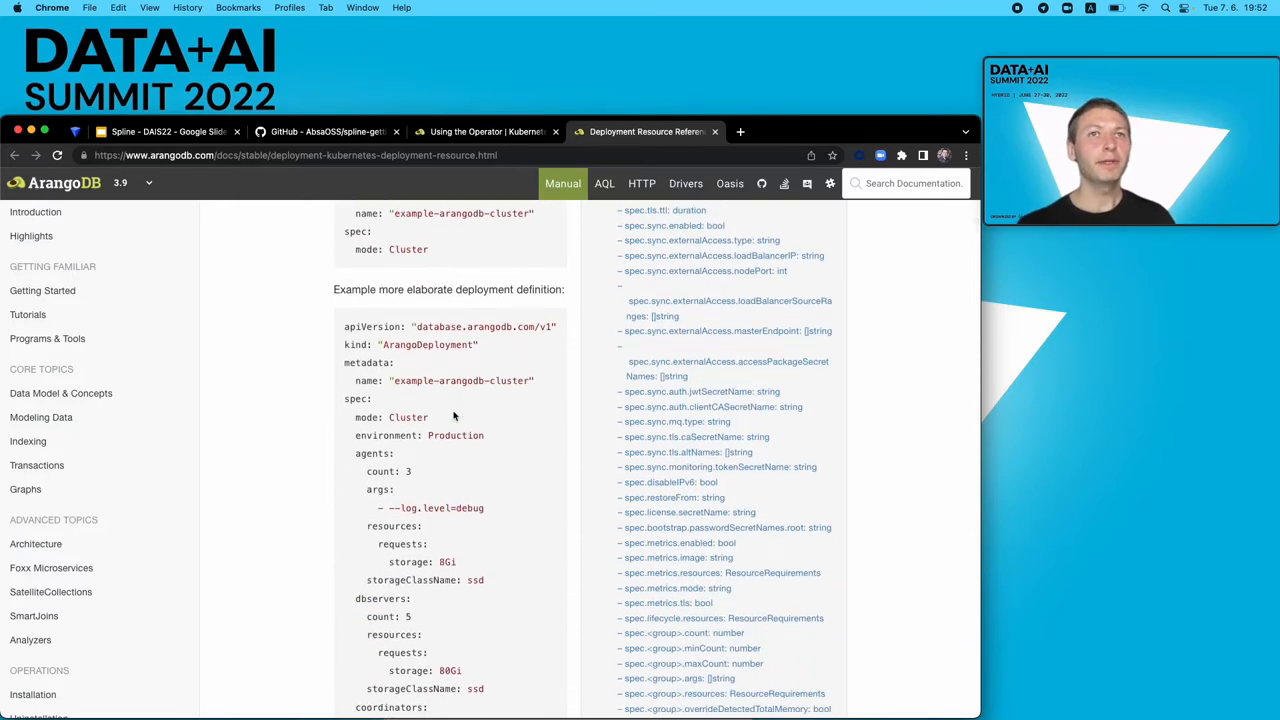
scroll(down, 3)
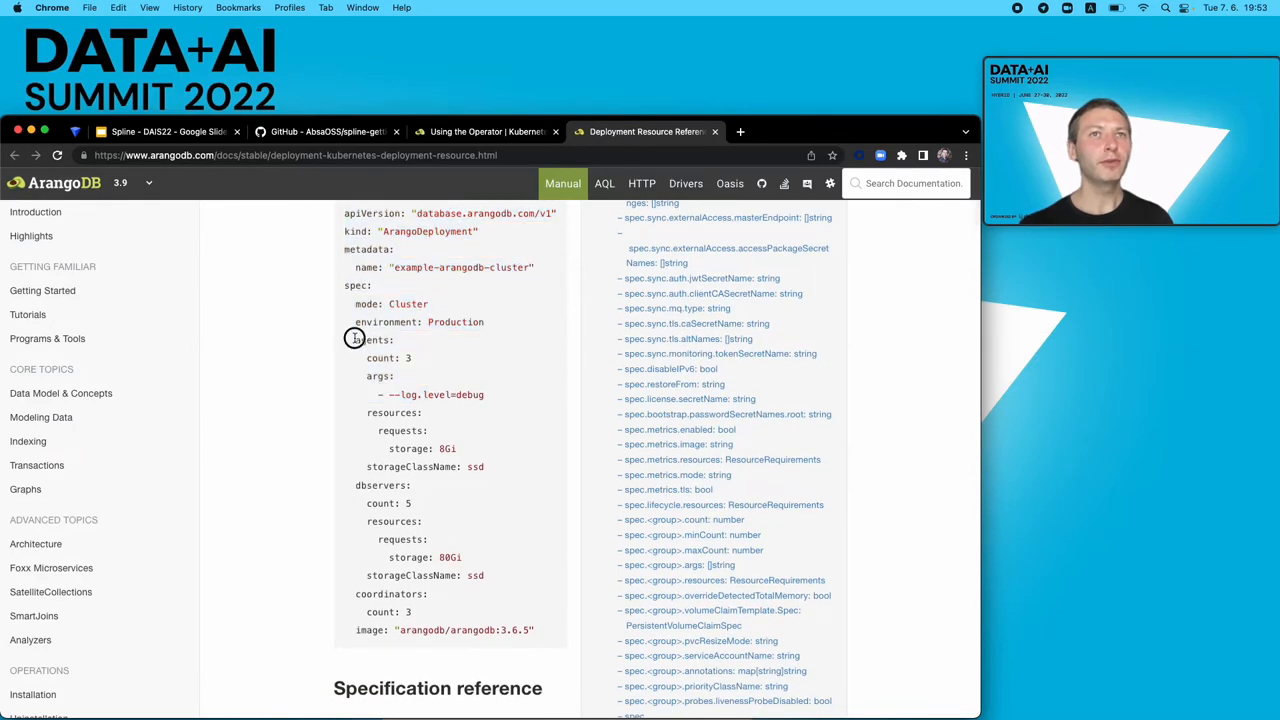
mouse_move(353, 488)
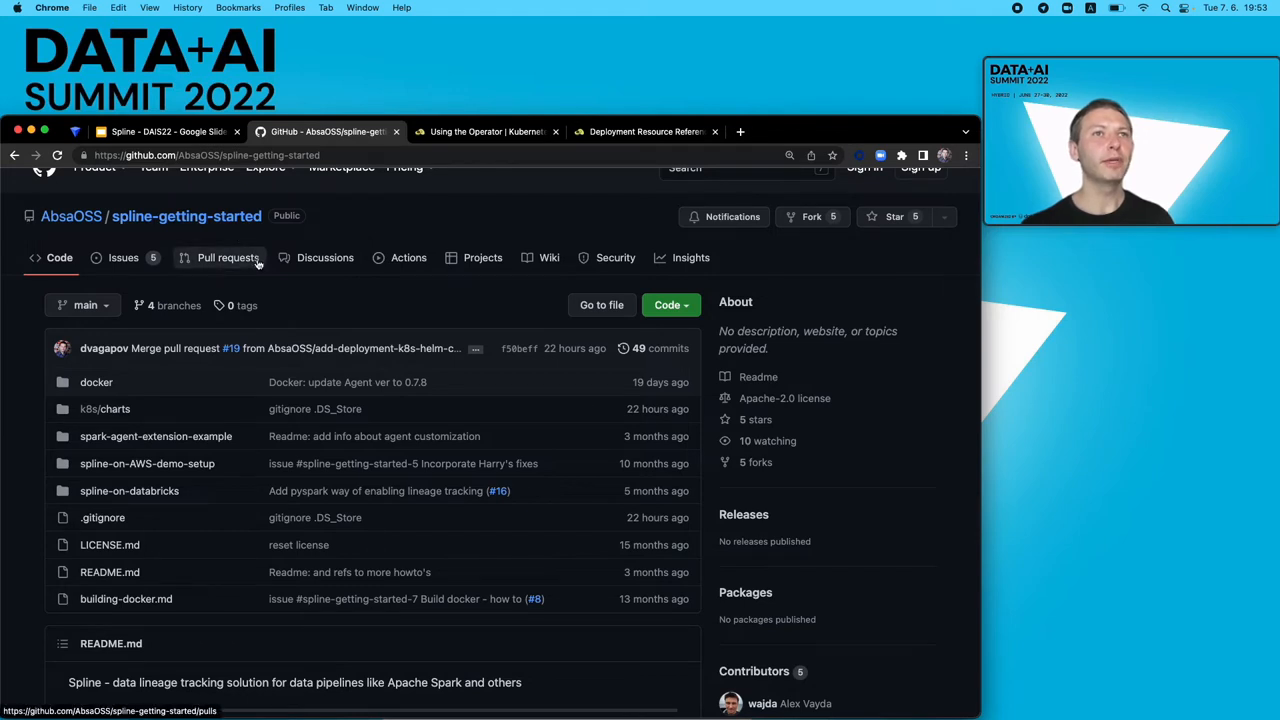
mouse_move(116, 387)
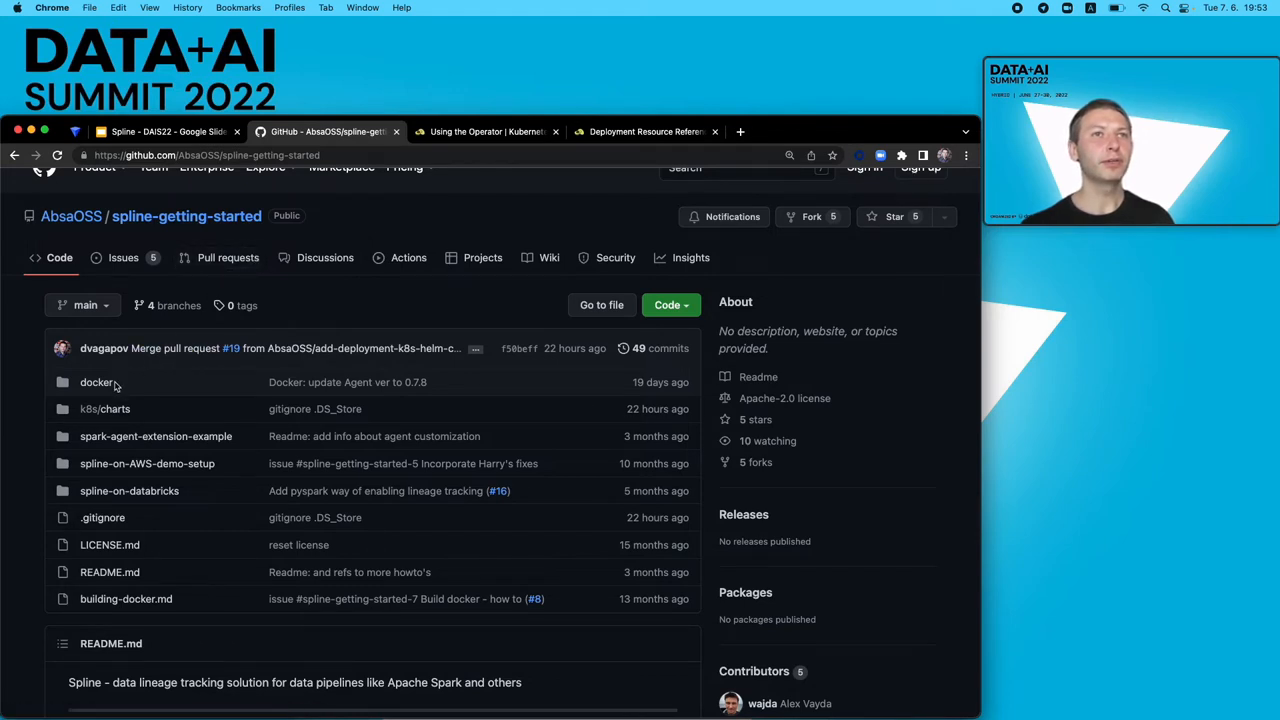
- Browse into k8s/charts and the arangodb chart folder of spline-getting-started
click(147, 463)
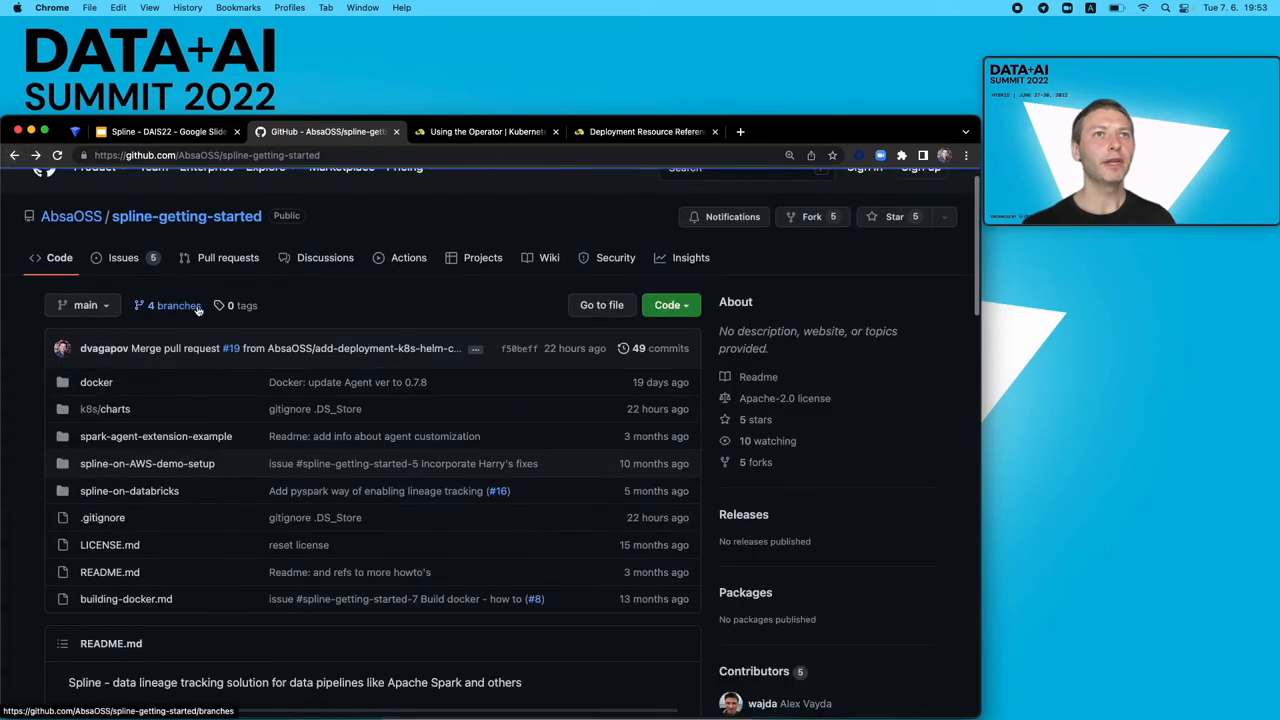
mouse_move(183, 410)
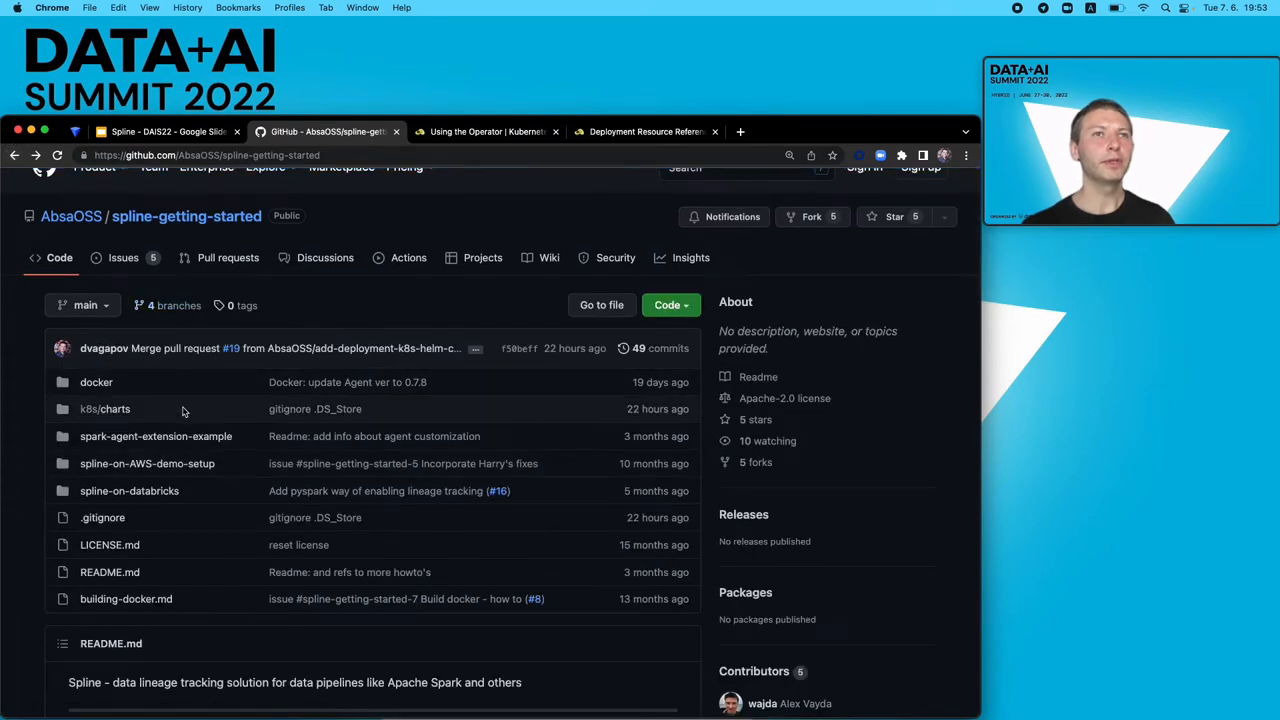
mouse_move(139, 411)
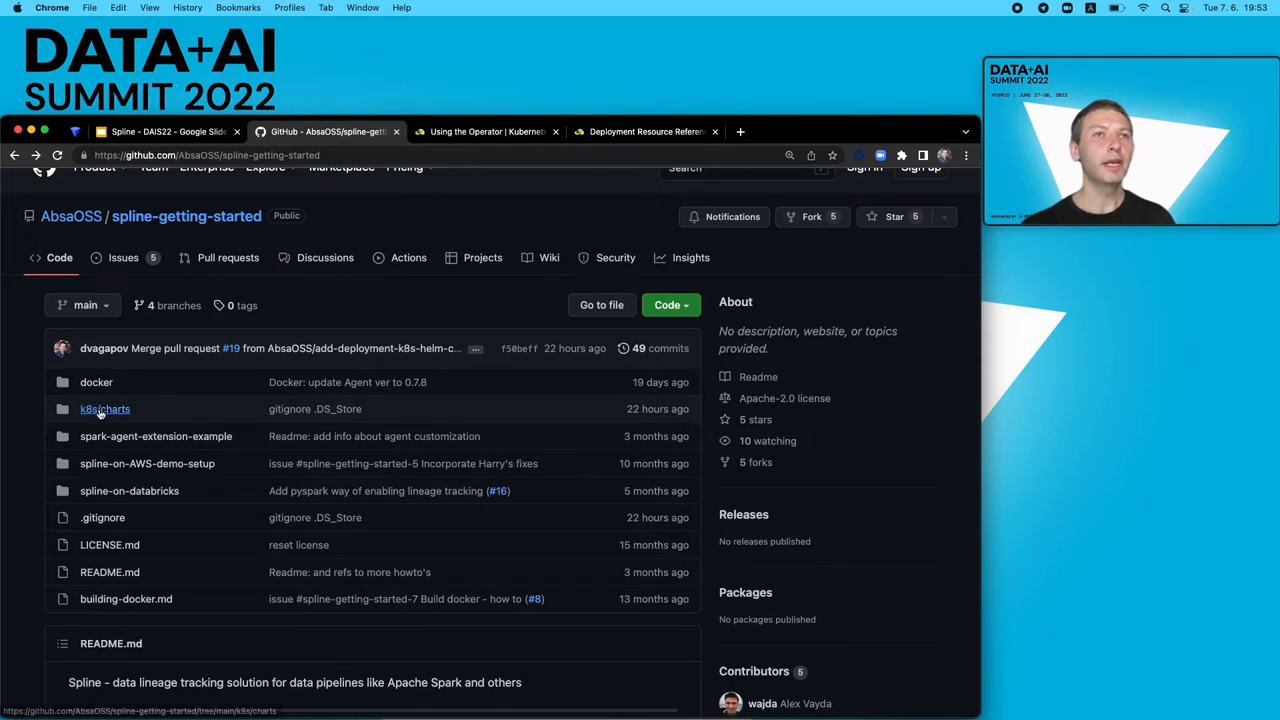
mouse_move(104, 408)
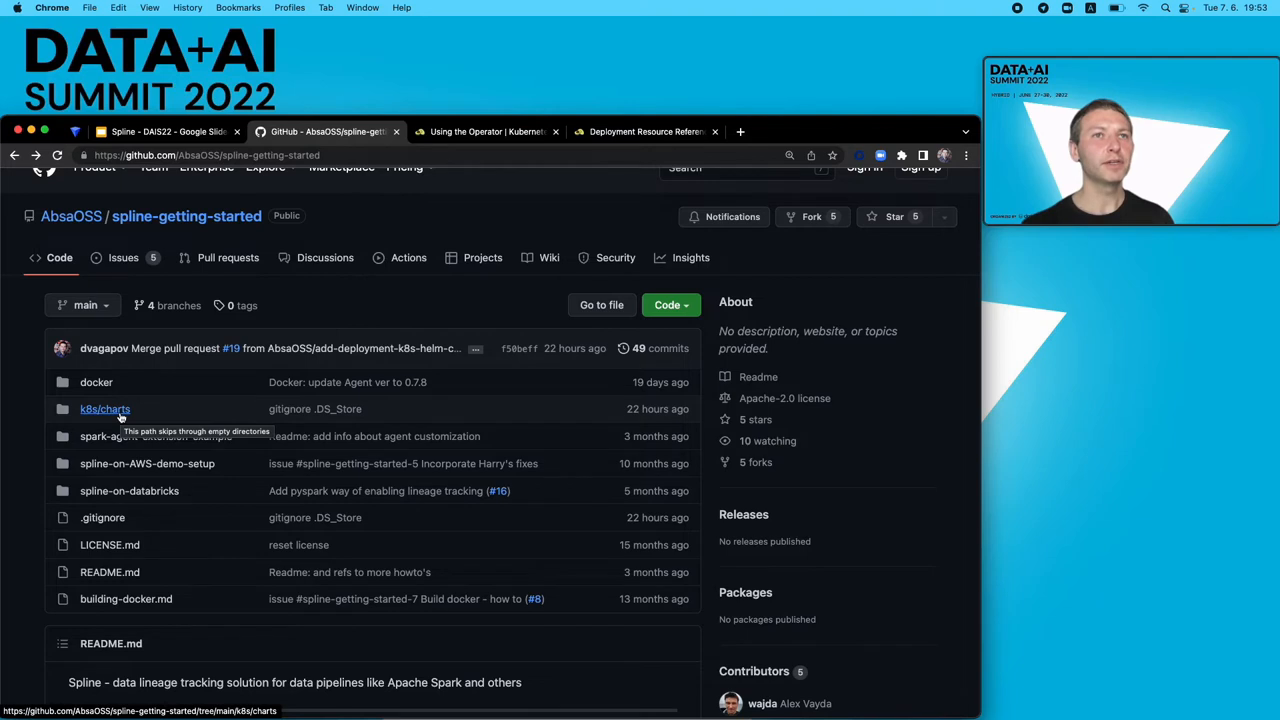
click(105, 408)
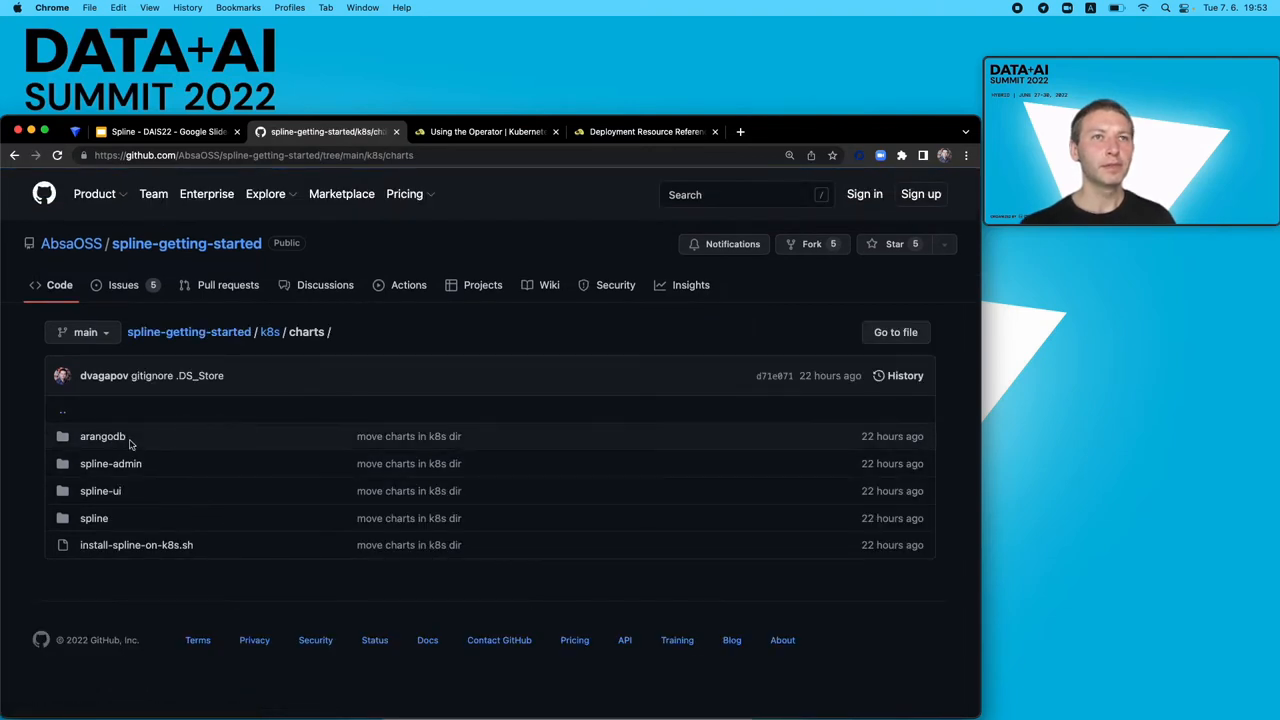
click(102, 436)
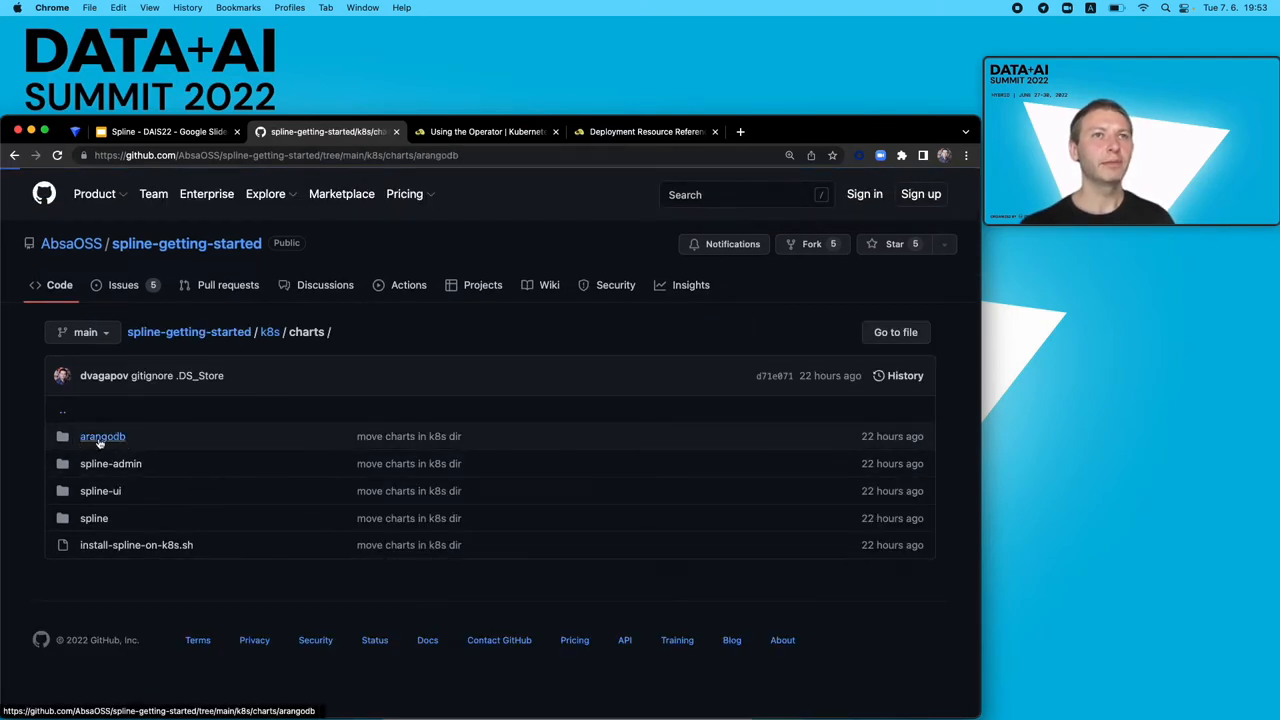
click(102, 436)
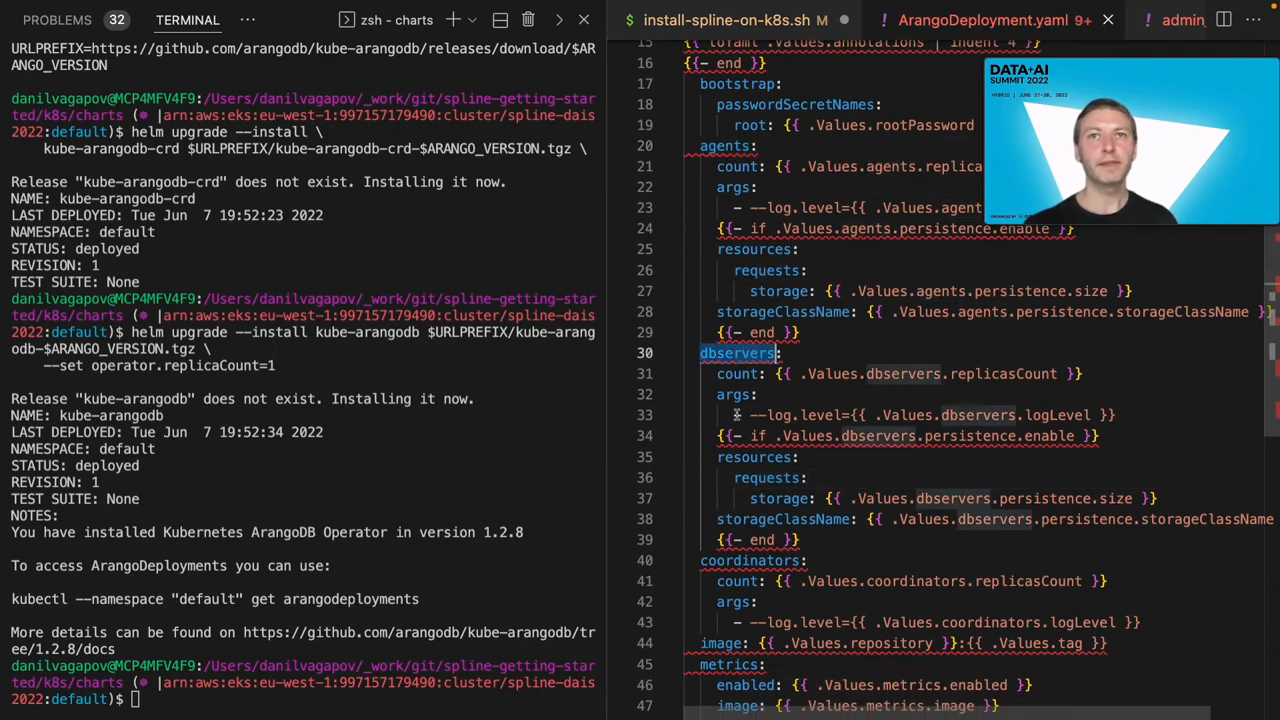
- Highlight the dbservers section in ArangoDeployment.yaml and collapse its block
double_click(750, 560)
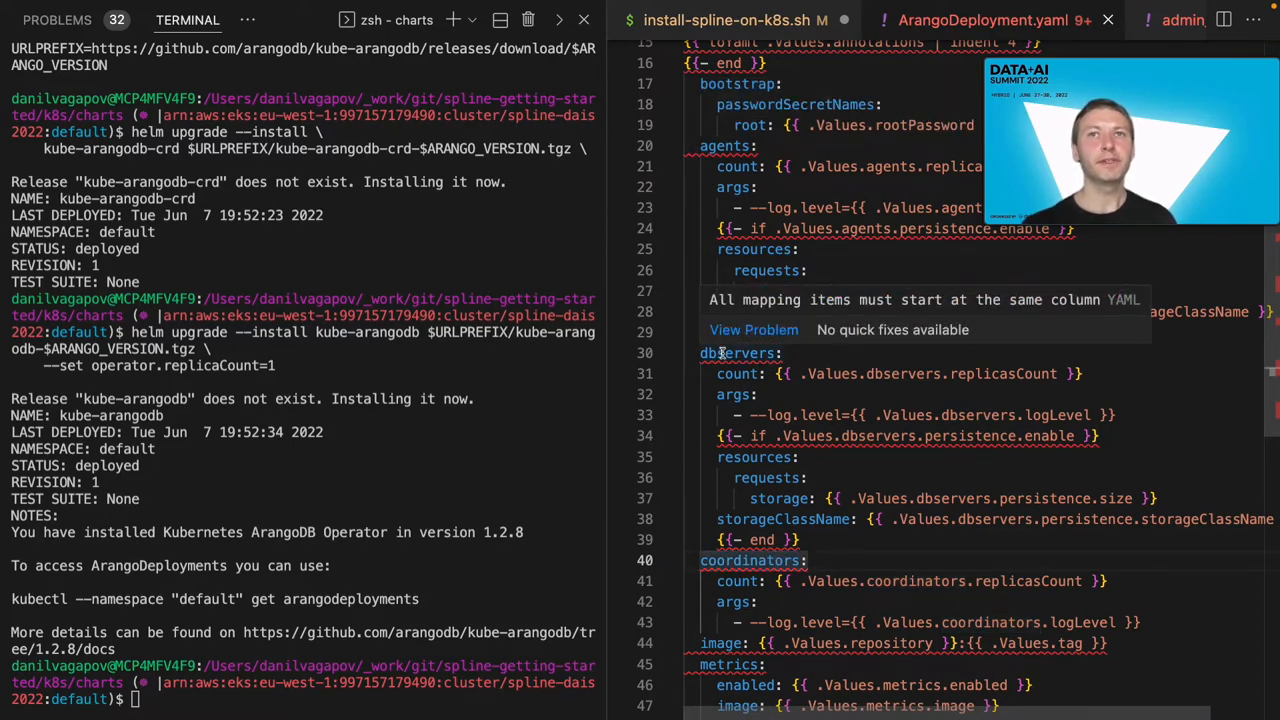
click(670, 353)
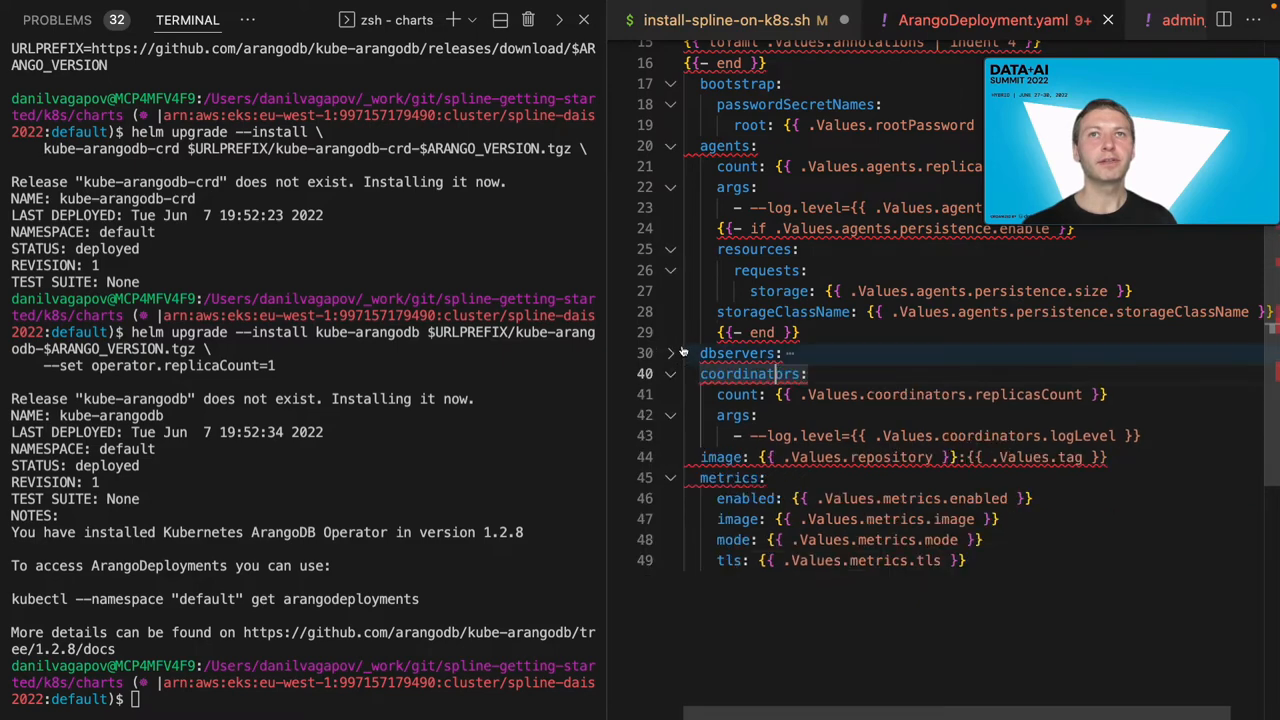
click(670, 353)
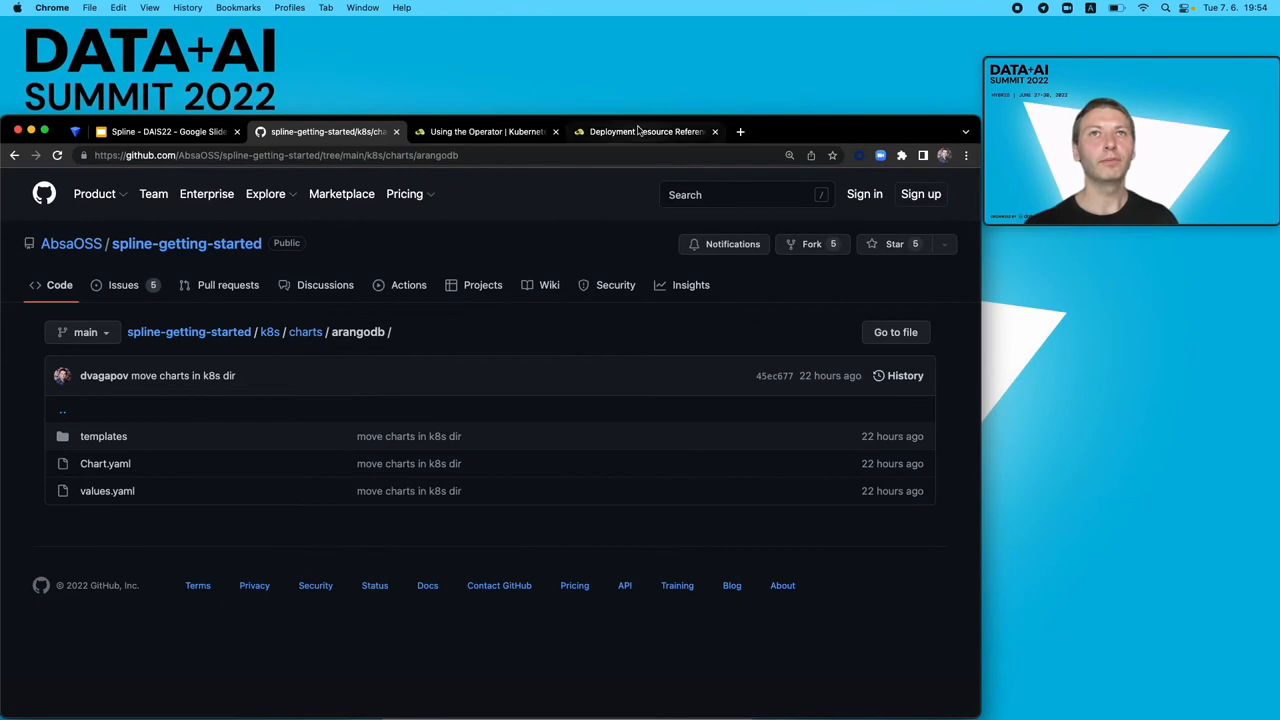
- Show the ArangoDB deployment reference page and scroll through the elaborate example's coordinators entry
click(645, 131)
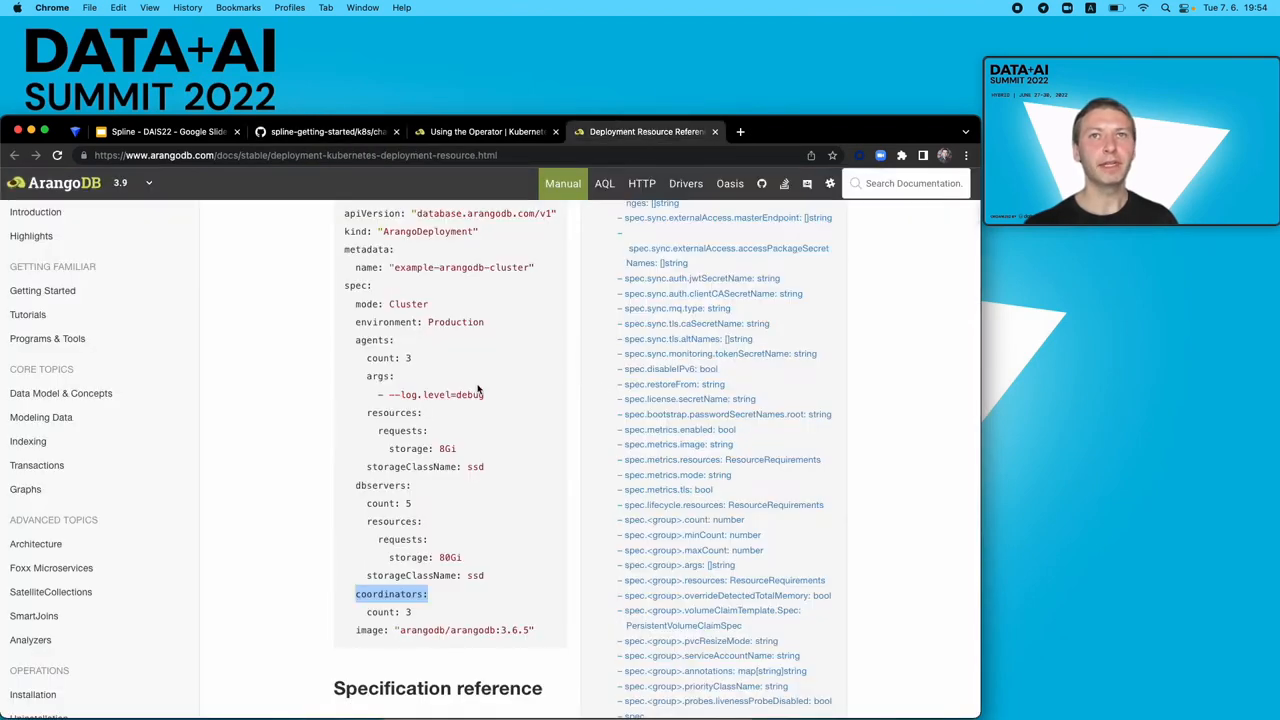
scroll(down, 3)
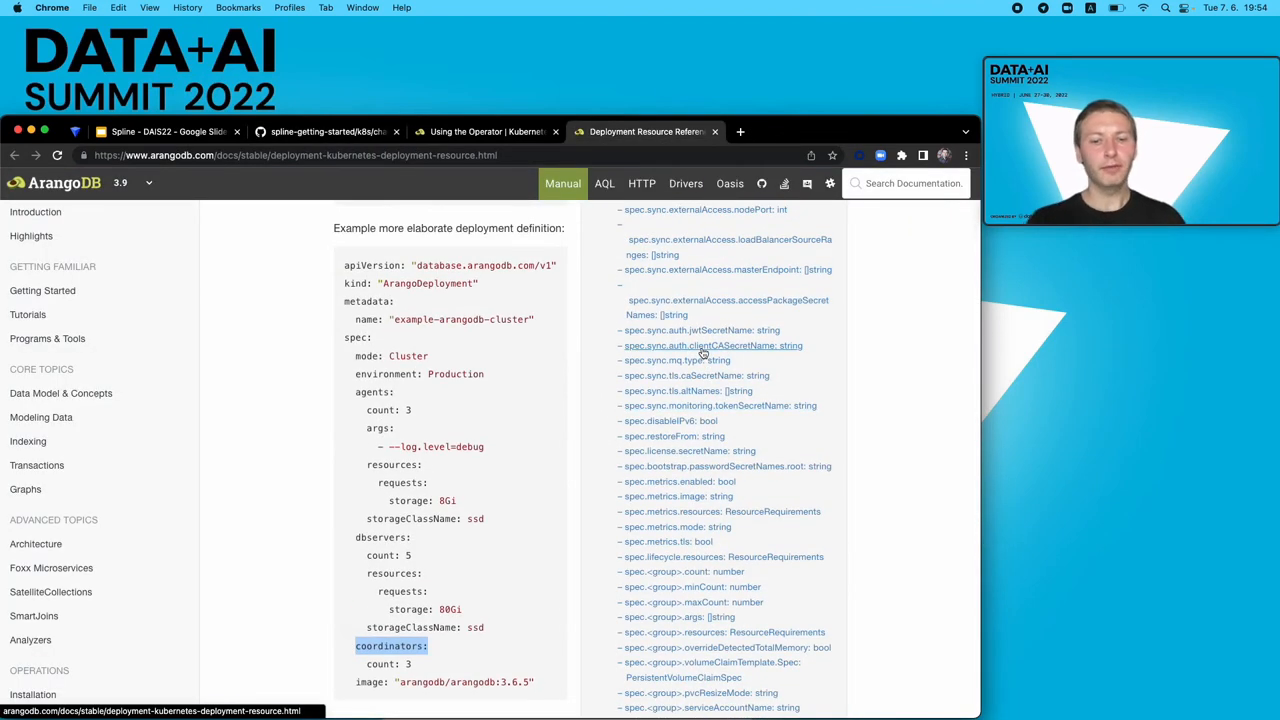
scroll(up, 3)
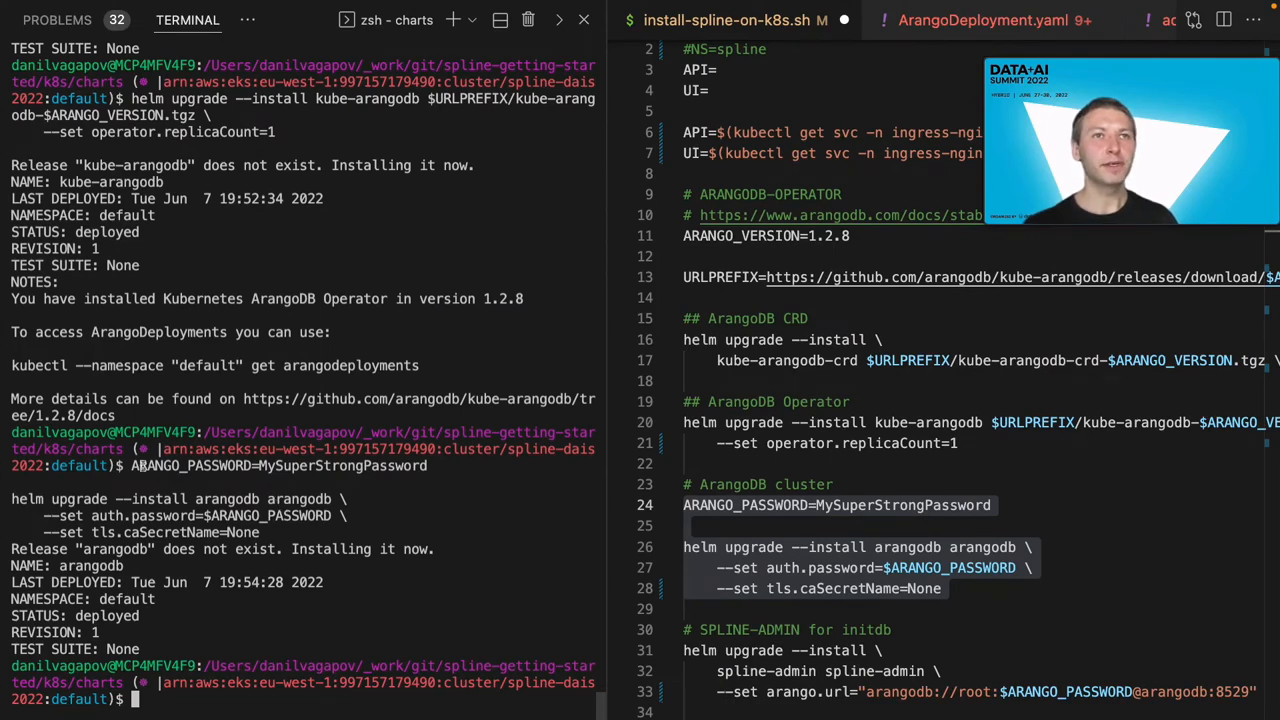
- Scroll the install script and highlight the SPLINE-ADMIN section heading
scroll(down, 3)
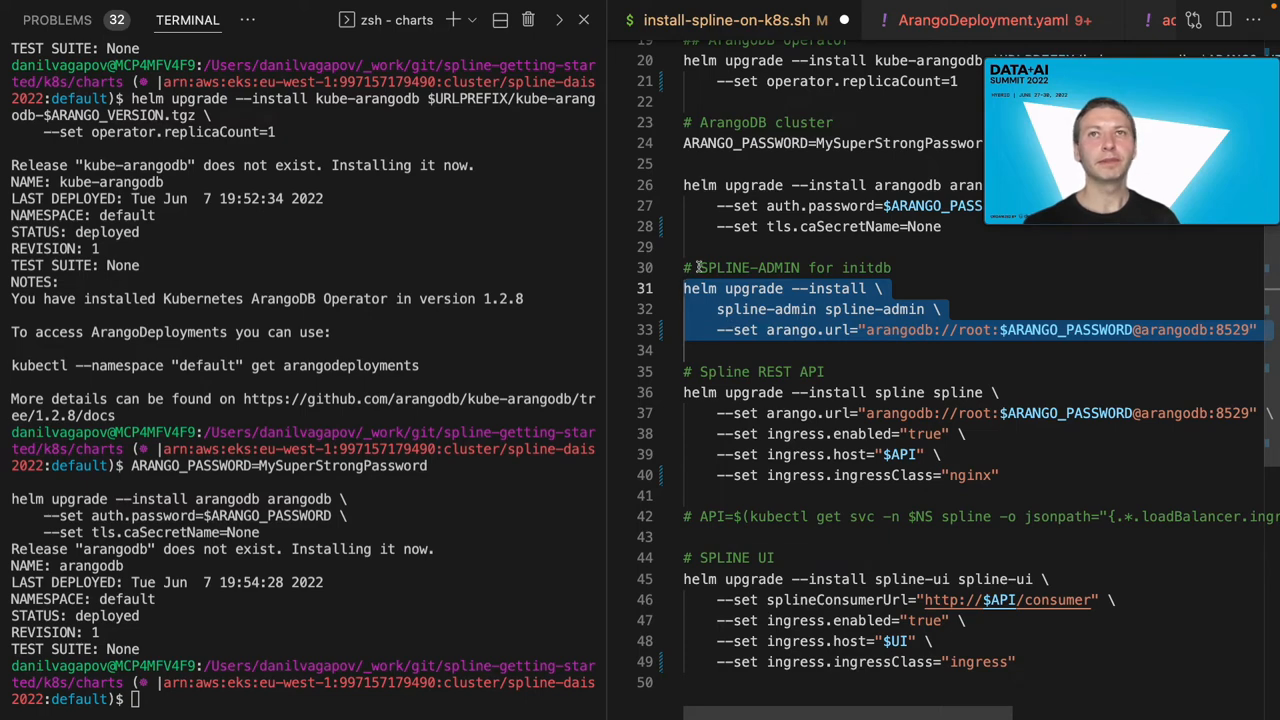
double_click(750, 267)
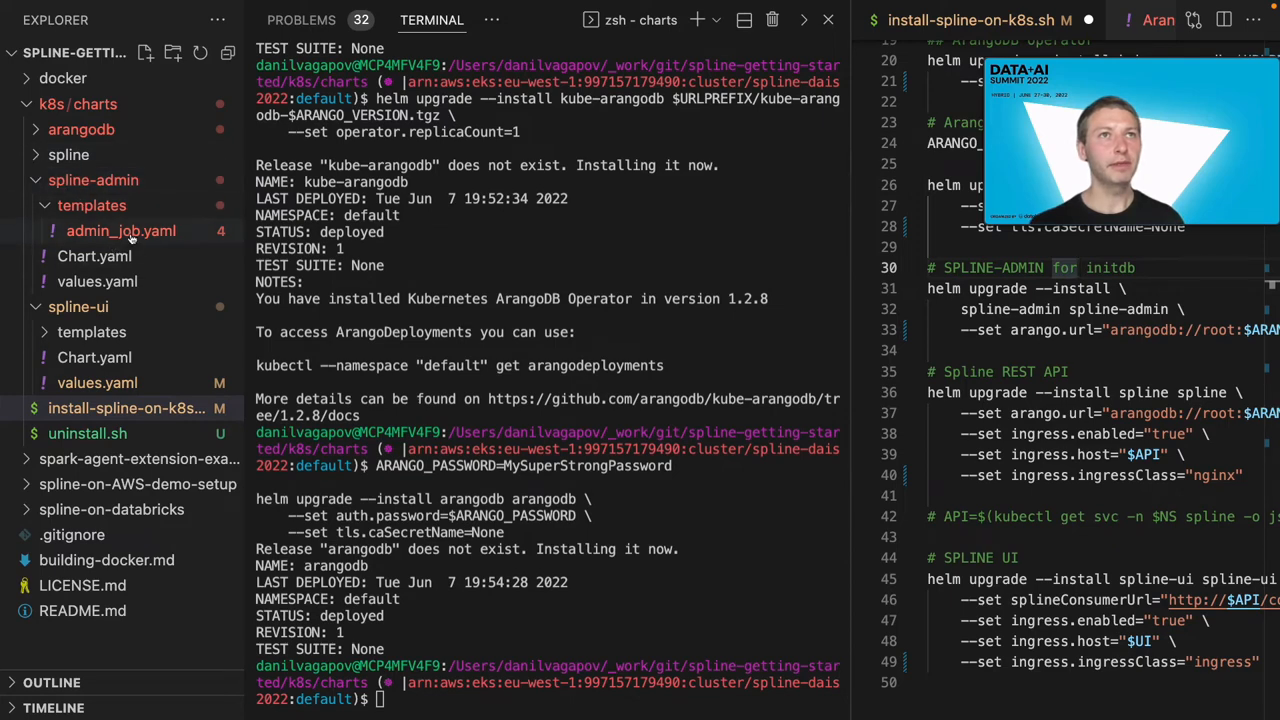
- View the spline-admin admin_job.yaml template and highlight the db-init command in values.yaml
click(121, 230)
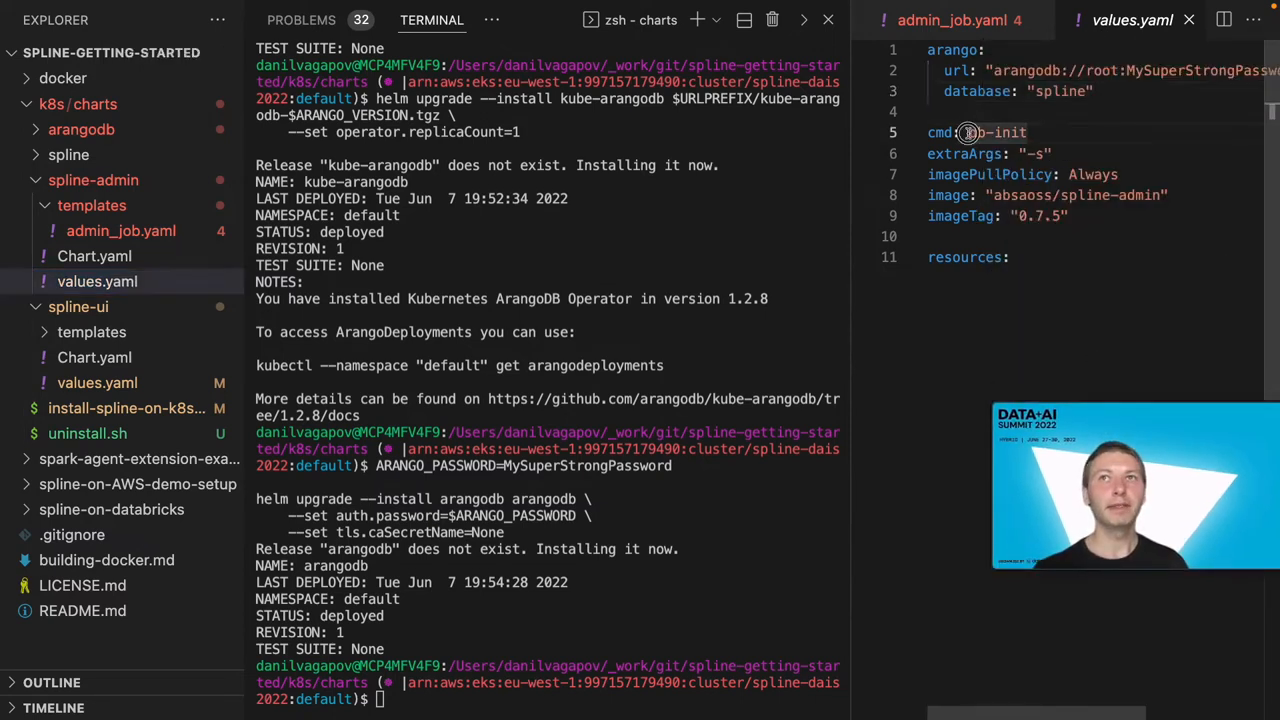
double_click(996, 132)
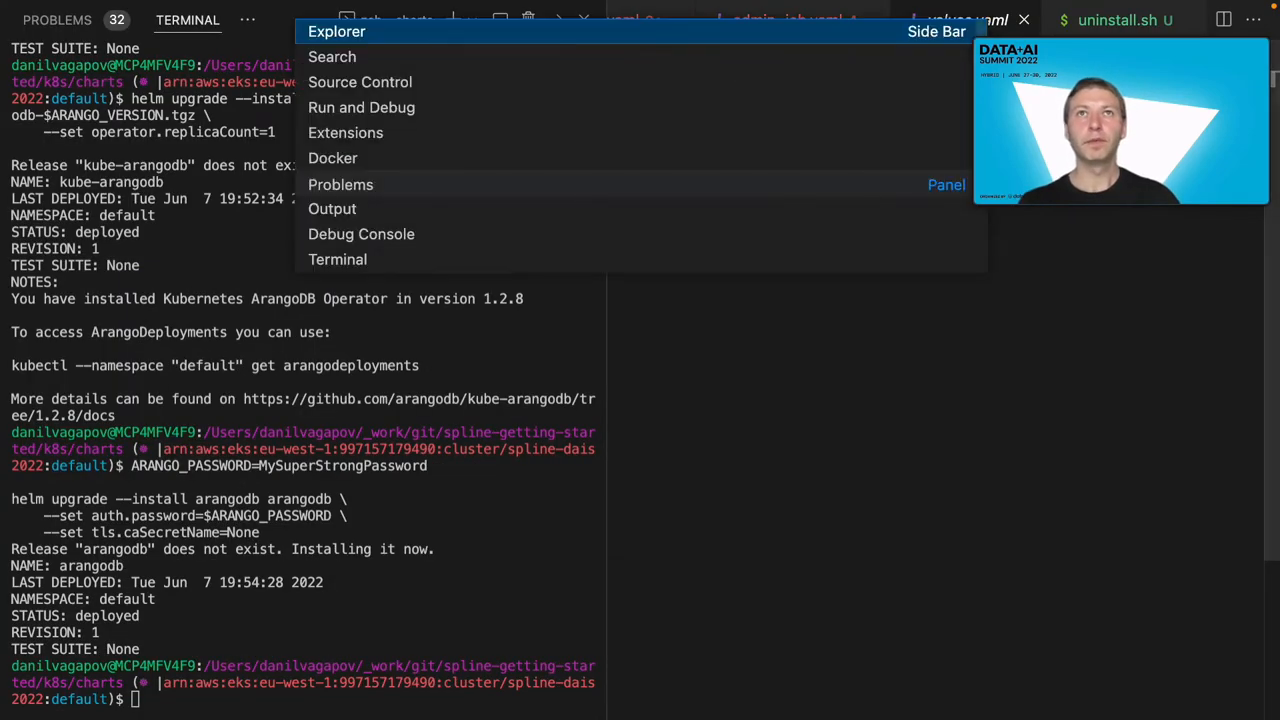
- Hide the explorer and run 'k get pods' to confirm the ArangoDB pods are Running
click(337, 31)
text(k g)
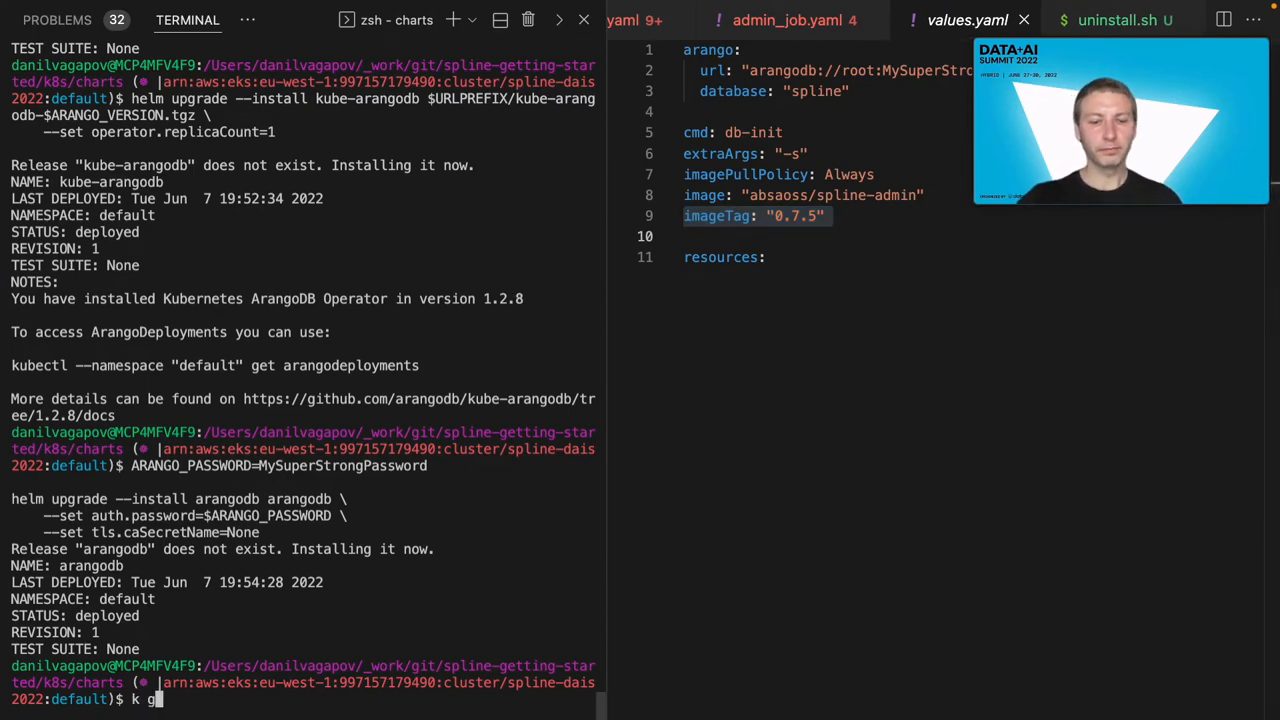
text(et pods)
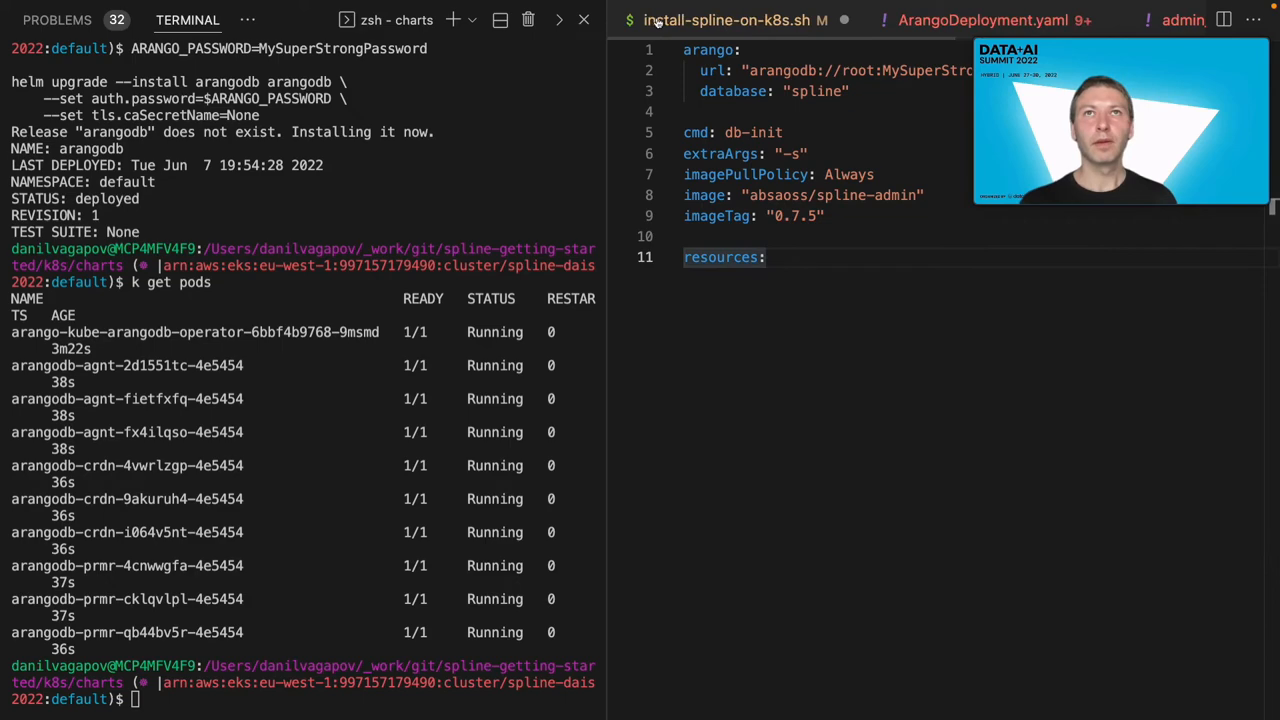
scroll(down, 3)
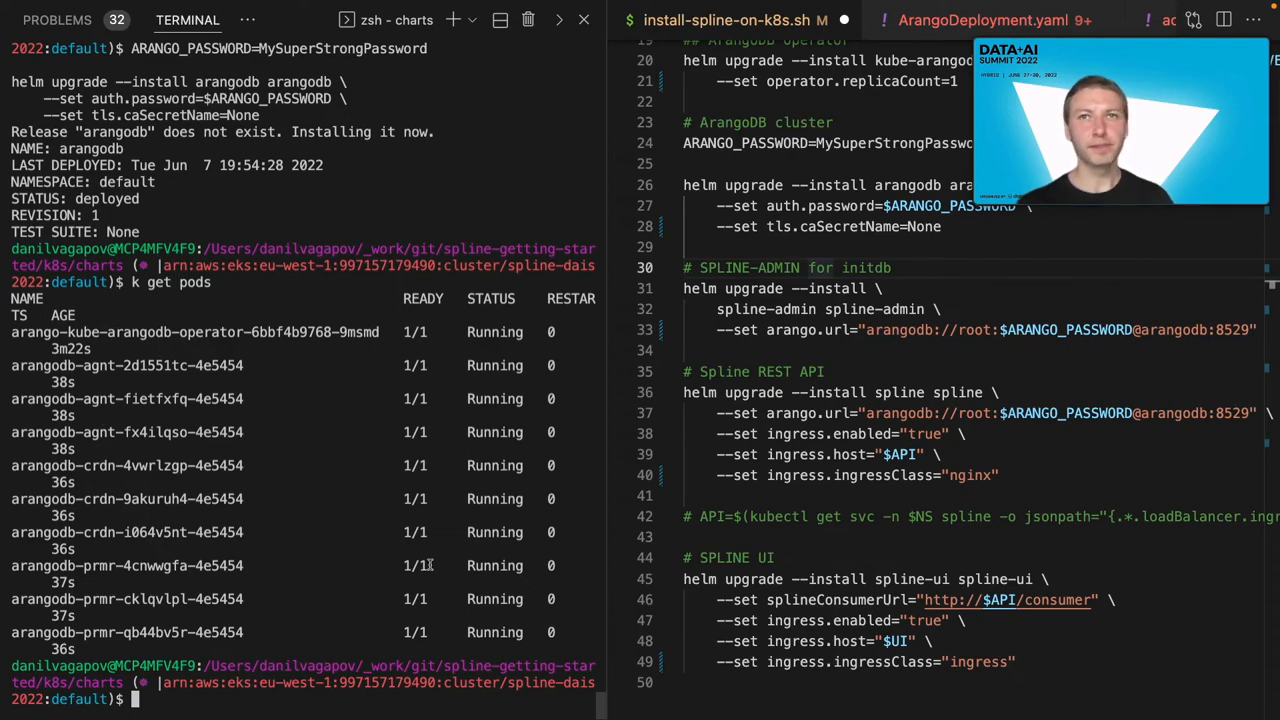
- Select the spline-admin, Spline REST API and Spline UI helm install commands, noting ingress and API URL settings, and run them
drag(683, 288, 1256, 330)
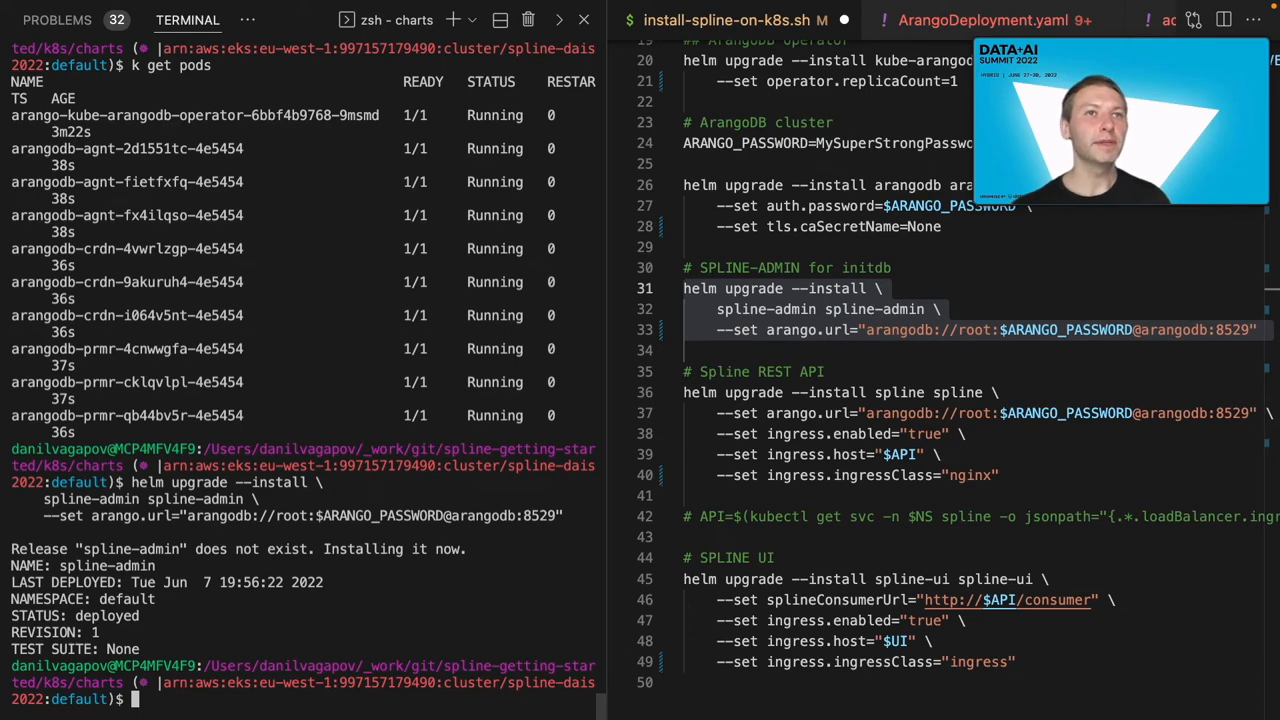
mouse_move(464, 528)
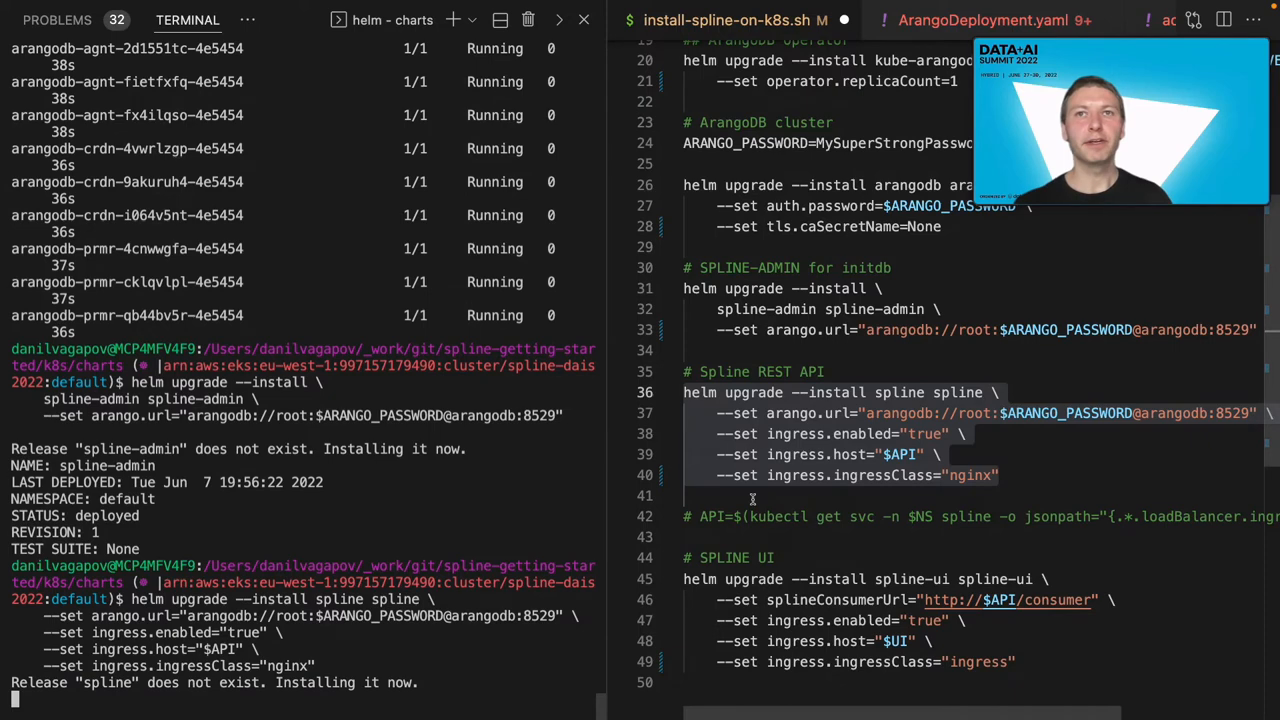
double_click(785, 413)
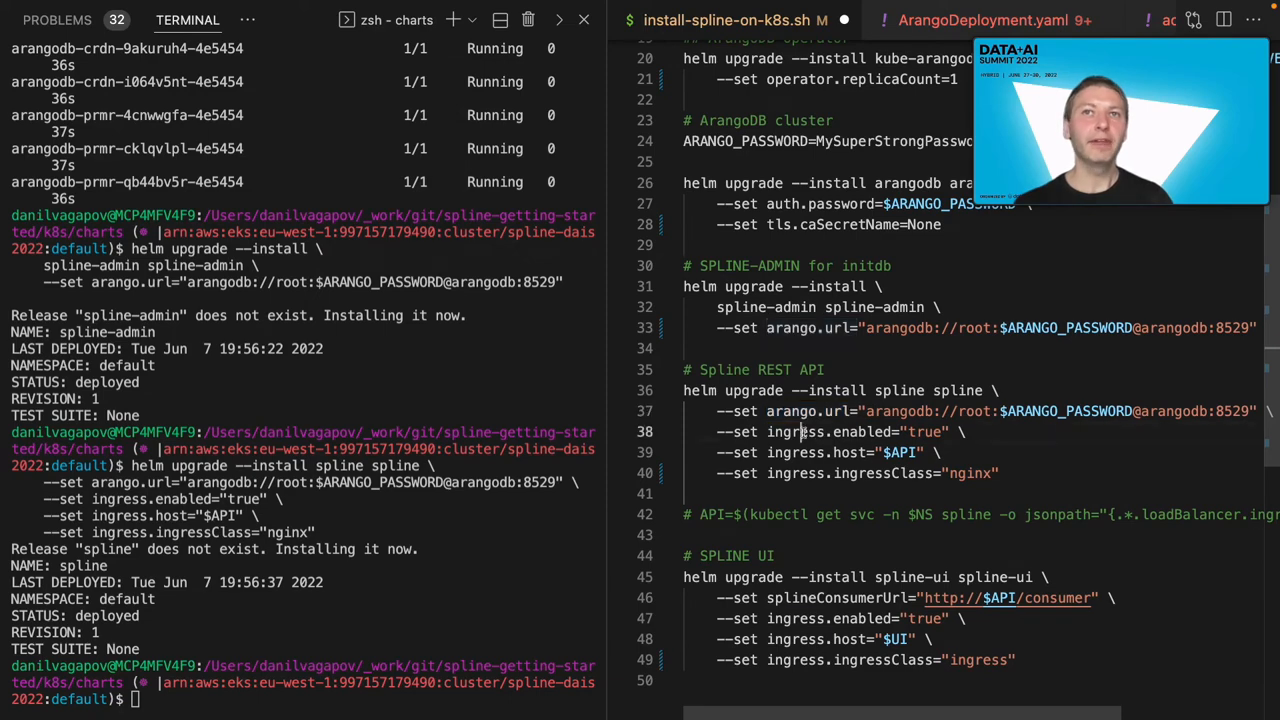
double_click(795, 432)
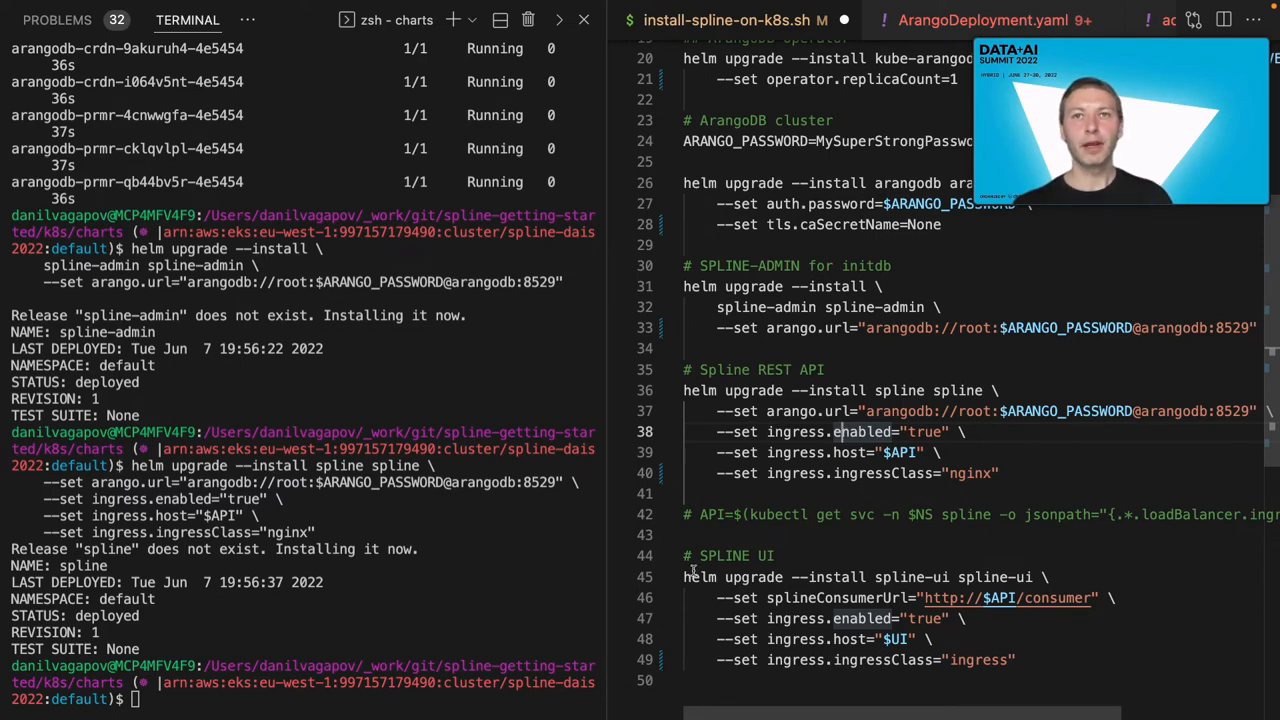
drag(683, 577, 1011, 659)
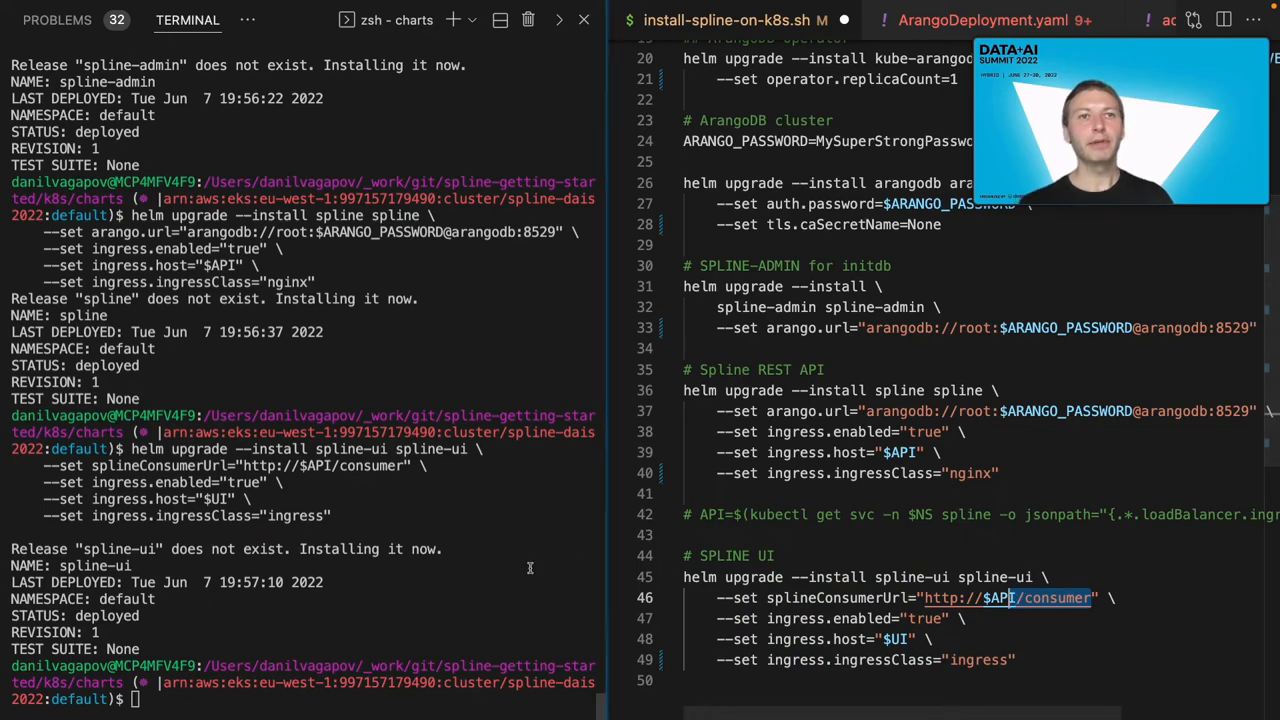
text(k)
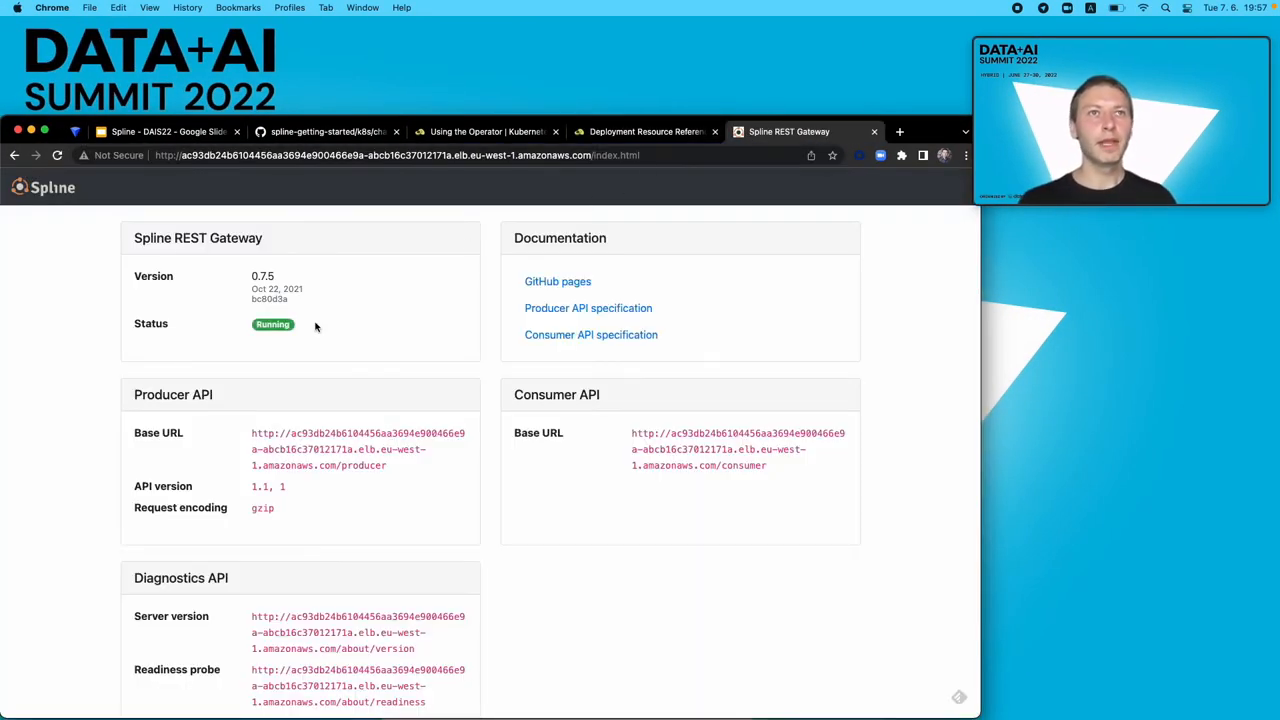
- Highlight the gateway's Running status and select the Consumer API base URL
double_click(150, 323)
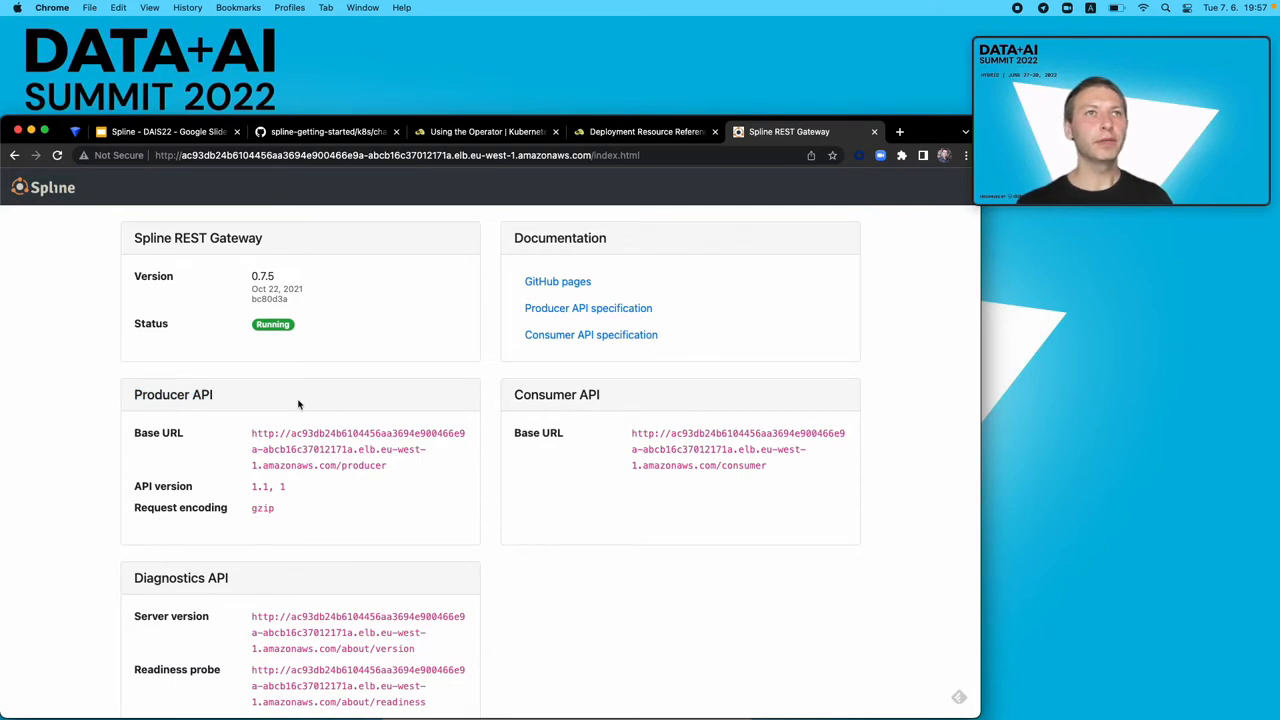
mouse_move(323, 405)
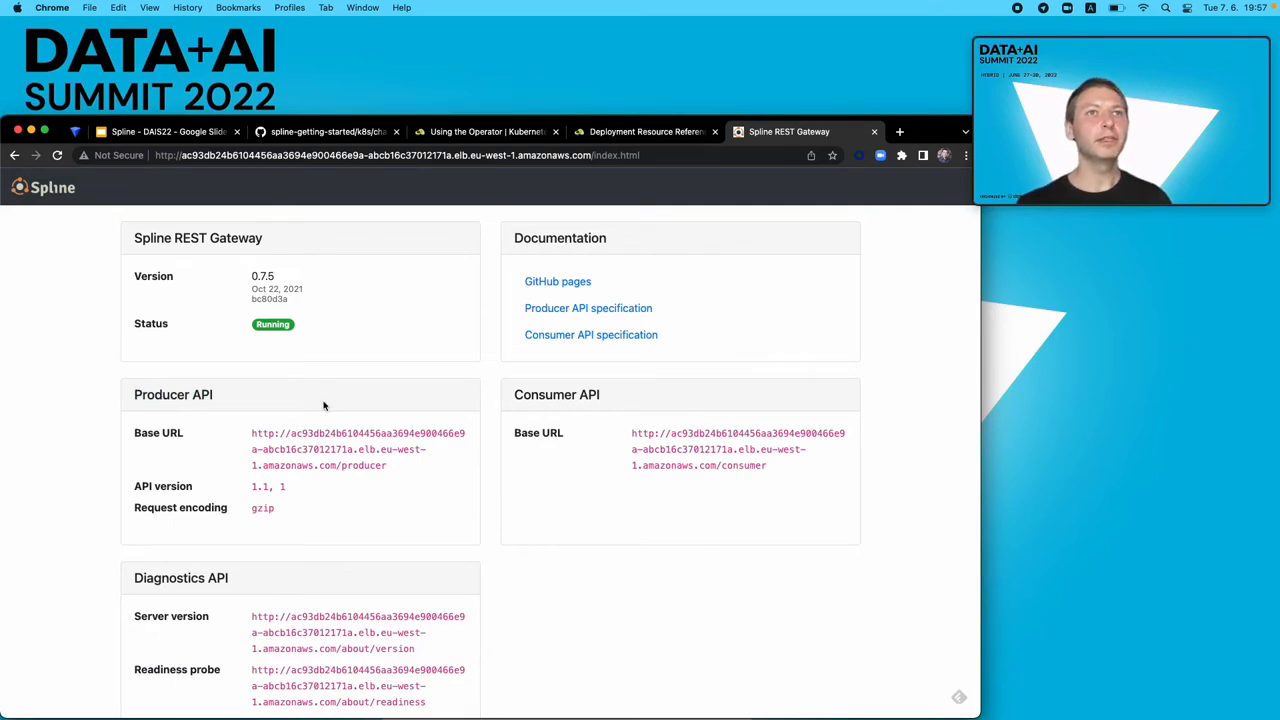
mouse_move(375, 449)
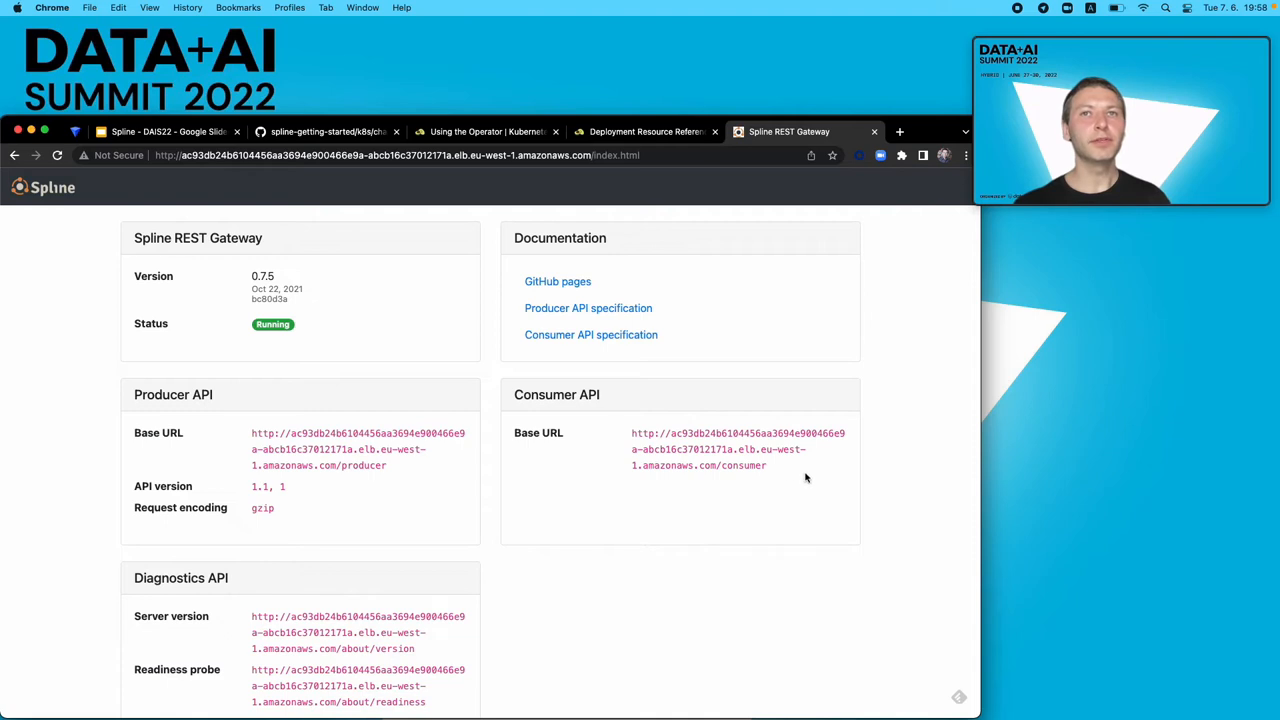
drag(632, 433, 766, 465)
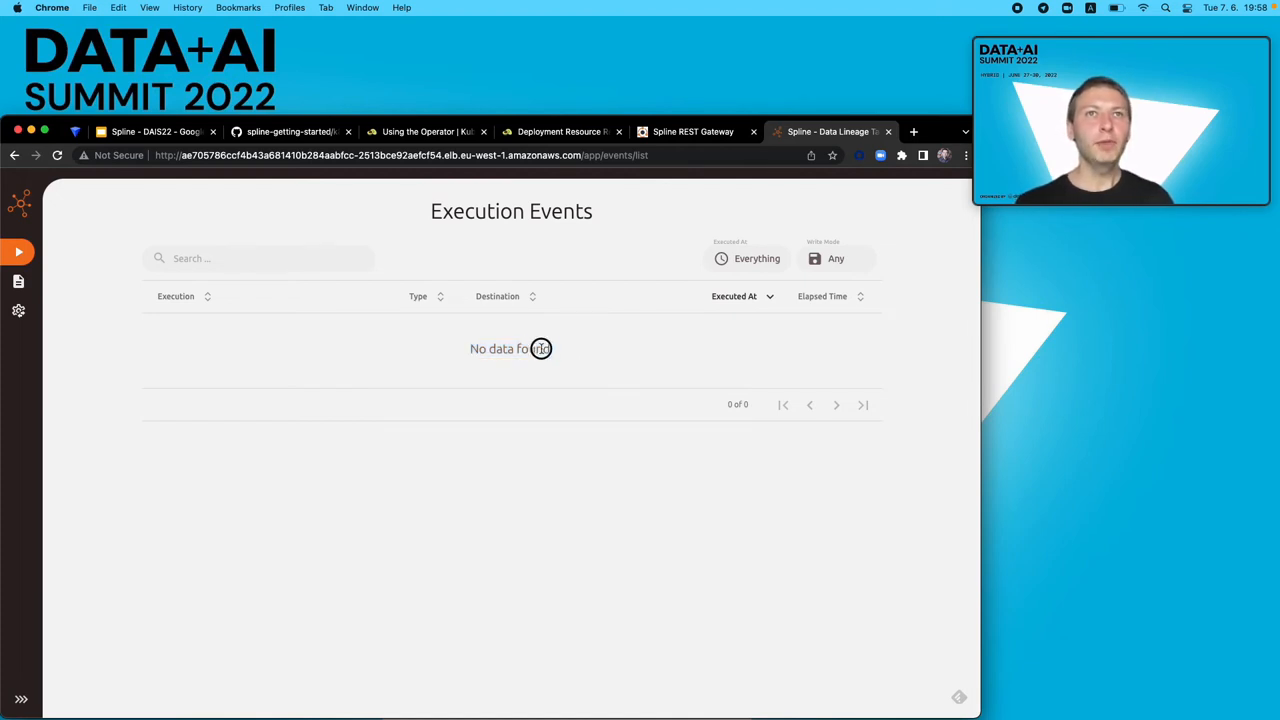
- Highlight the No data found message and expand the Spline UI navigation sidebar
double_click(511, 348)
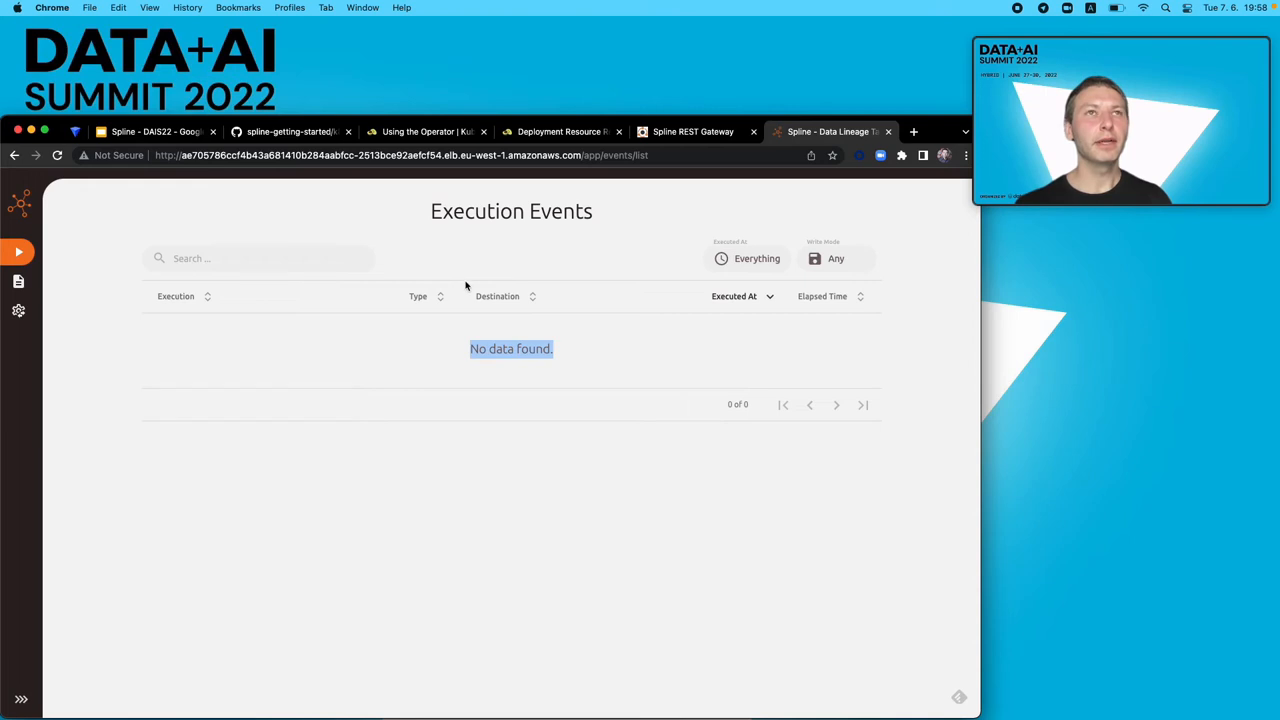
mouse_move(435, 240)
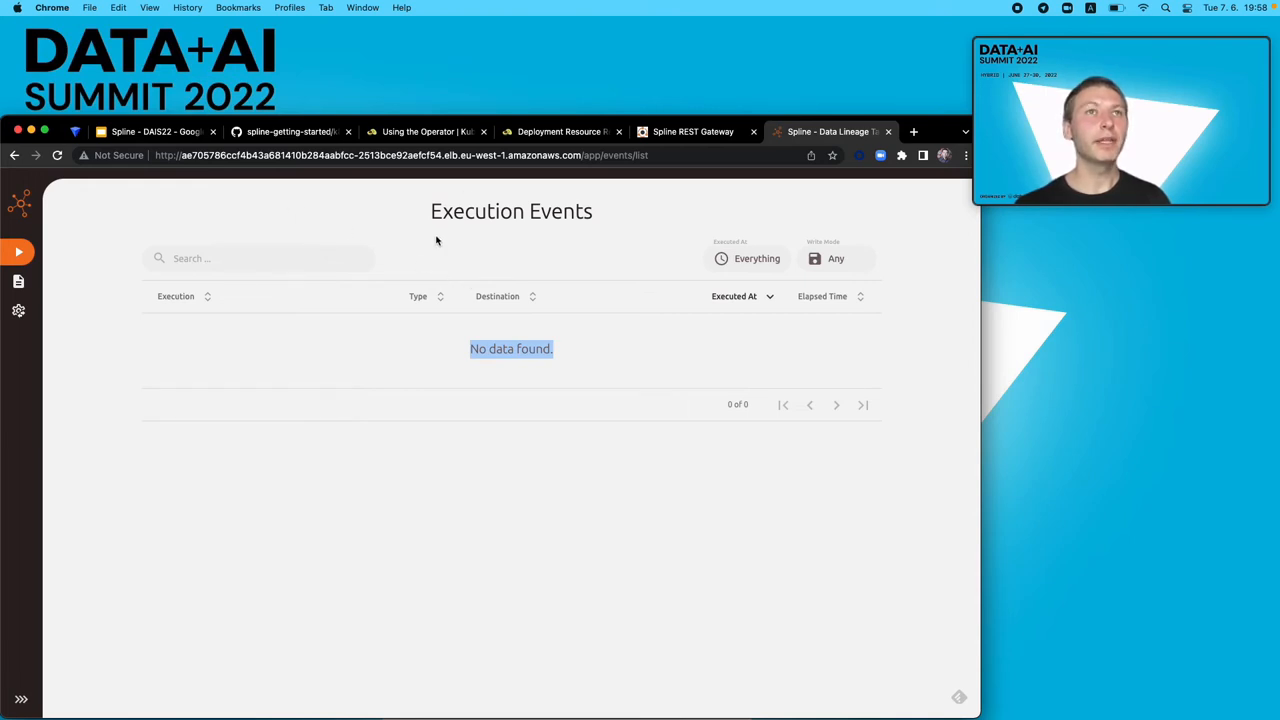
mouse_move(402, 273)
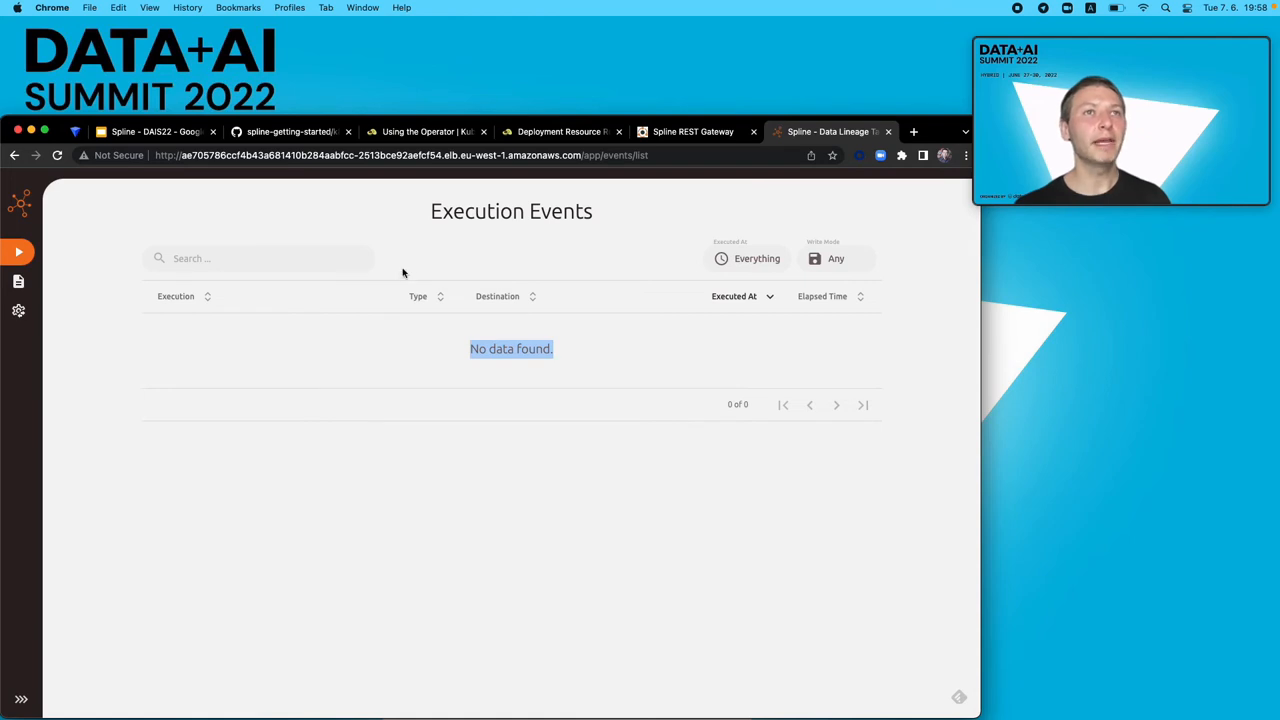
click(21, 698)
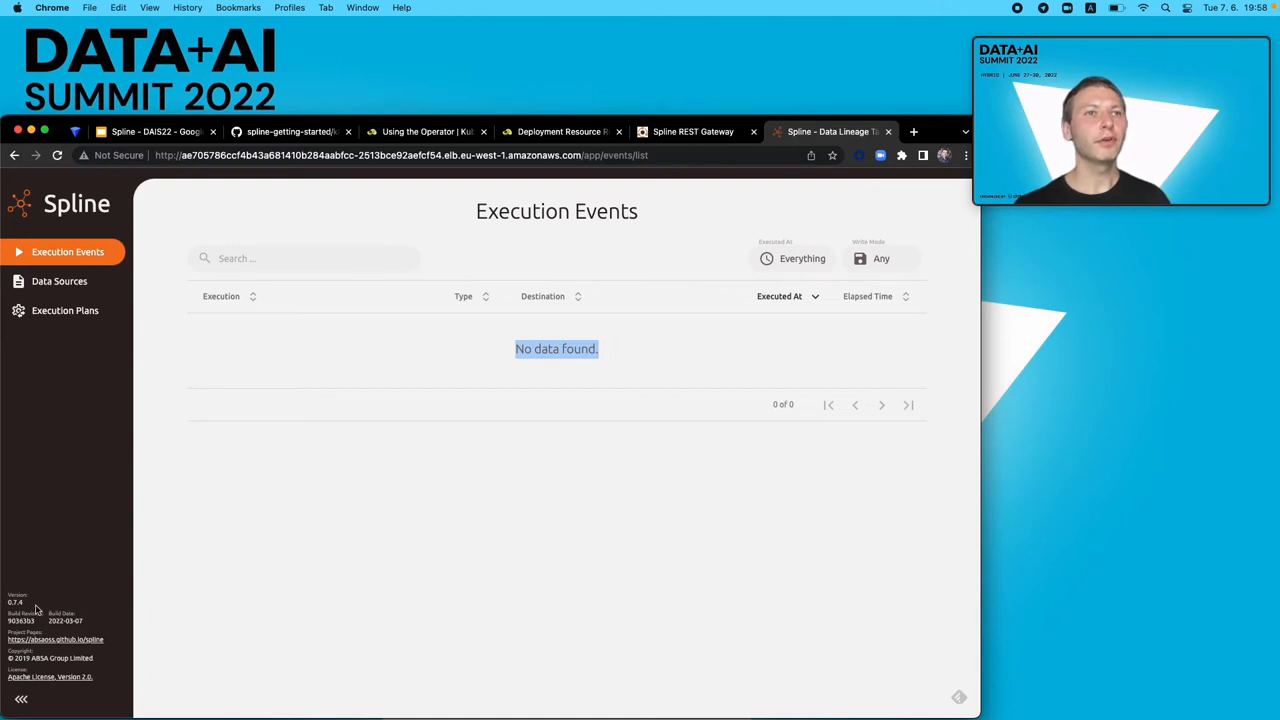
mouse_move(530, 335)
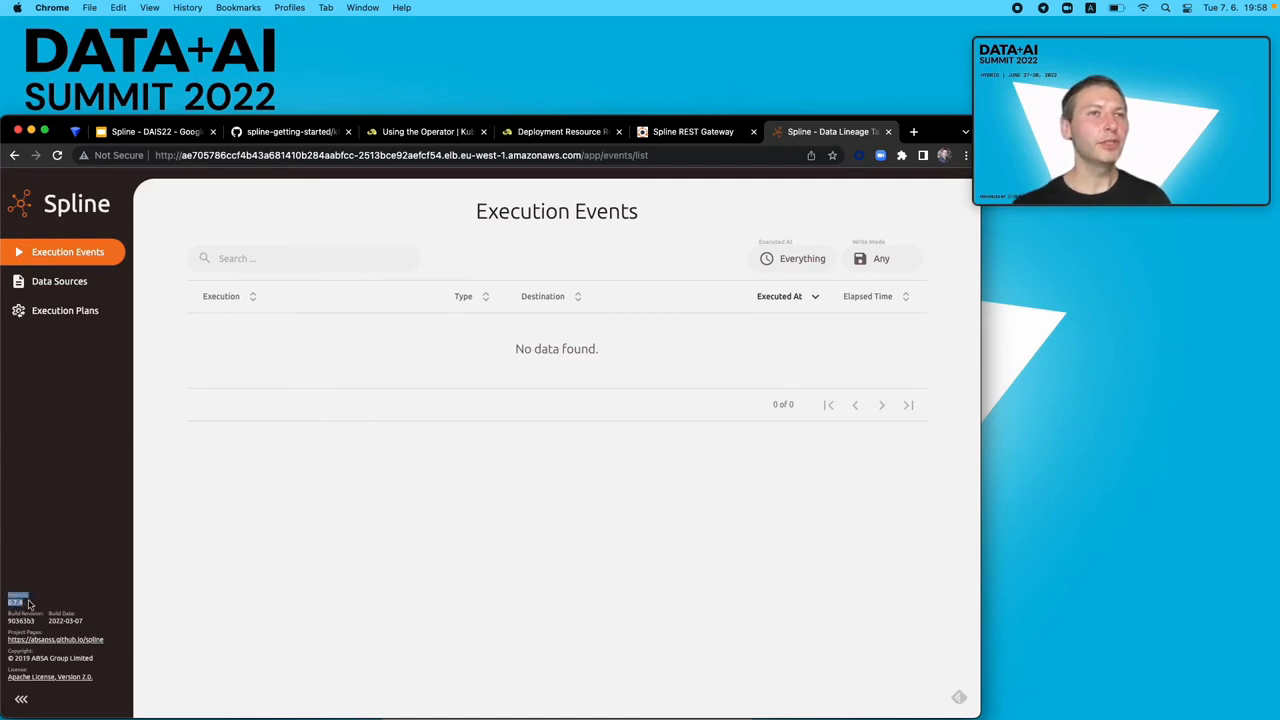
mouse_move(67, 591)
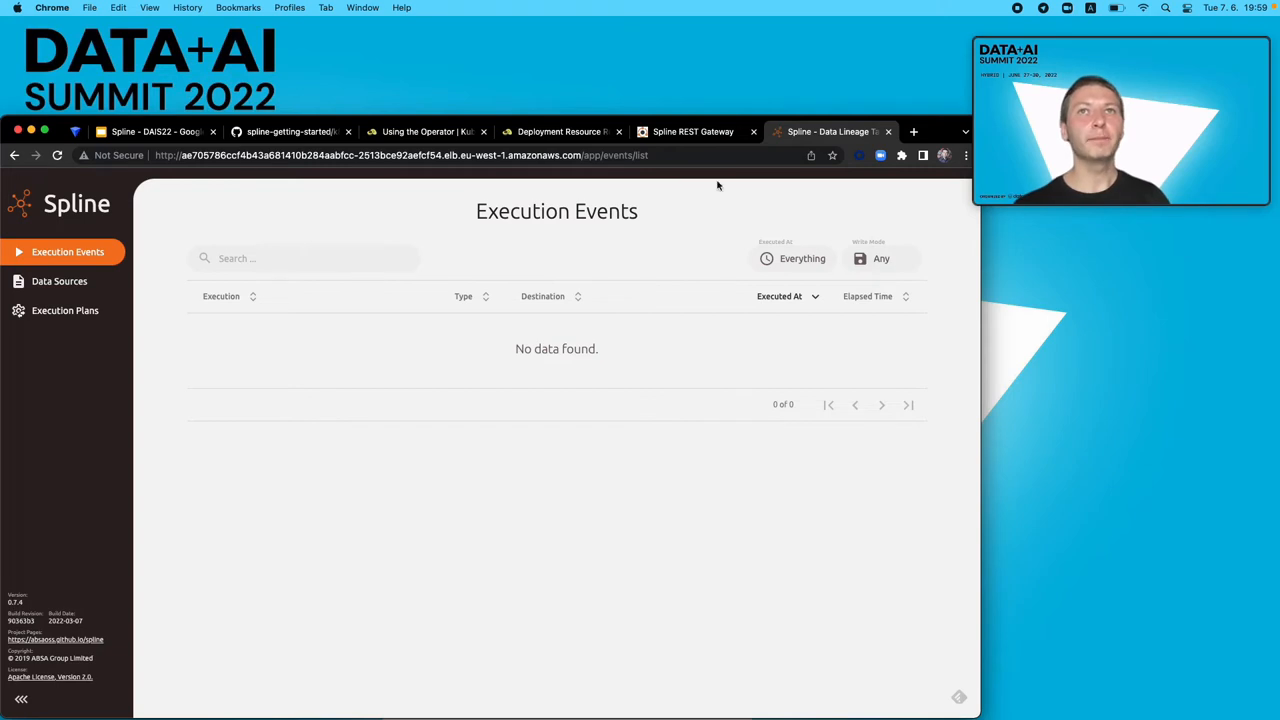
- Return to the REST Gateway page, then to the Google Slides 'Spline Demo (Cont.)' slide
click(693, 131)
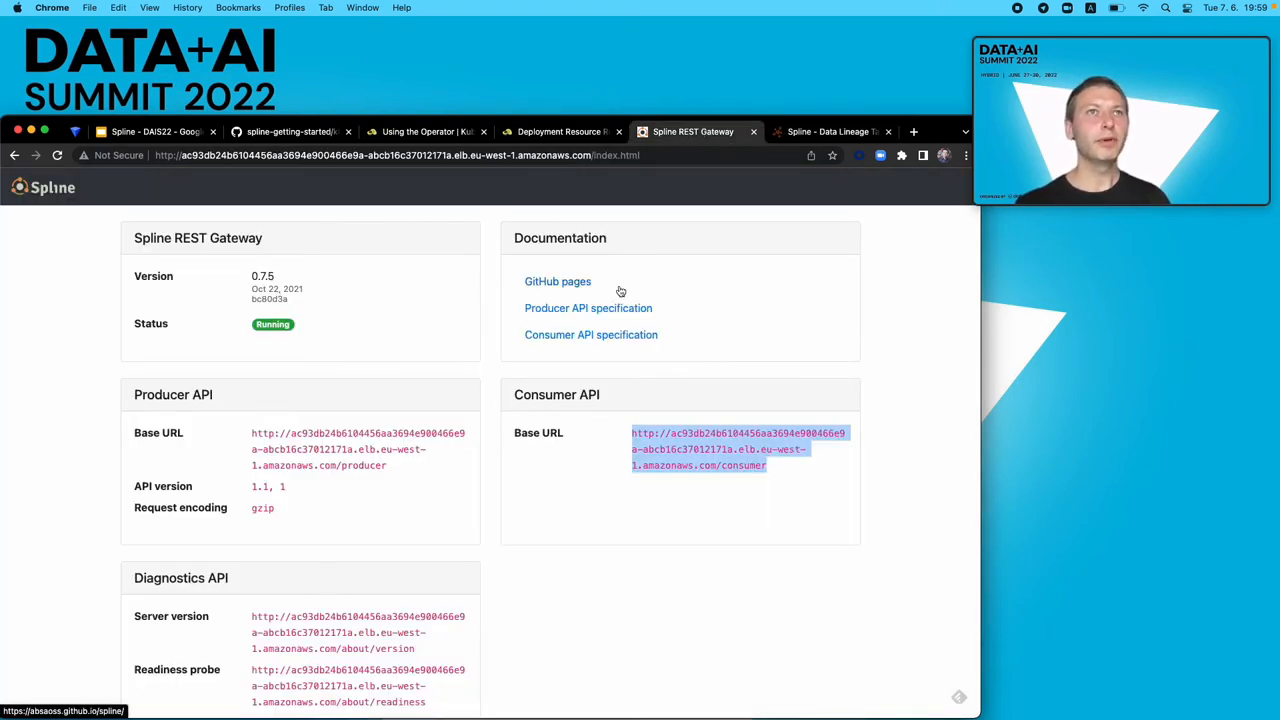
mouse_move(235, 175)
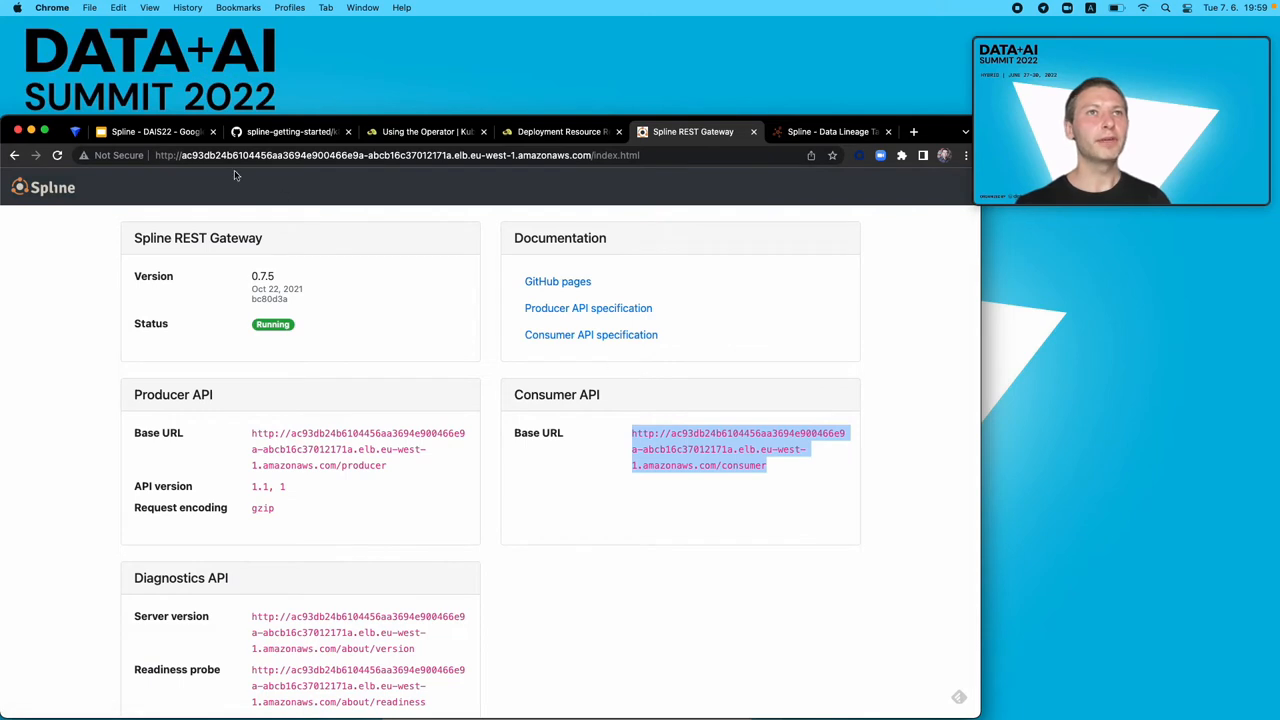
click(155, 131)
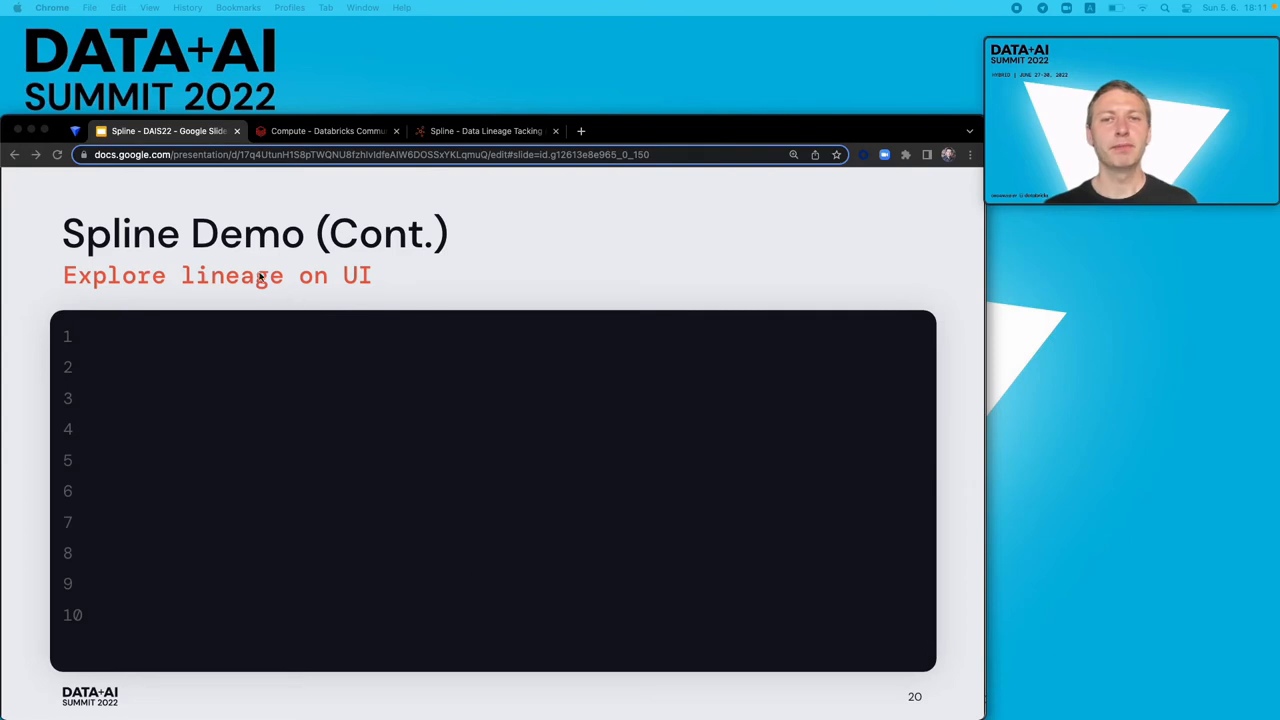
- Switch to the dais2022 Databricks notebook with the Spline lineage setup code
click(325, 131)
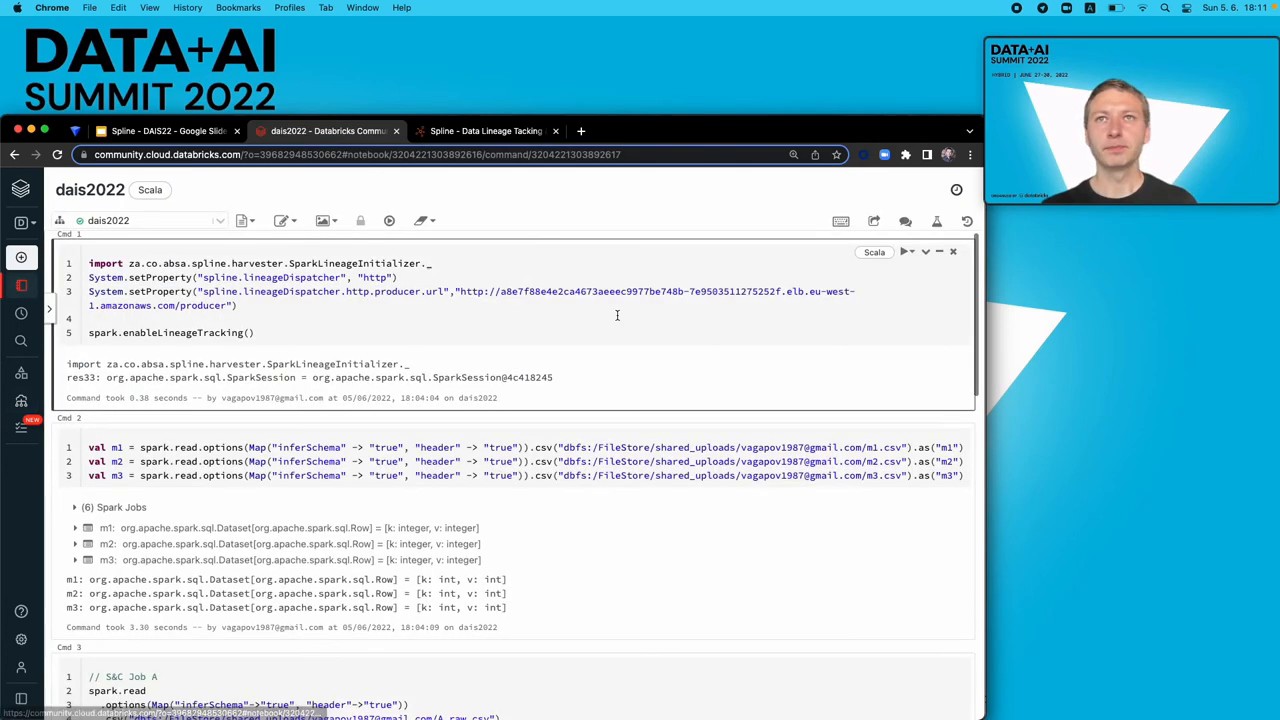
- Rerun the lineage-tracking setup cell and the cell reading m1, m2 and m3
click(906, 251)
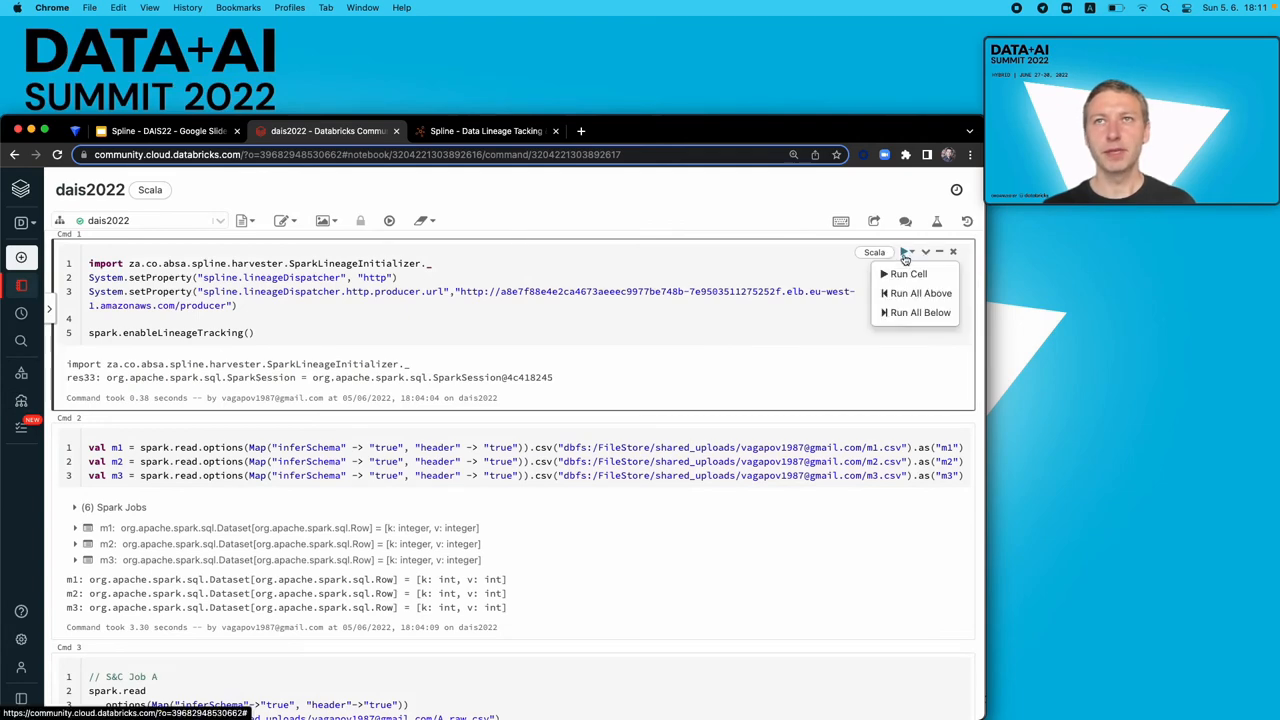
click(908, 273)
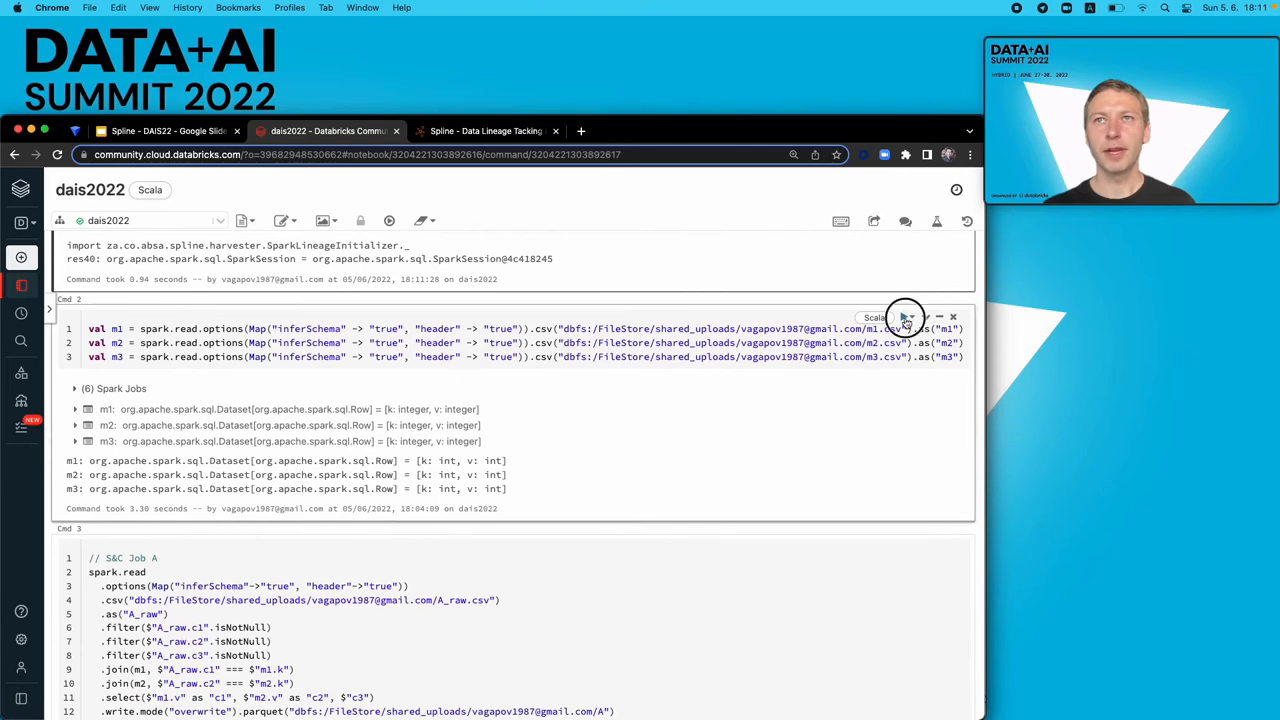
click(905, 317)
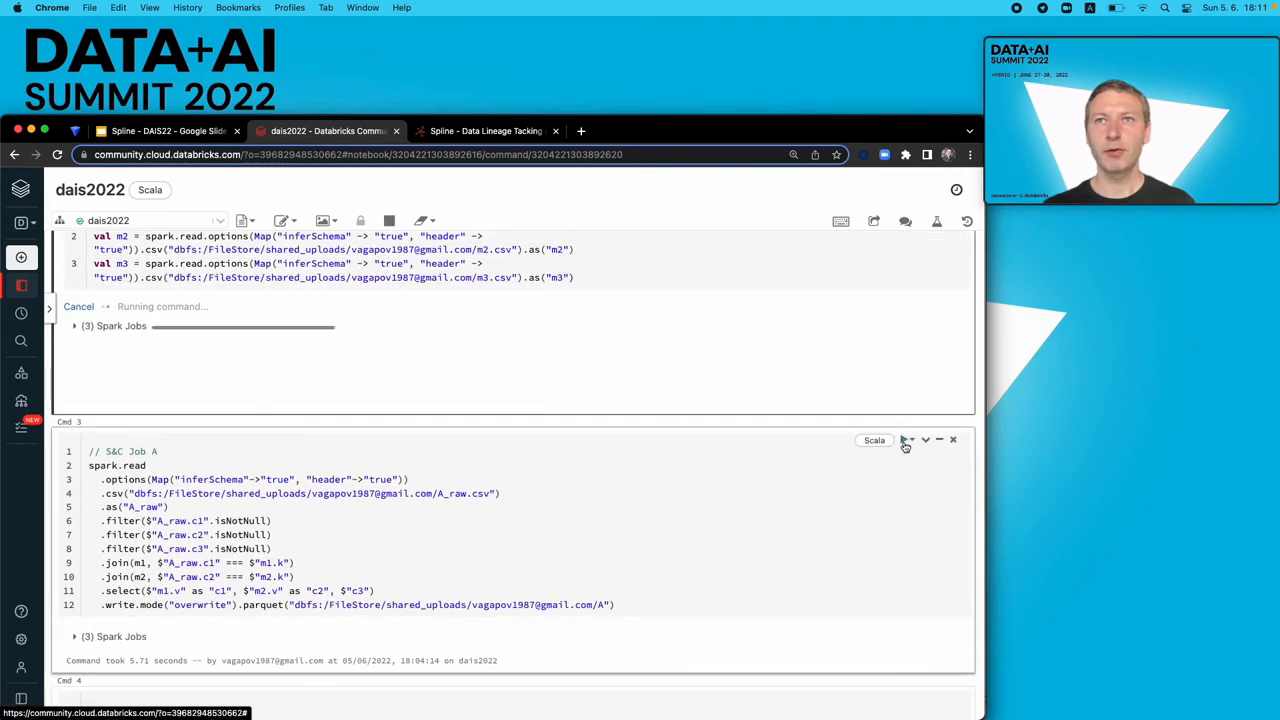
- Run the S&C Job A, S&C Job B and My Job for Report cells in turn
click(905, 440)
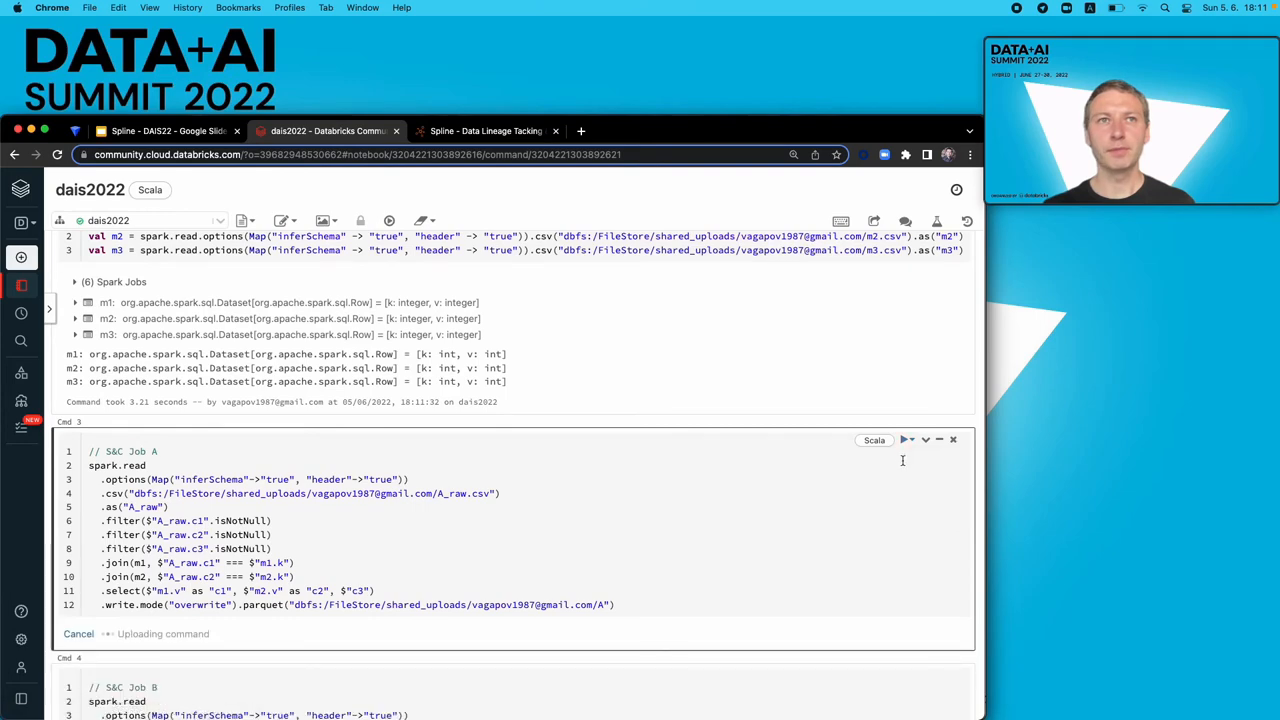
click(905, 440)
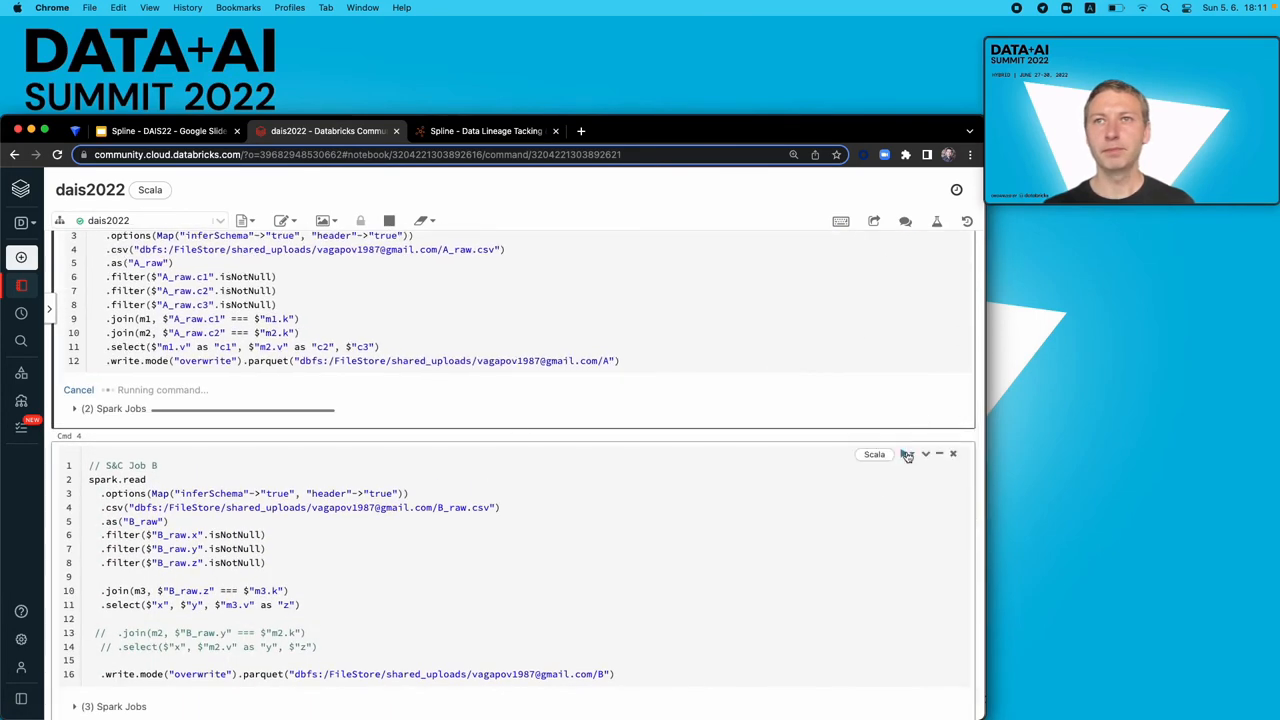
click(904, 453)
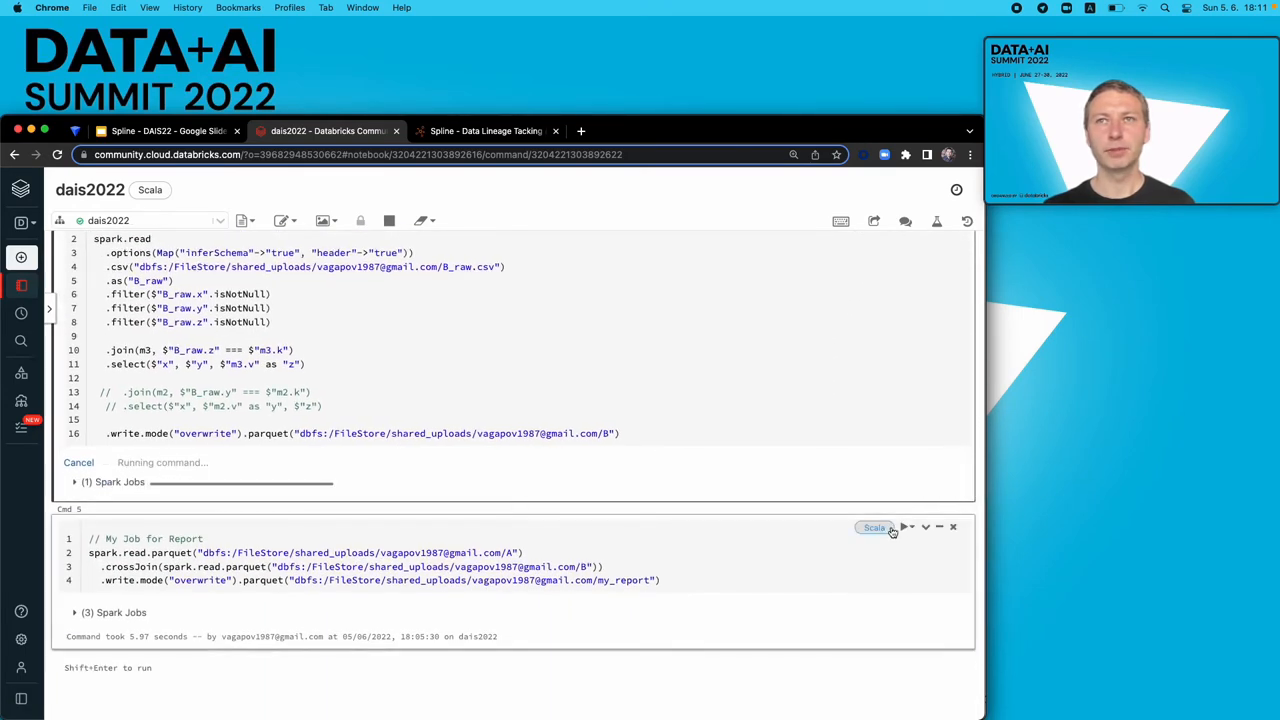
click(903, 527)
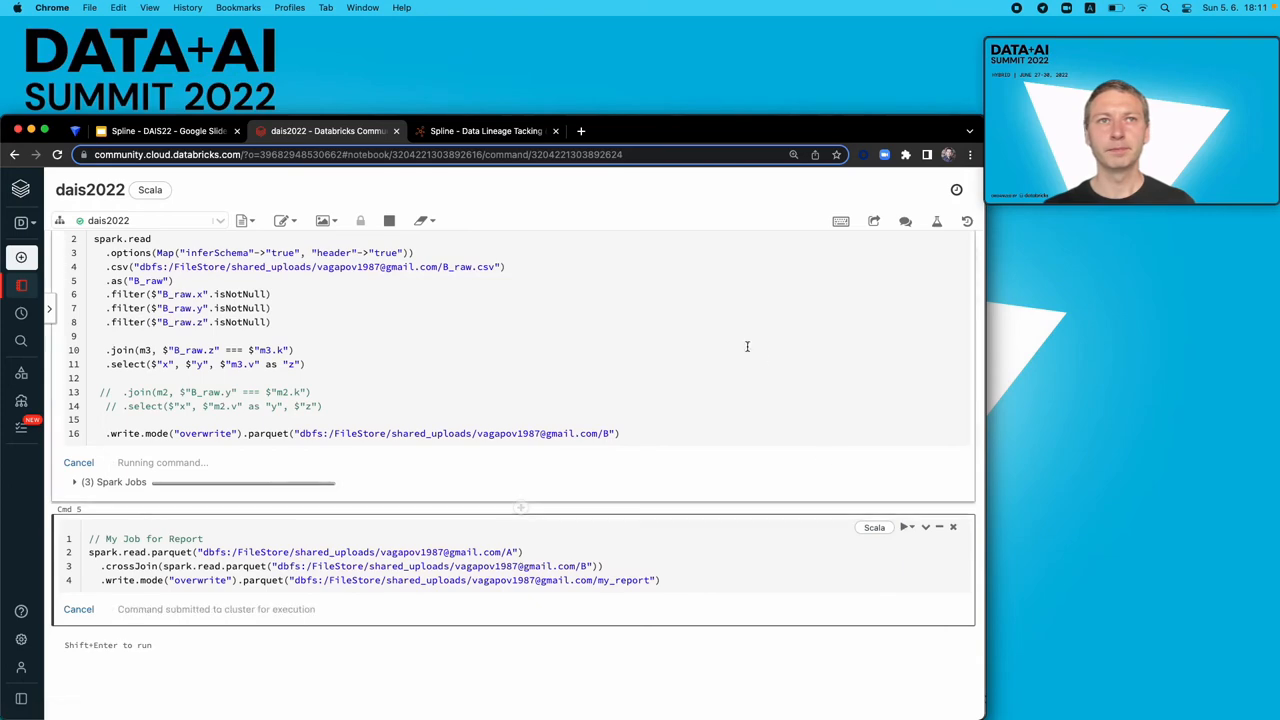
click(485, 131)
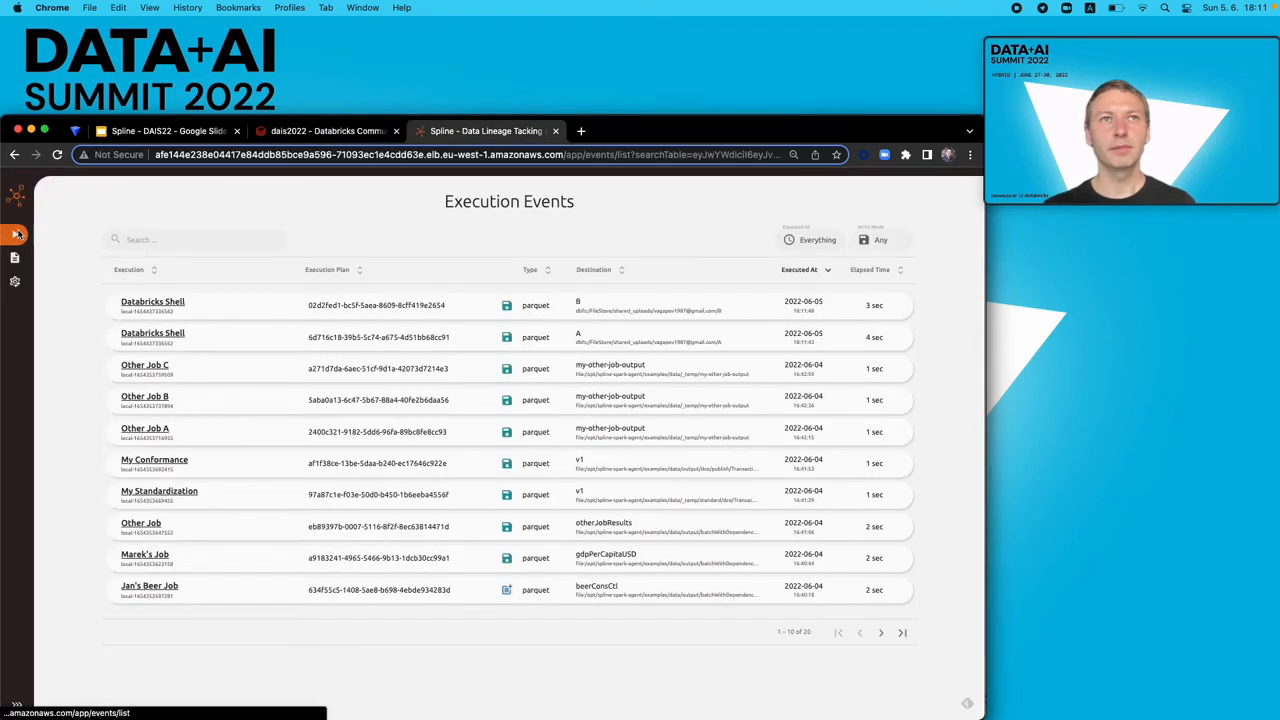
- From Execution Events, view the execution that wrote A, then the newest one writing my_report
click(153, 337)
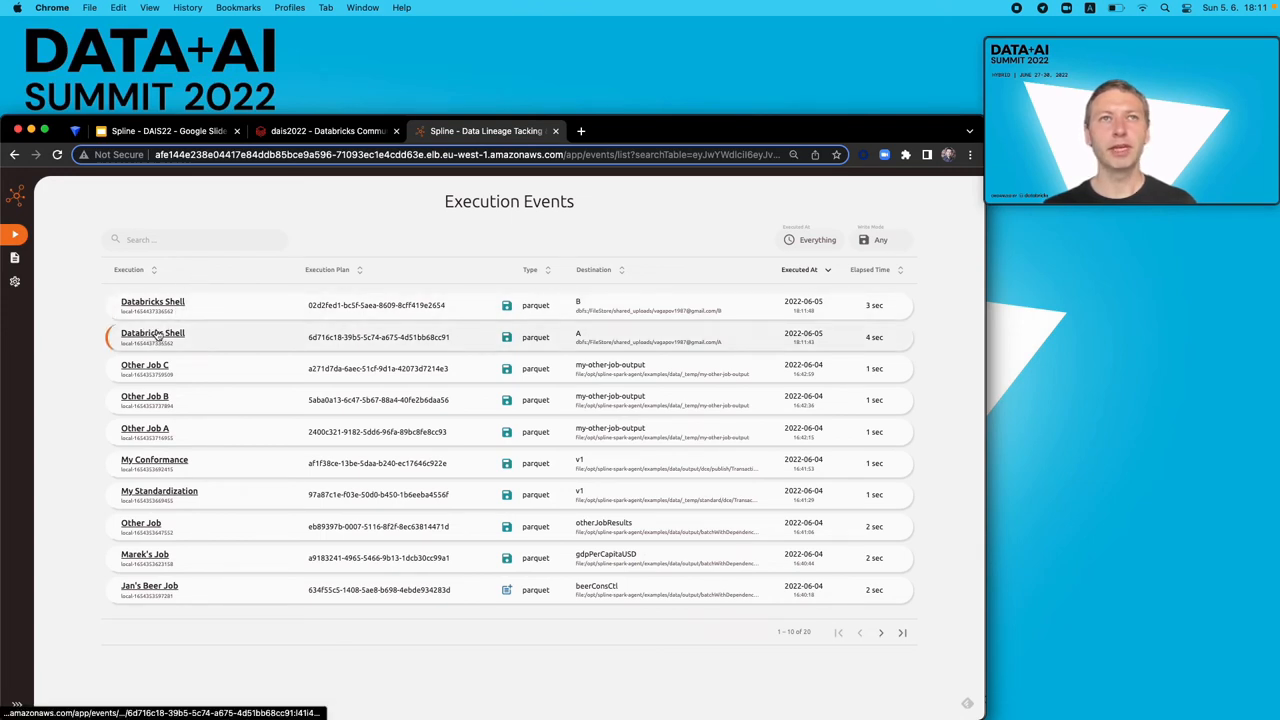
click(152, 337)
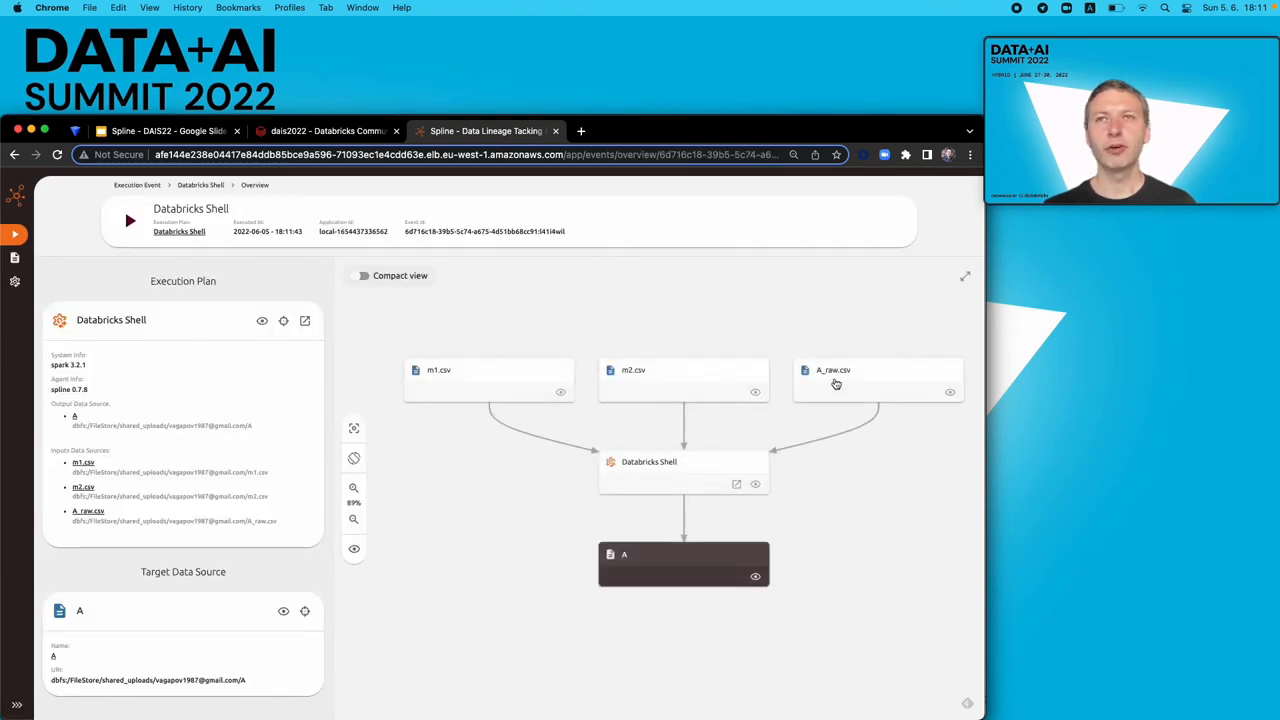
mouse_move(14, 234)
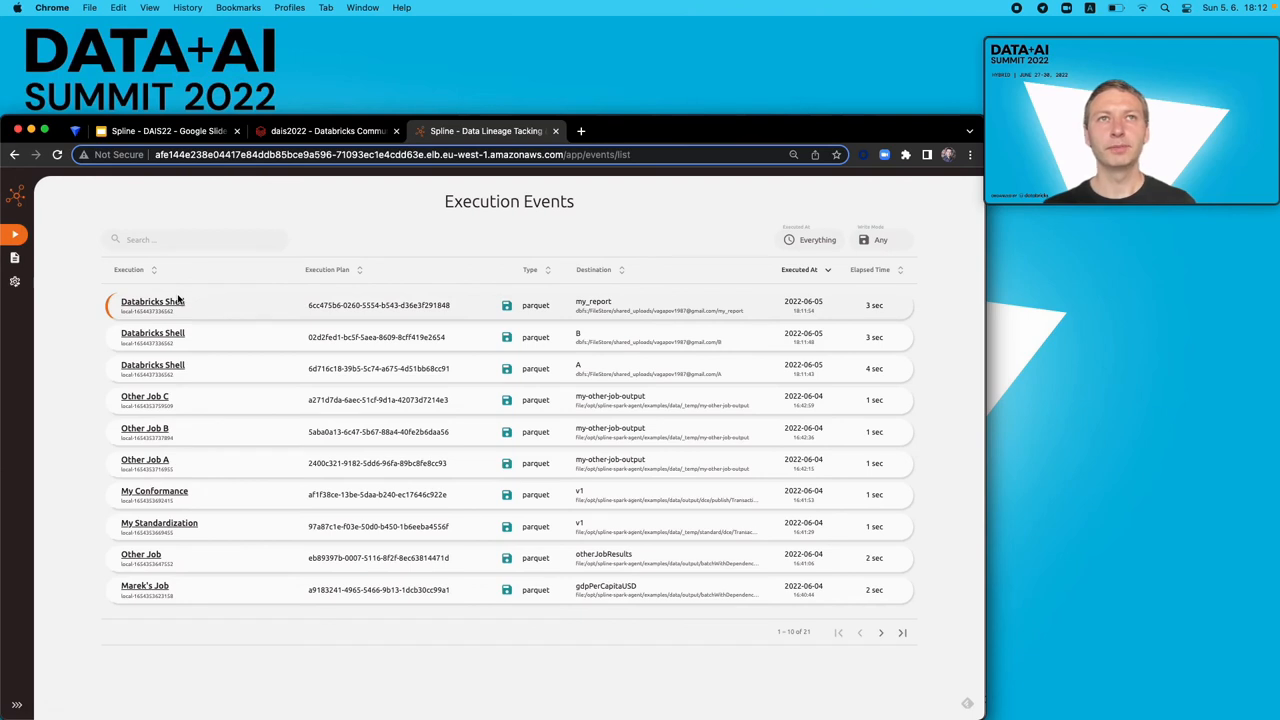
click(152, 304)
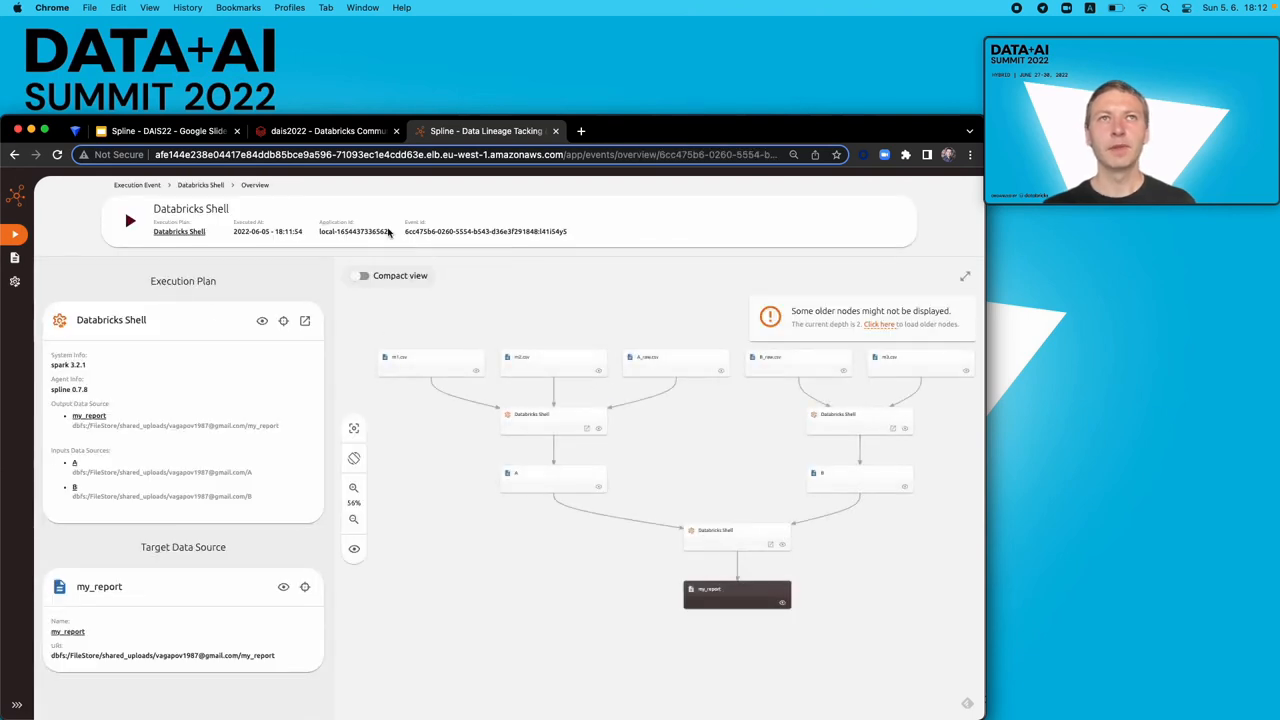
click(325, 131)
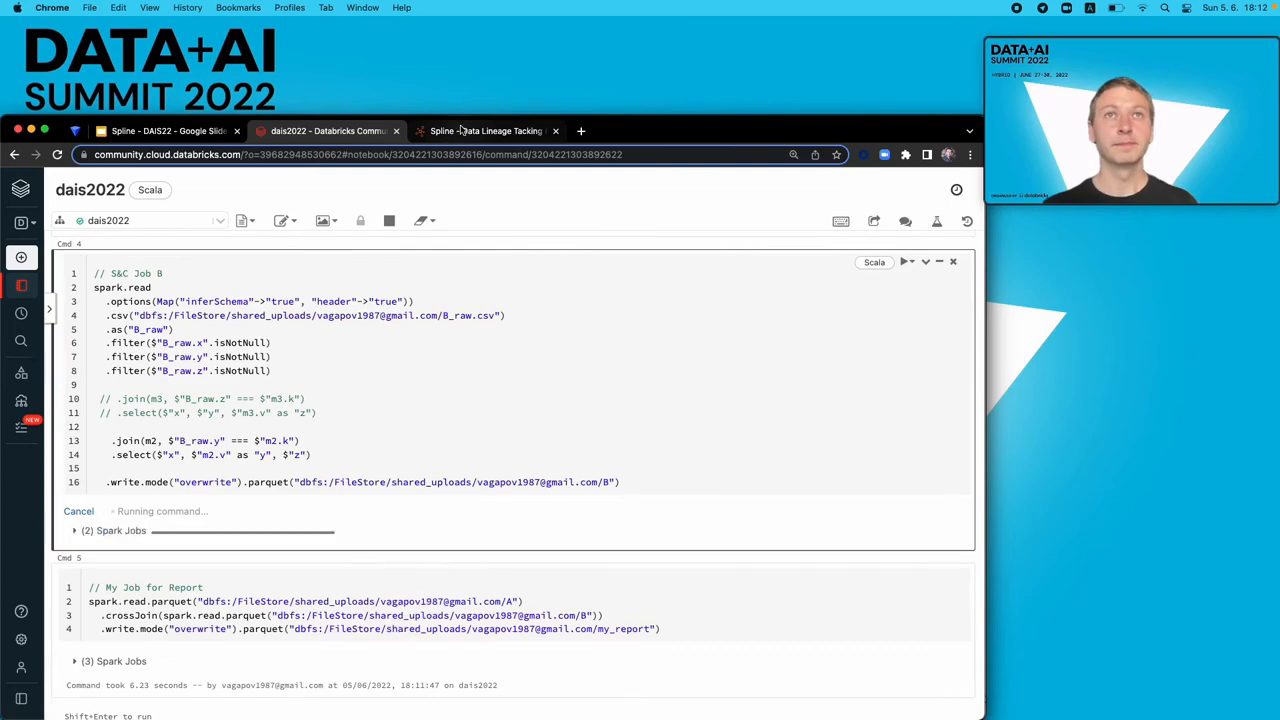
- Inspect data source B's latest execution (from B_raw.csv and m2.csv), then return to the my_report overview
click(486, 131)
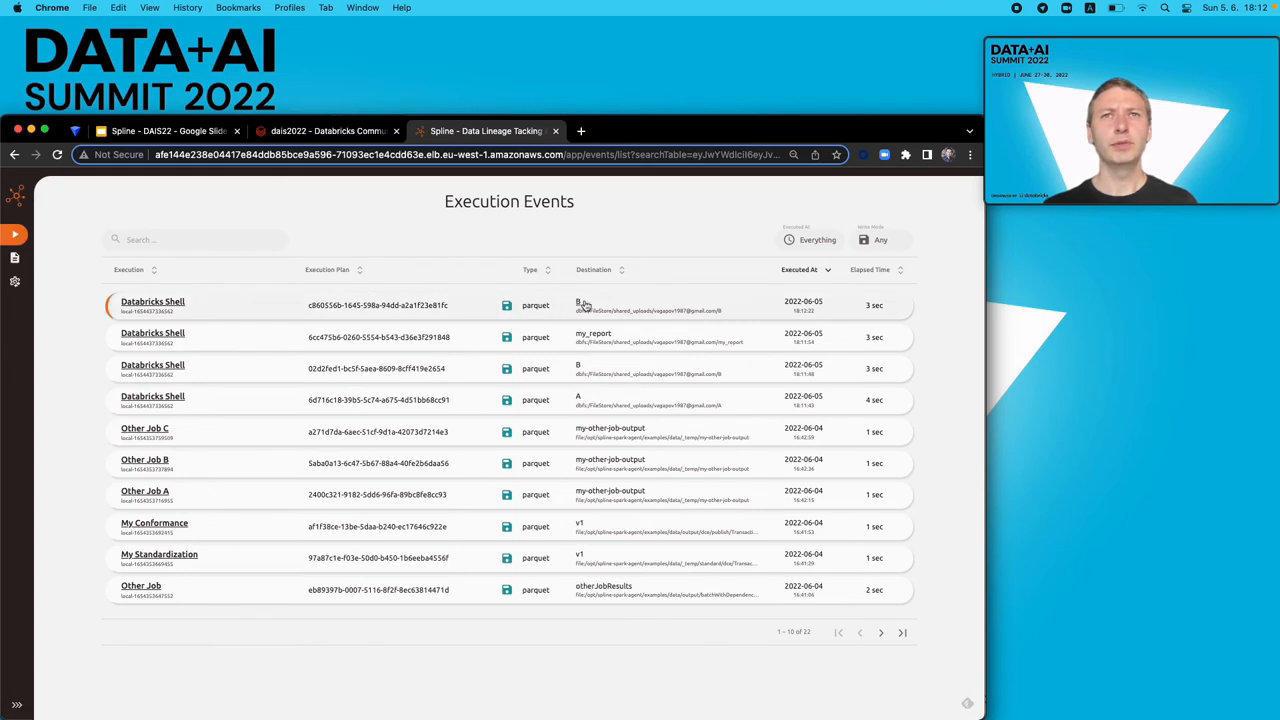
click(15, 258)
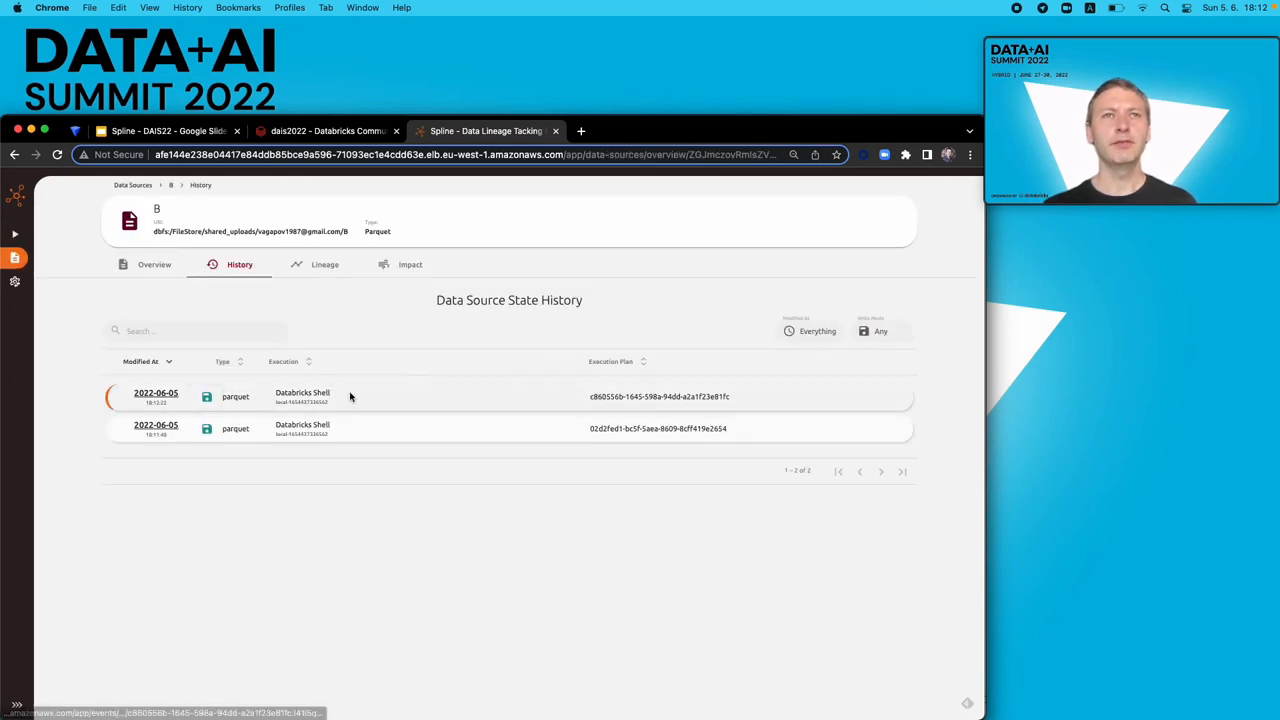
click(156, 396)
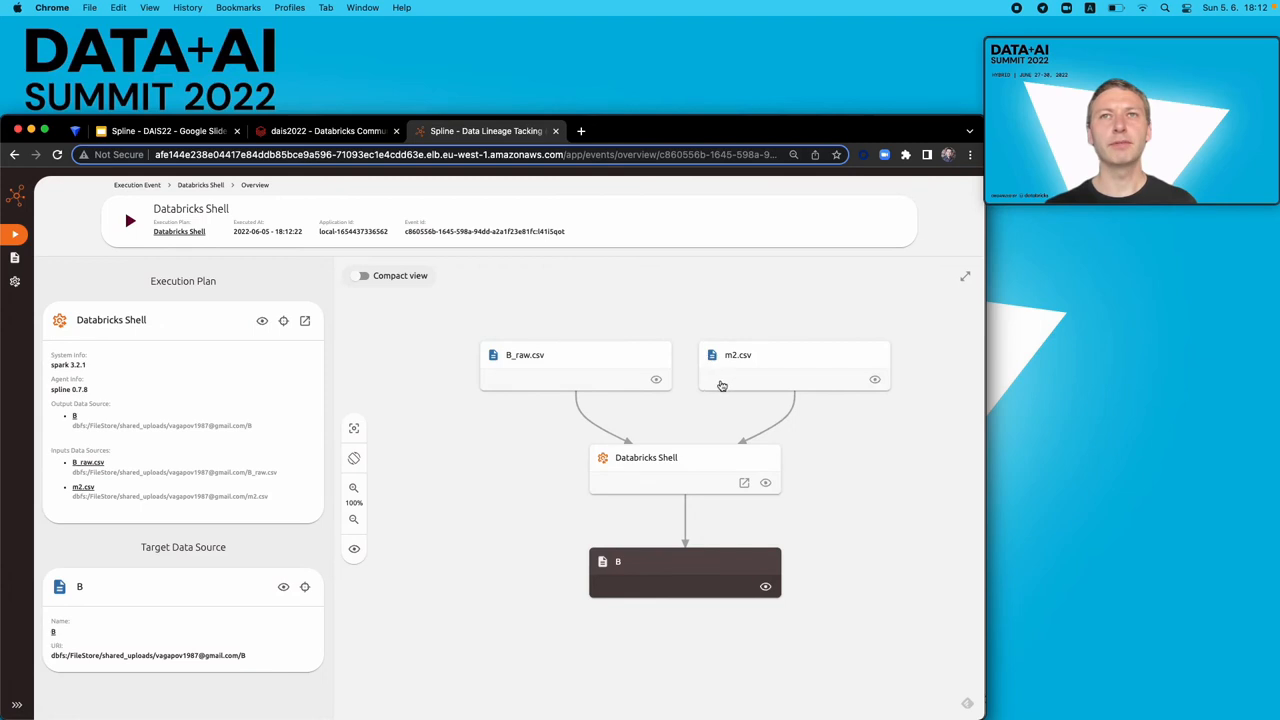
mouse_move(203, 304)
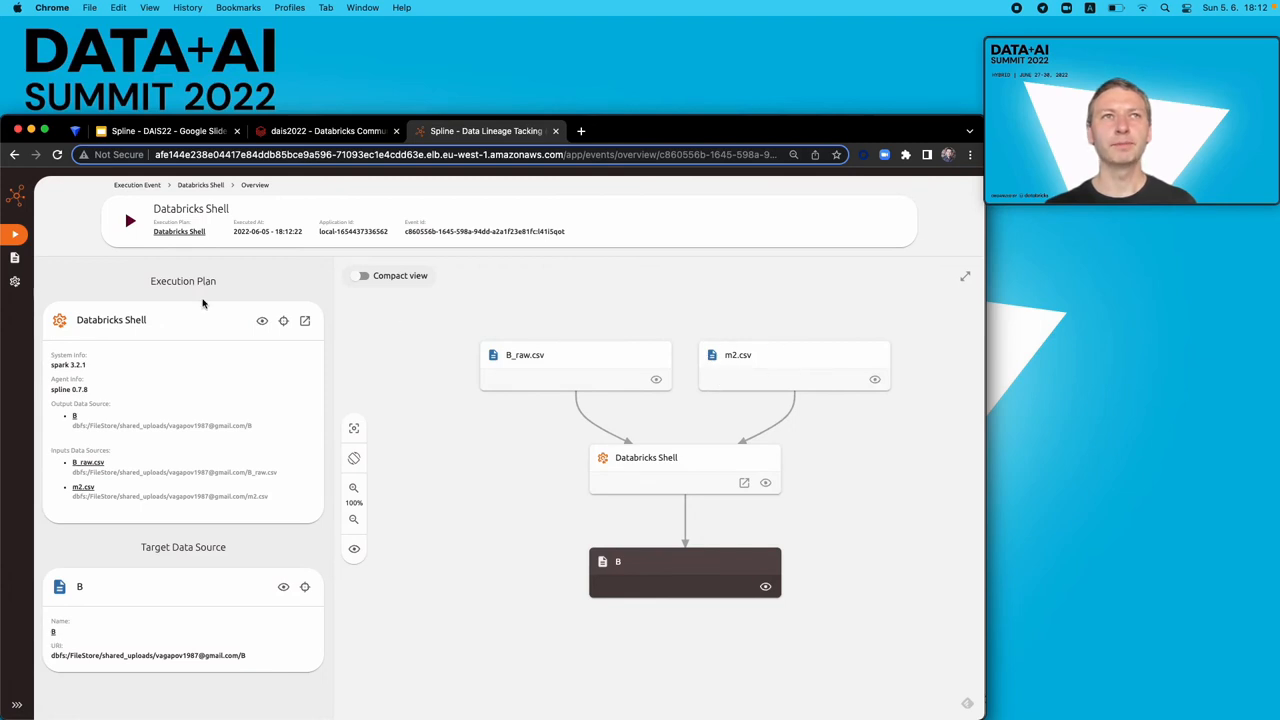
click(137, 185)
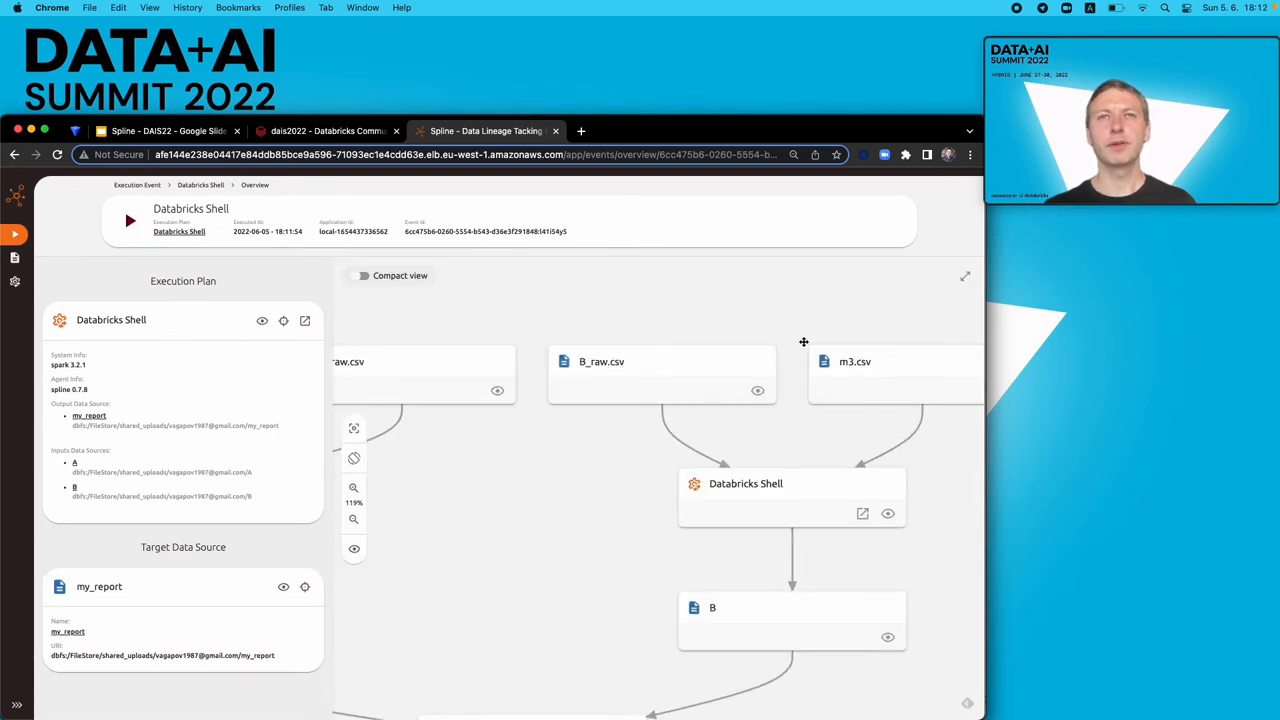
mouse_move(530, 345)
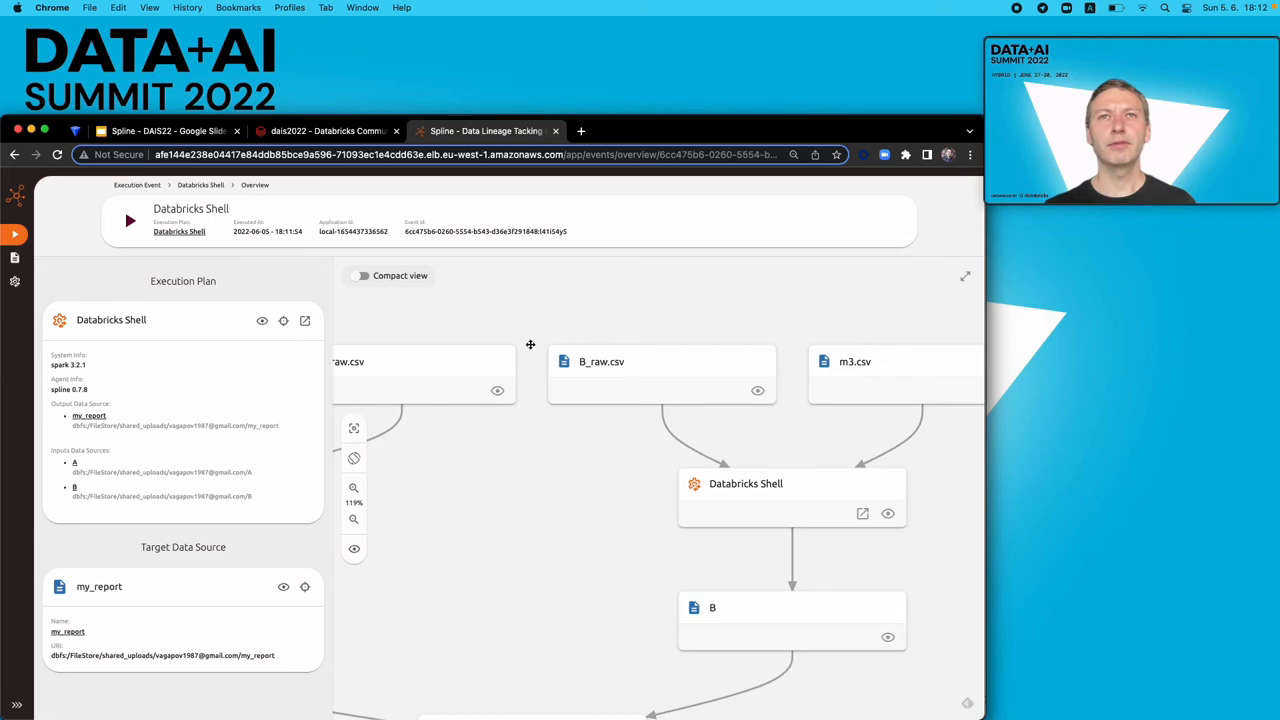
mouse_move(647, 373)
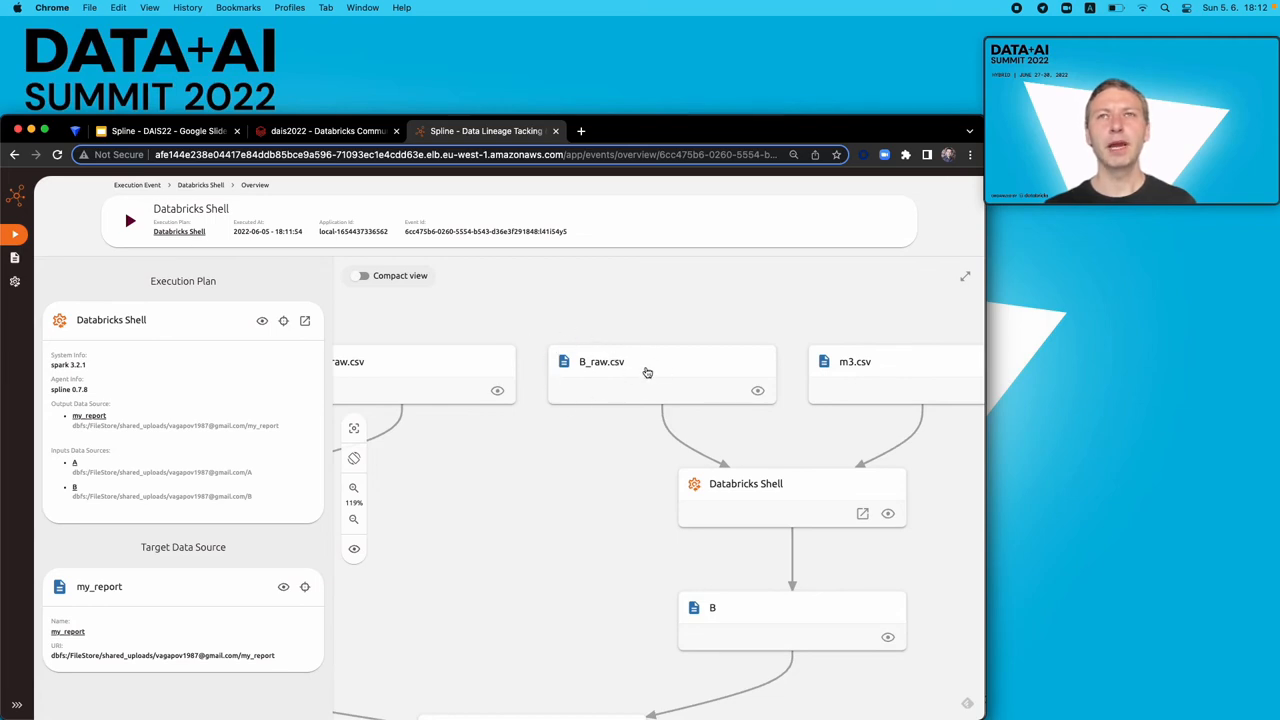
mouse_move(410, 196)
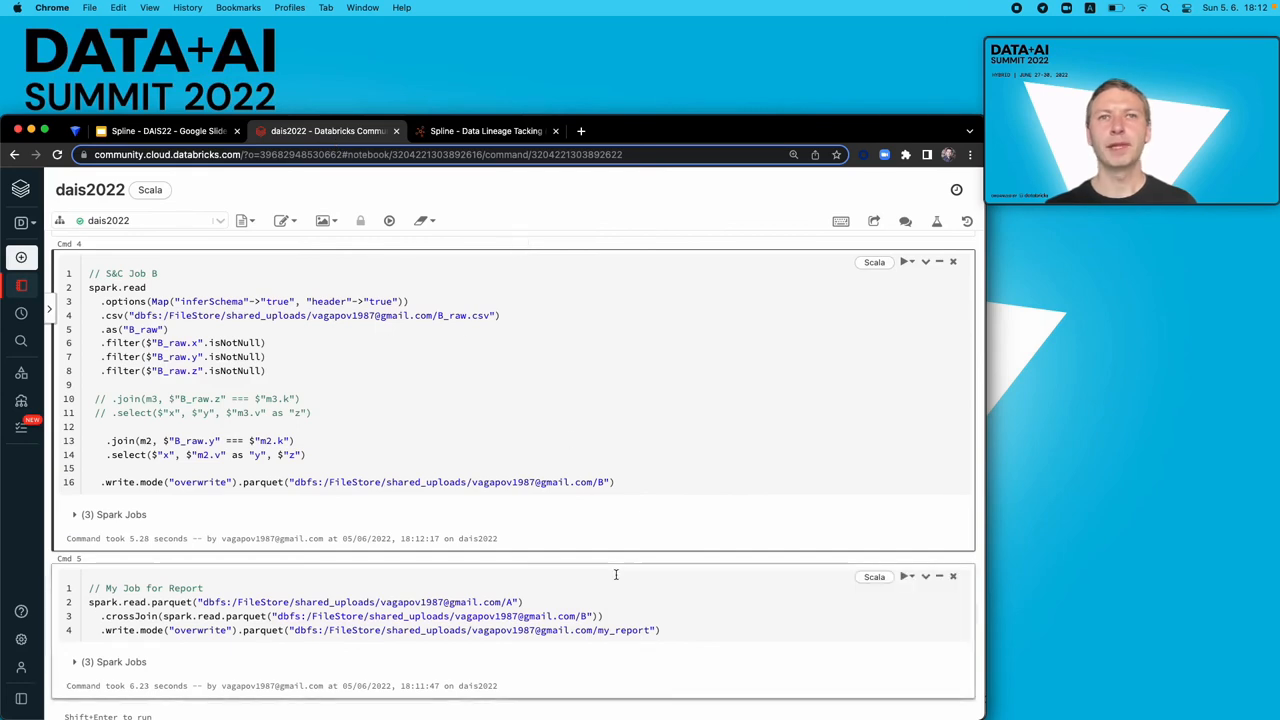
- Rerun the My Job for Report cell and return to the Spline lineage view
click(905, 525)
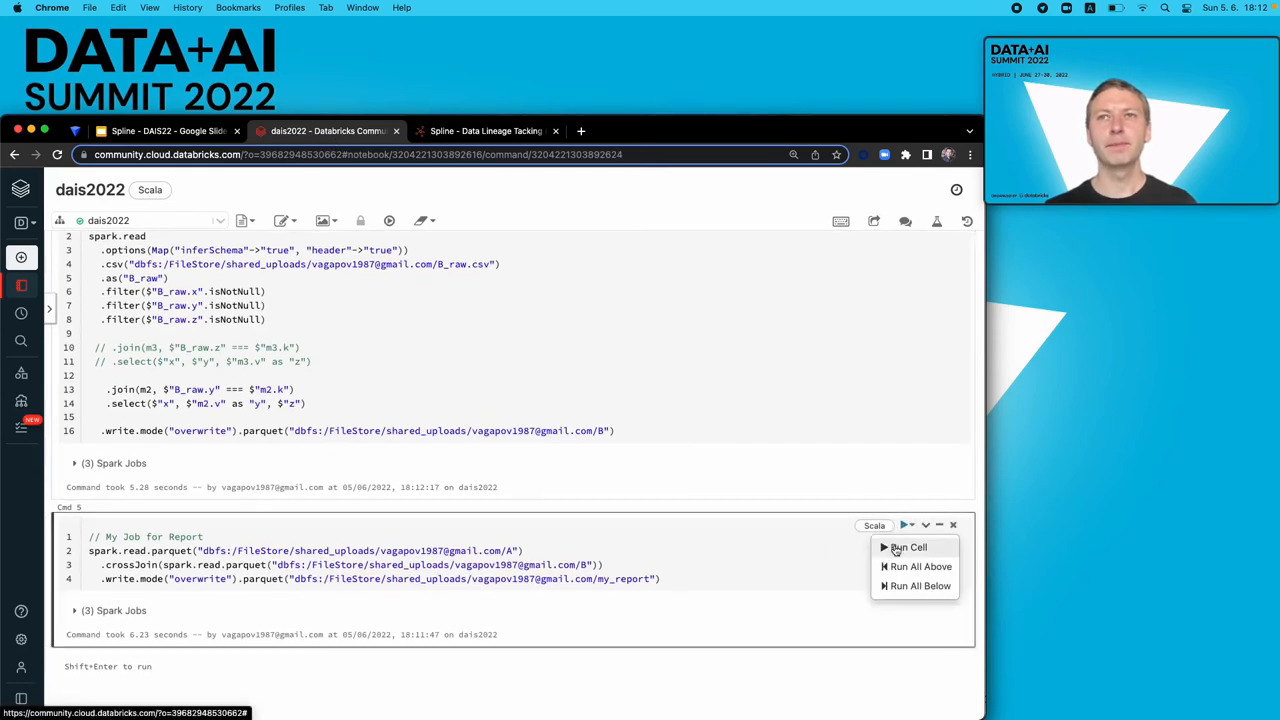
click(908, 547)
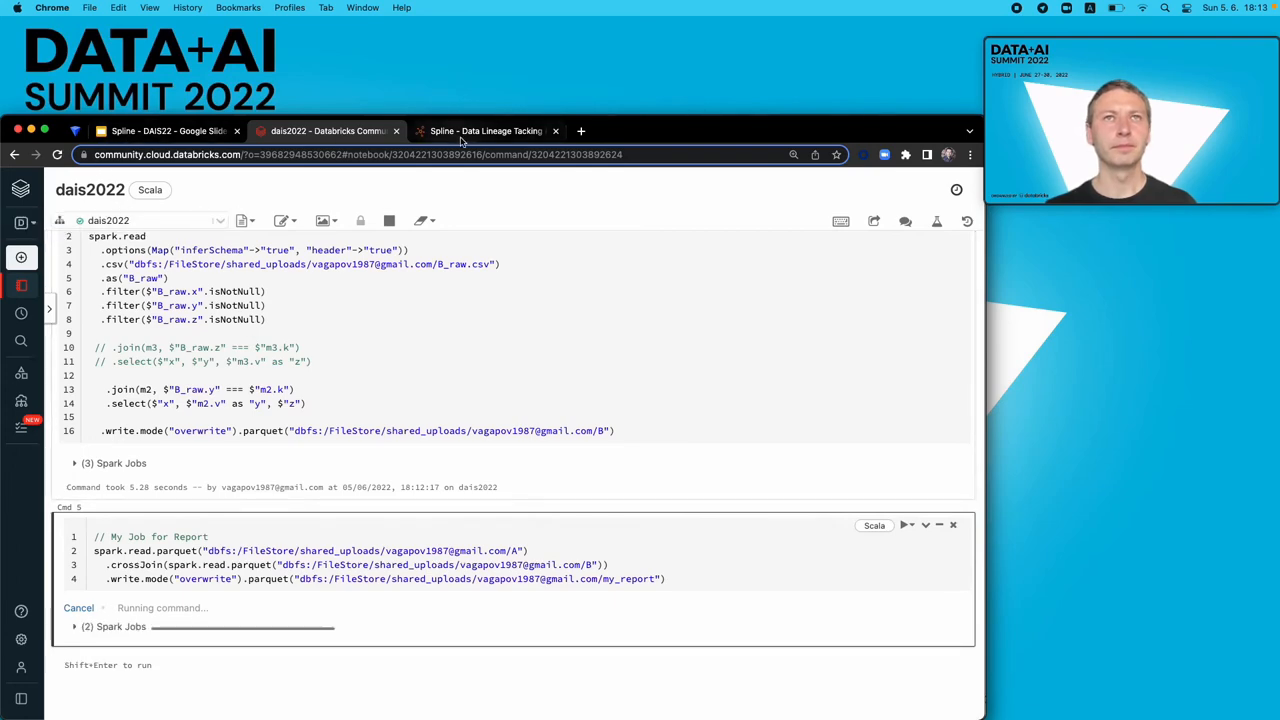
click(485, 131)
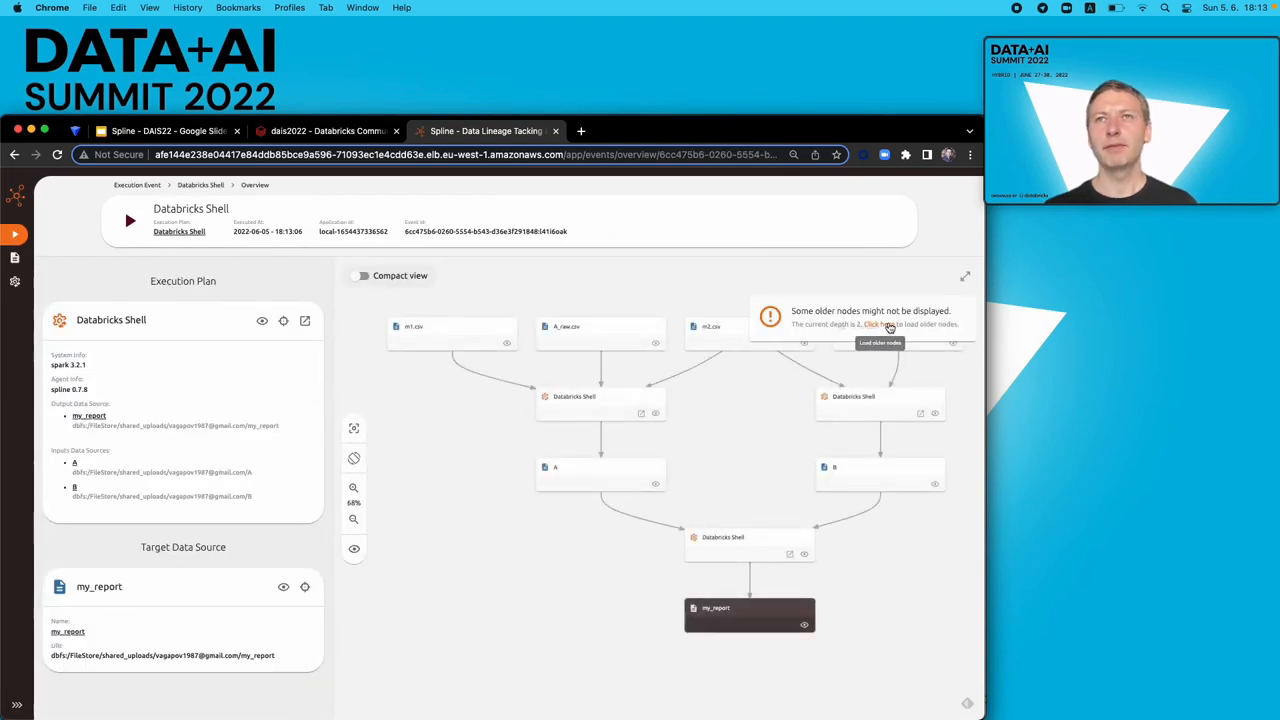
click(880, 330)
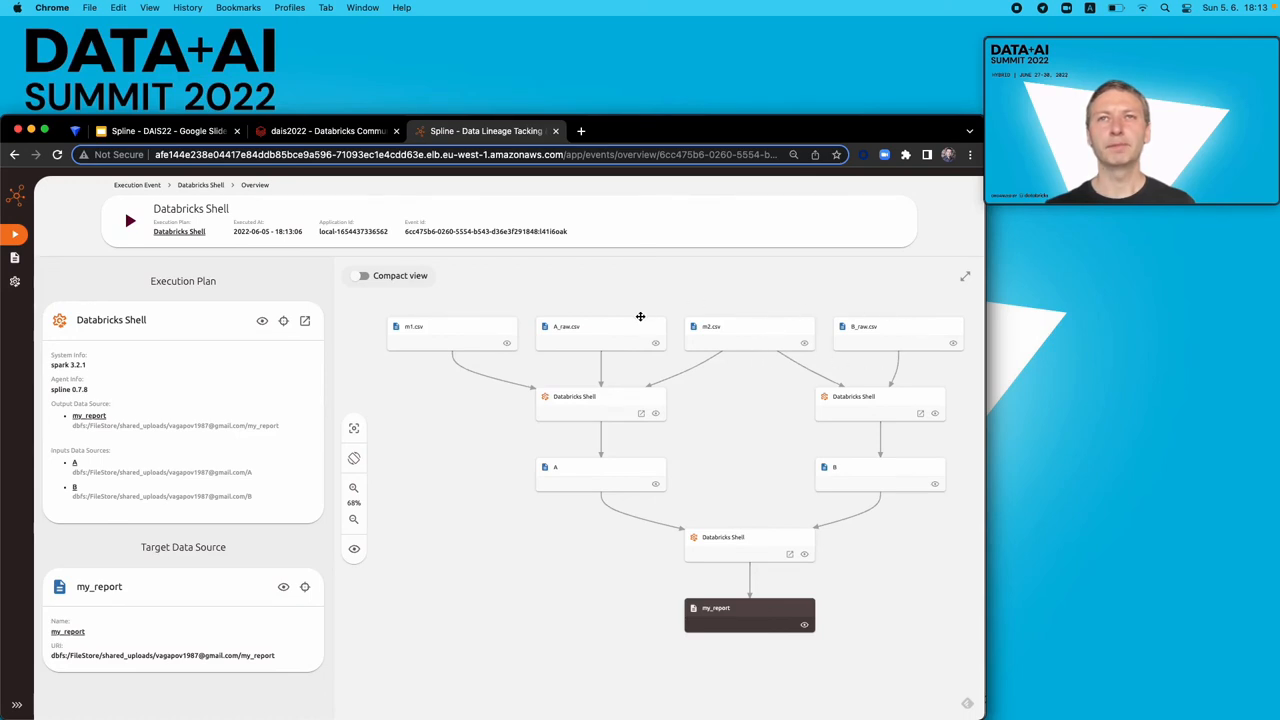
mouse_move(589, 306)
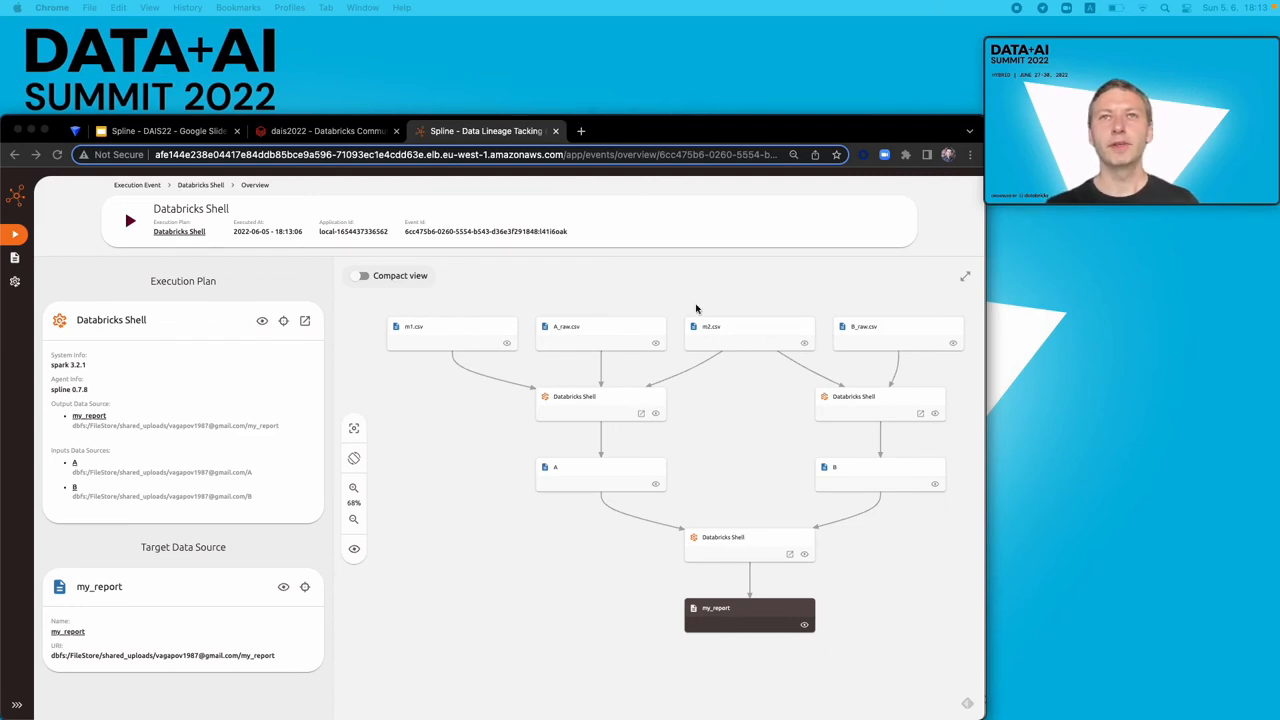
mouse_move(547, 323)
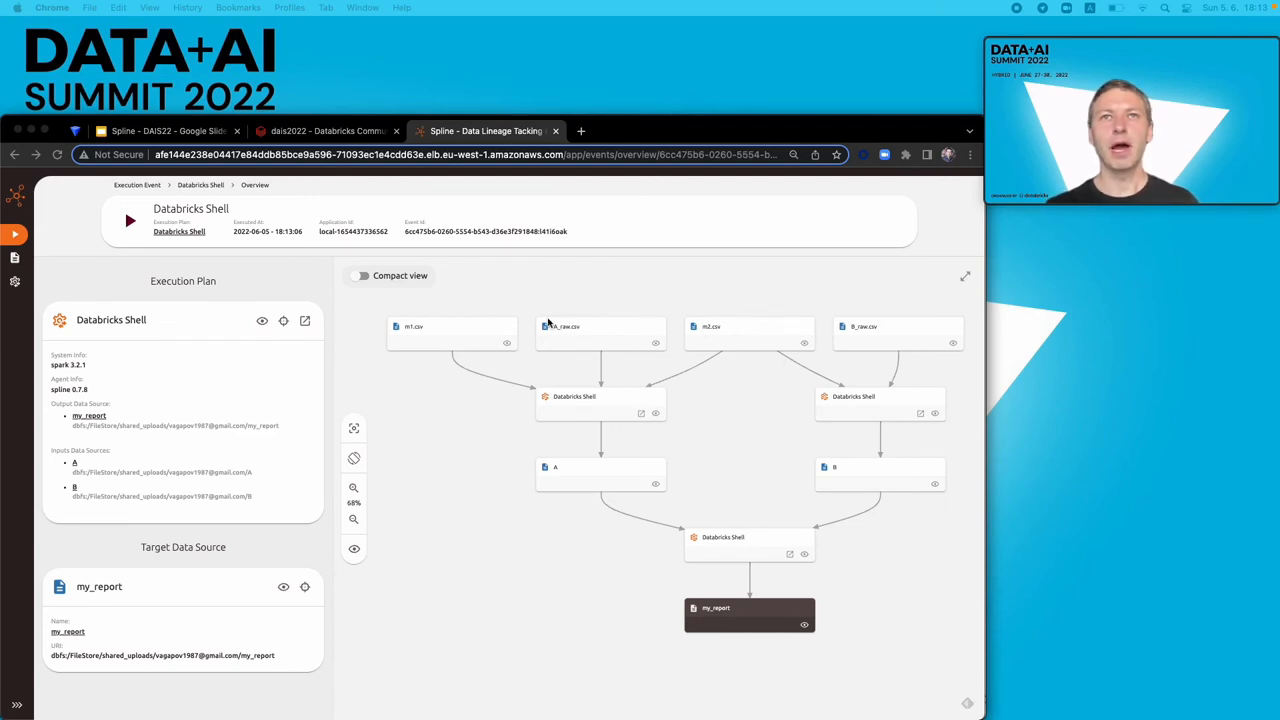
mouse_move(572, 340)
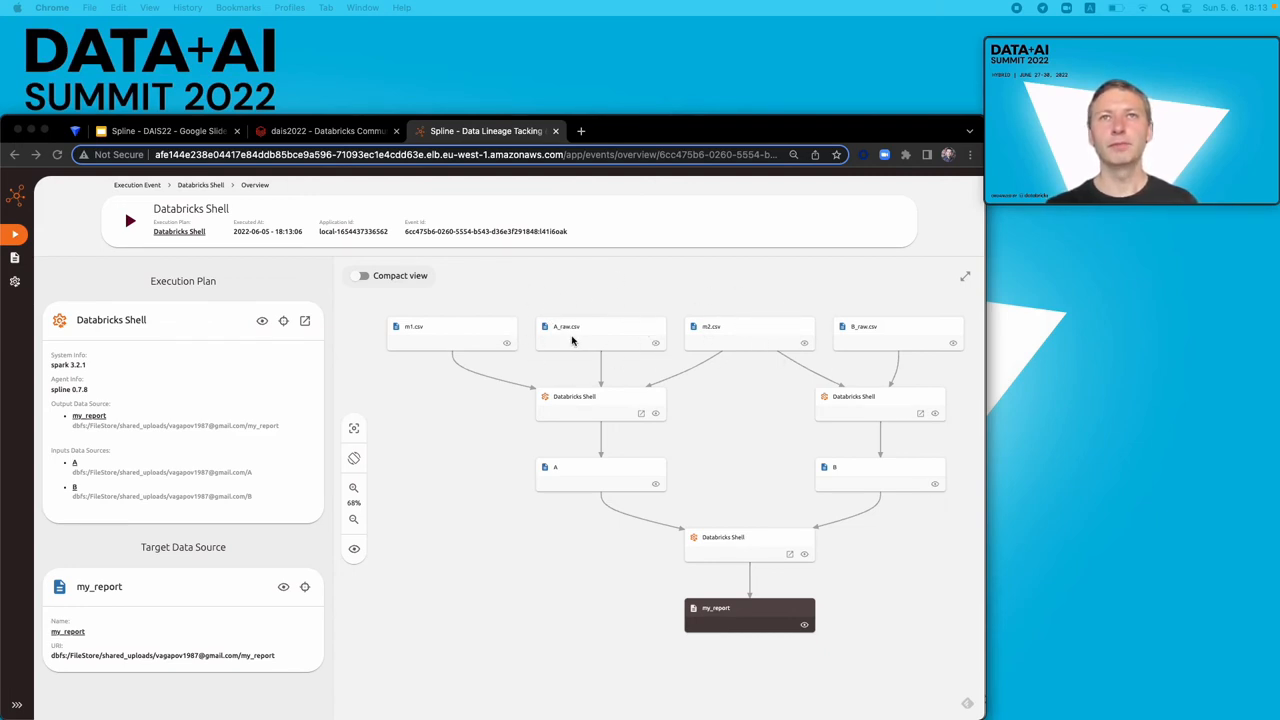
mouse_move(591, 338)
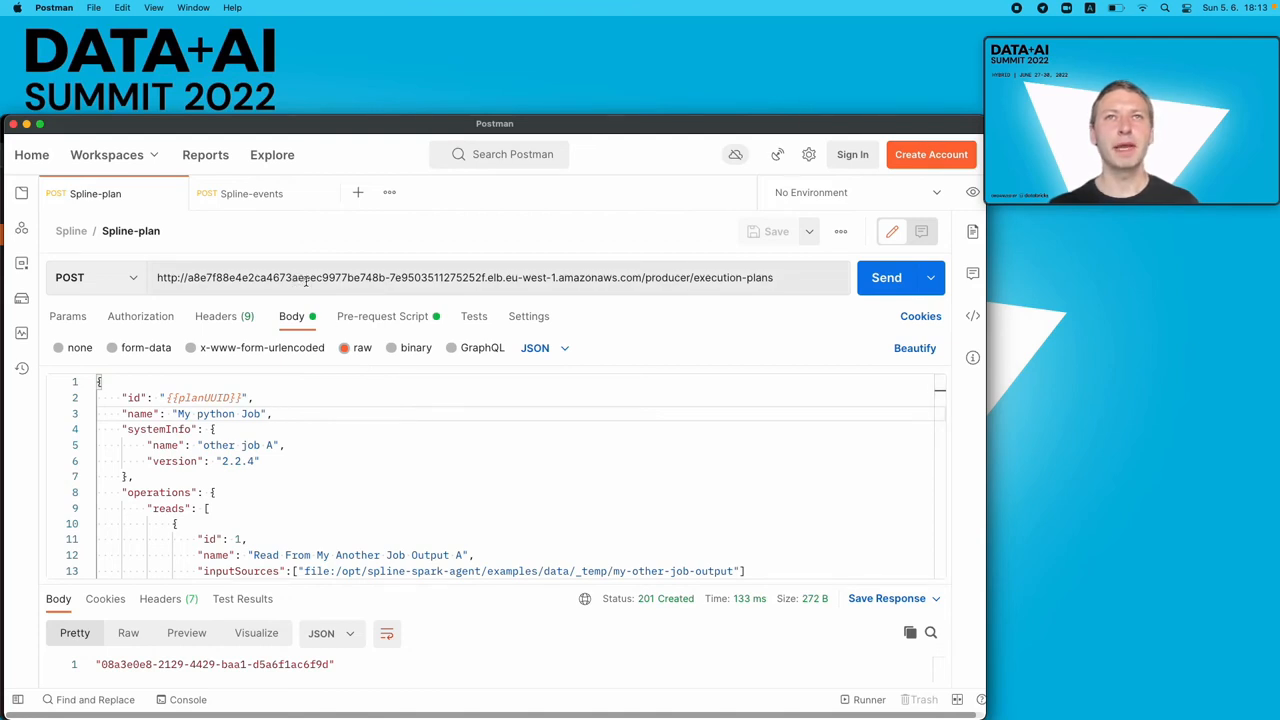
mouse_move(458, 299)
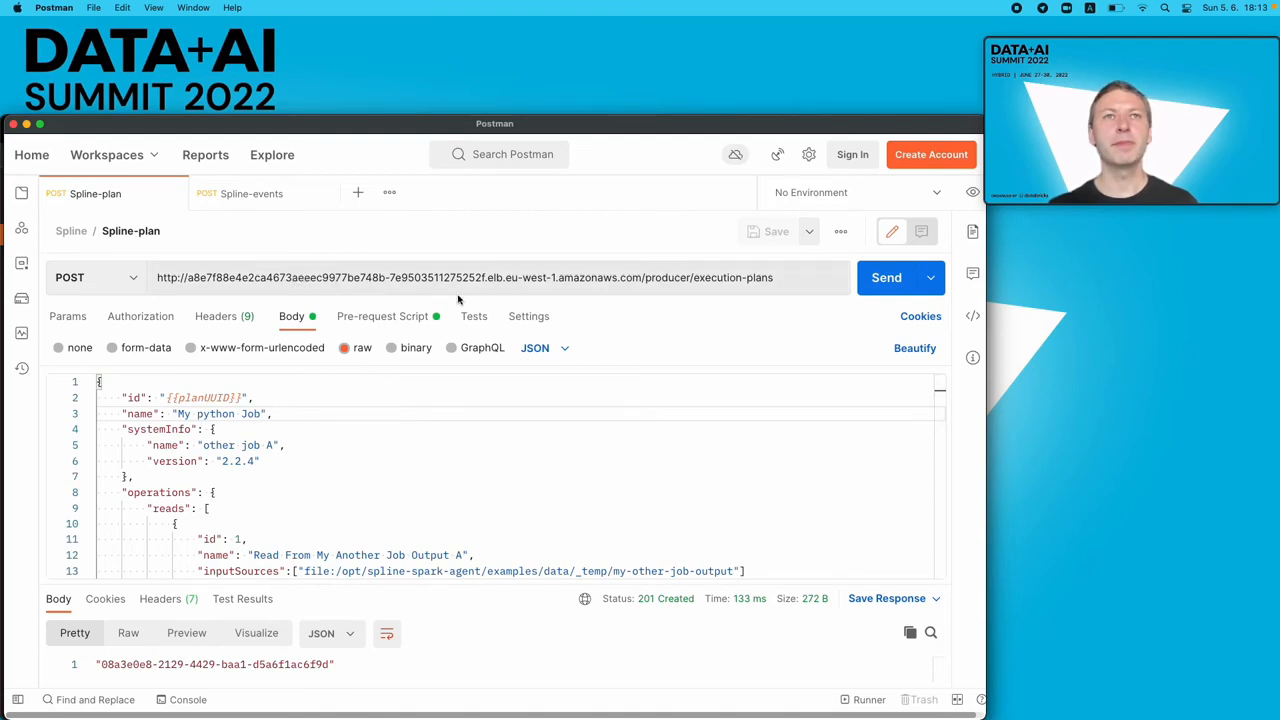
- Review the hand-written Spline-plan JSON for other job A and send it to the producer API
scroll(down, 3)
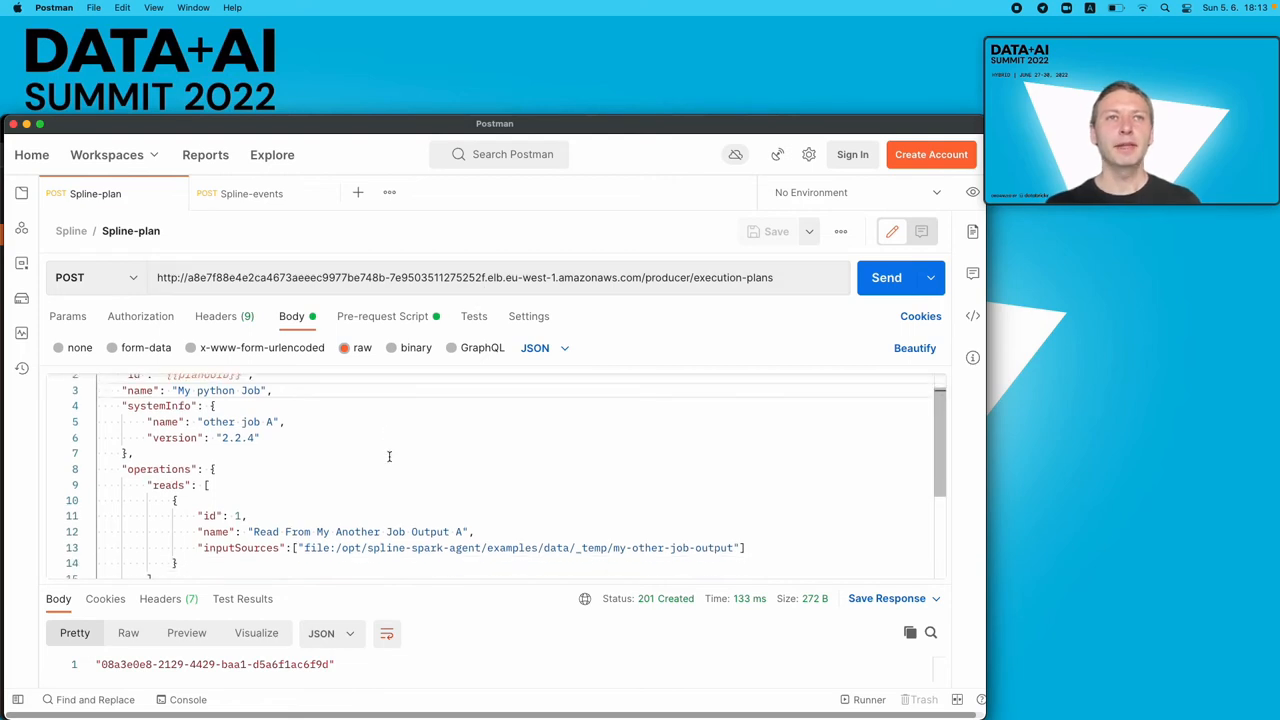
scroll(down, 3)
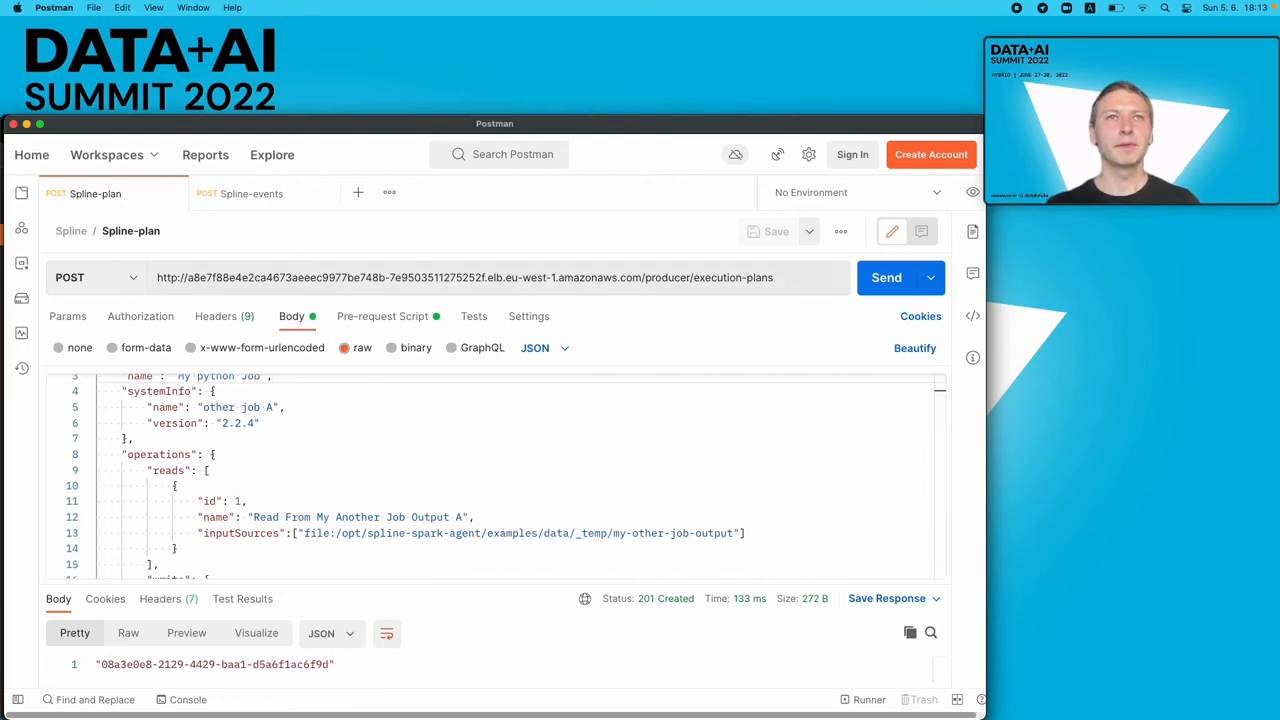
scroll(down, 3)
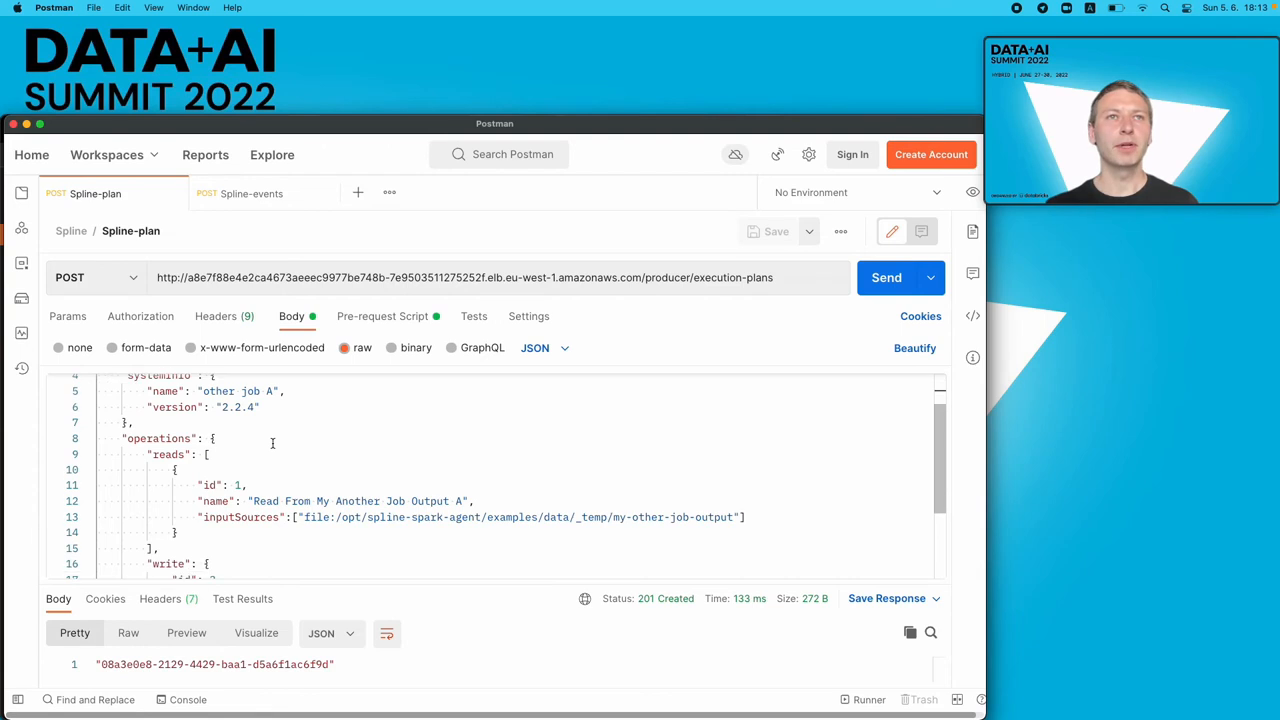
scroll(down, 3)
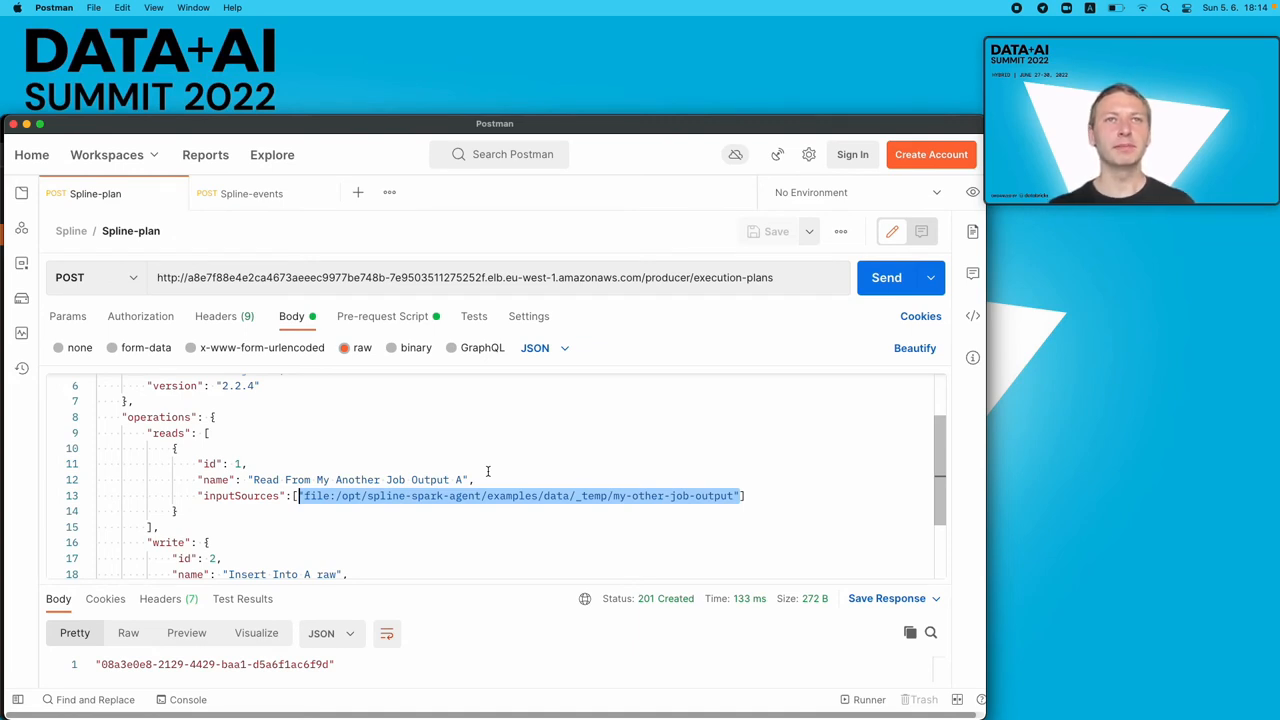
scroll(down, 3)
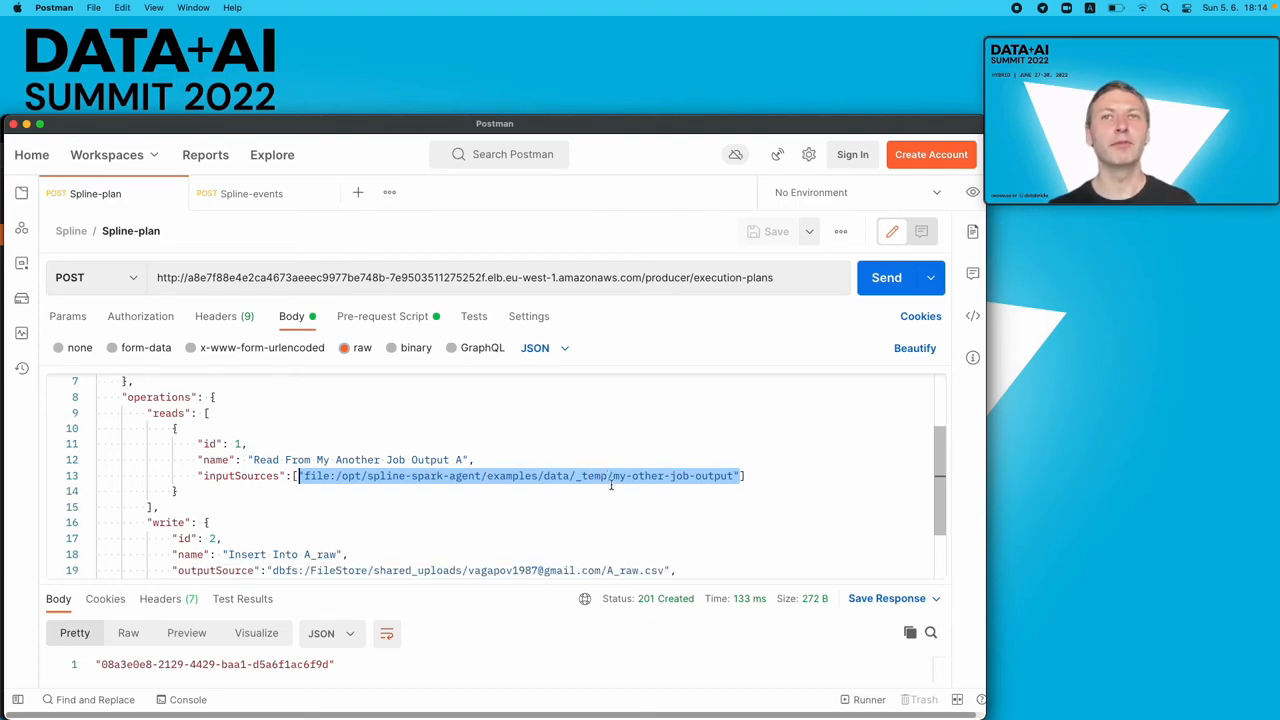
scroll(down, 3)
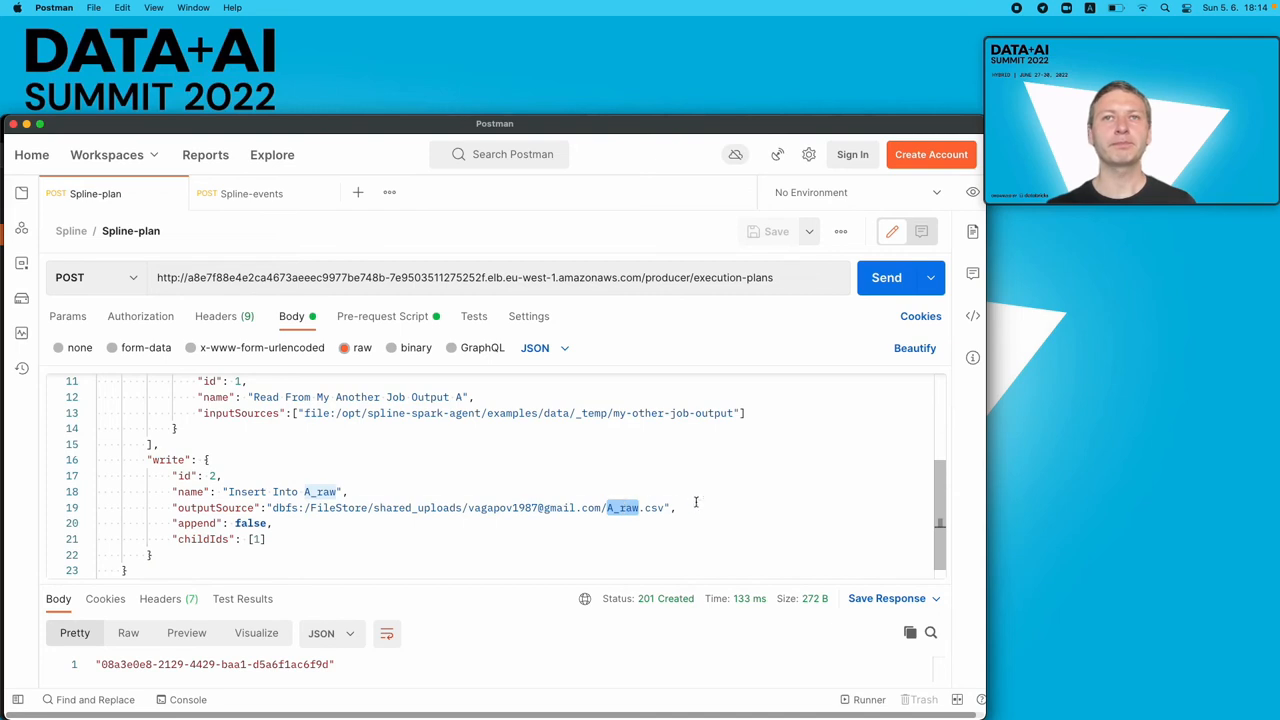
click(885, 277)
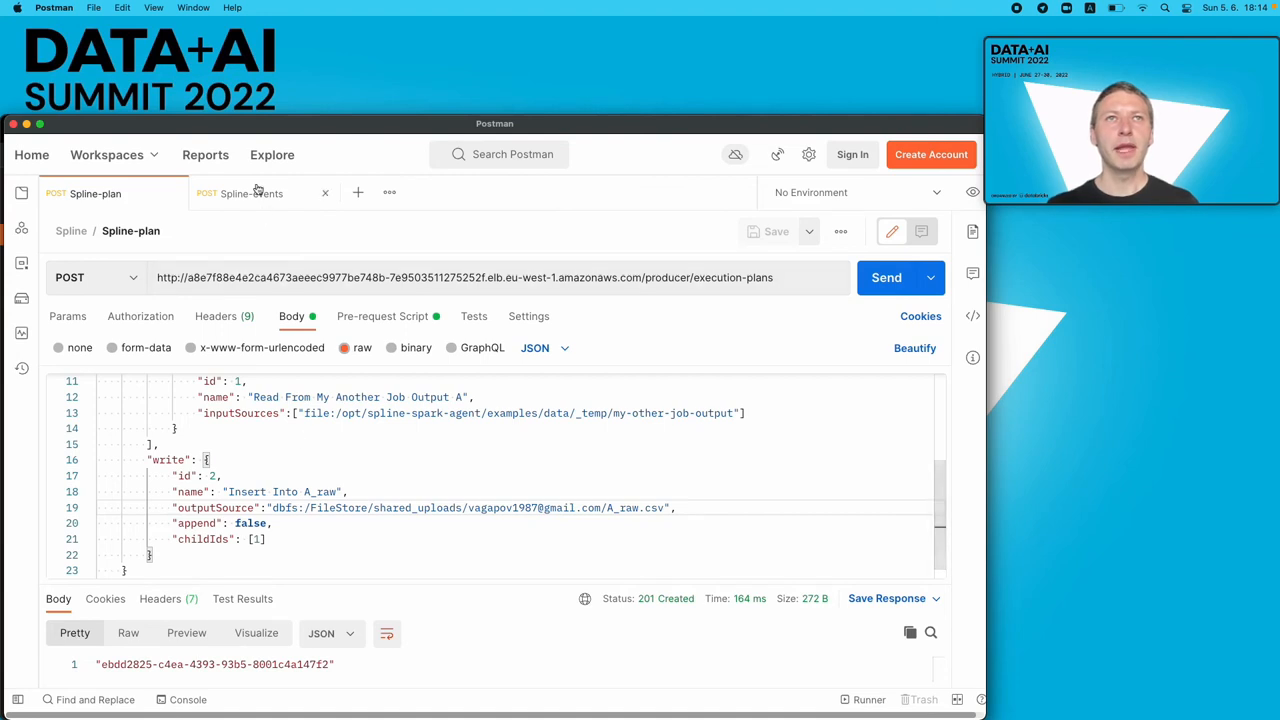
- Send the Spline-events request for the new plan, returning 201 Created
click(252, 193)
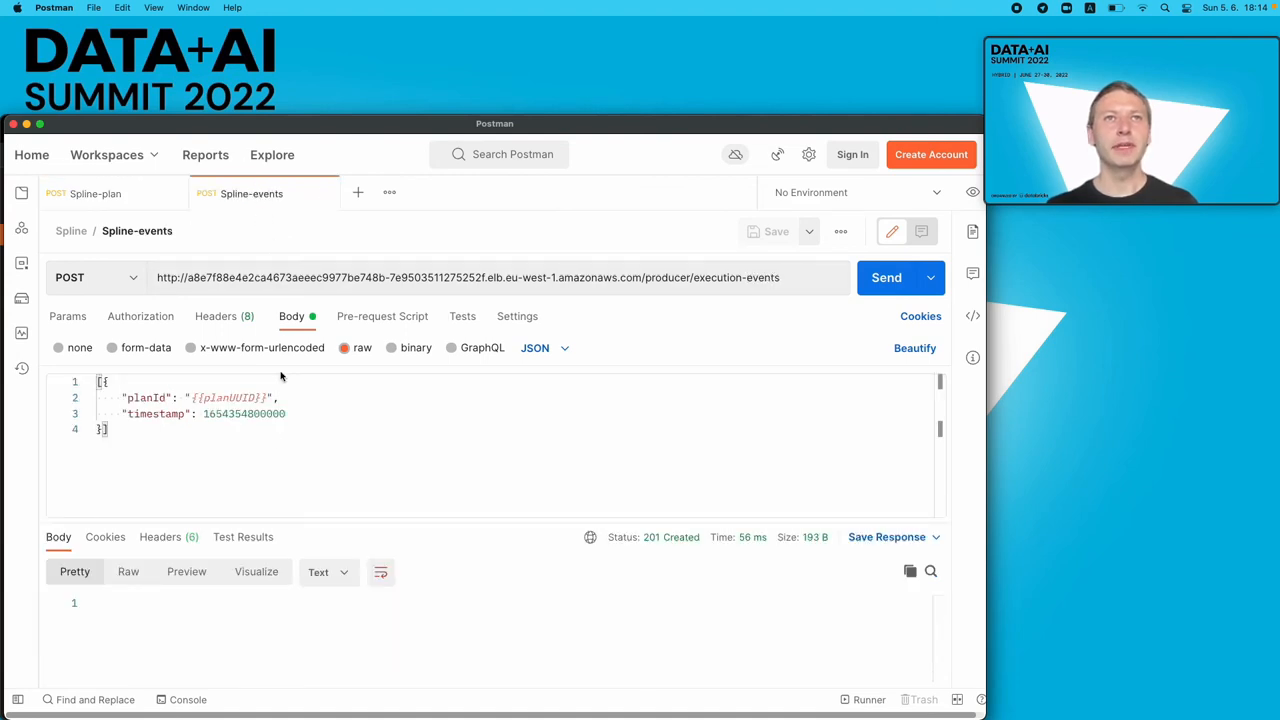
mouse_move(290, 402)
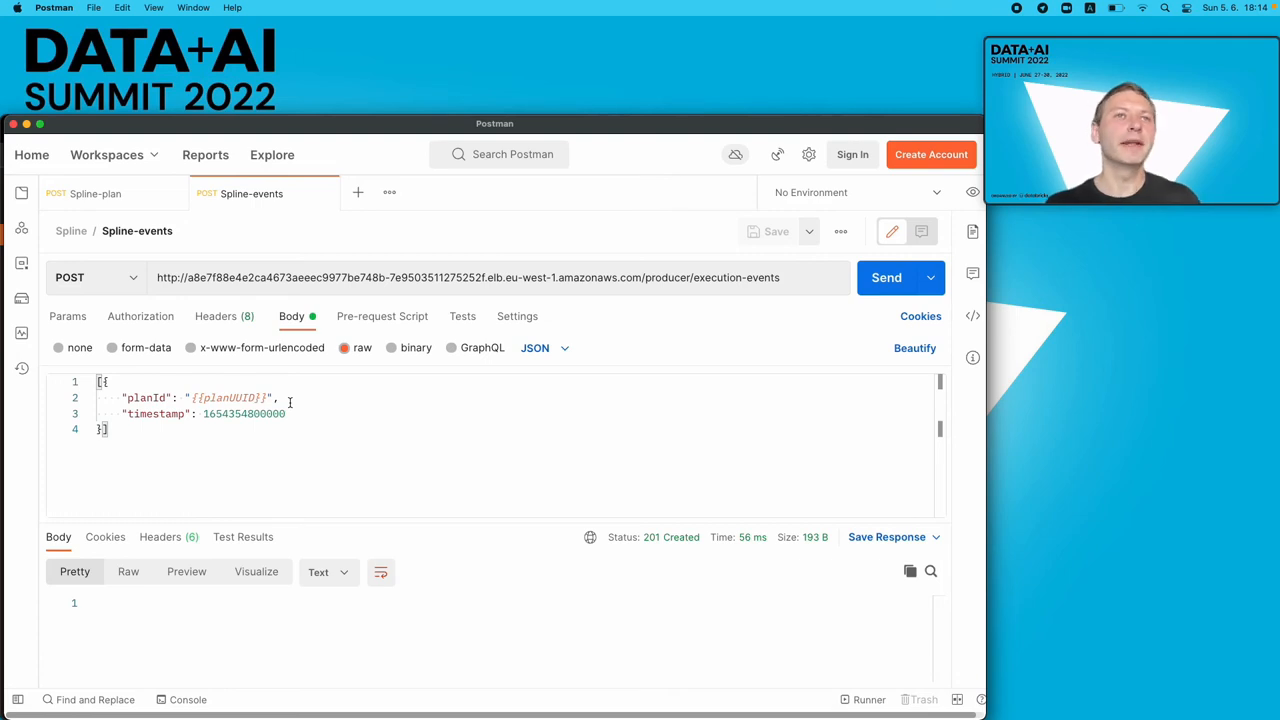
click(886, 277)
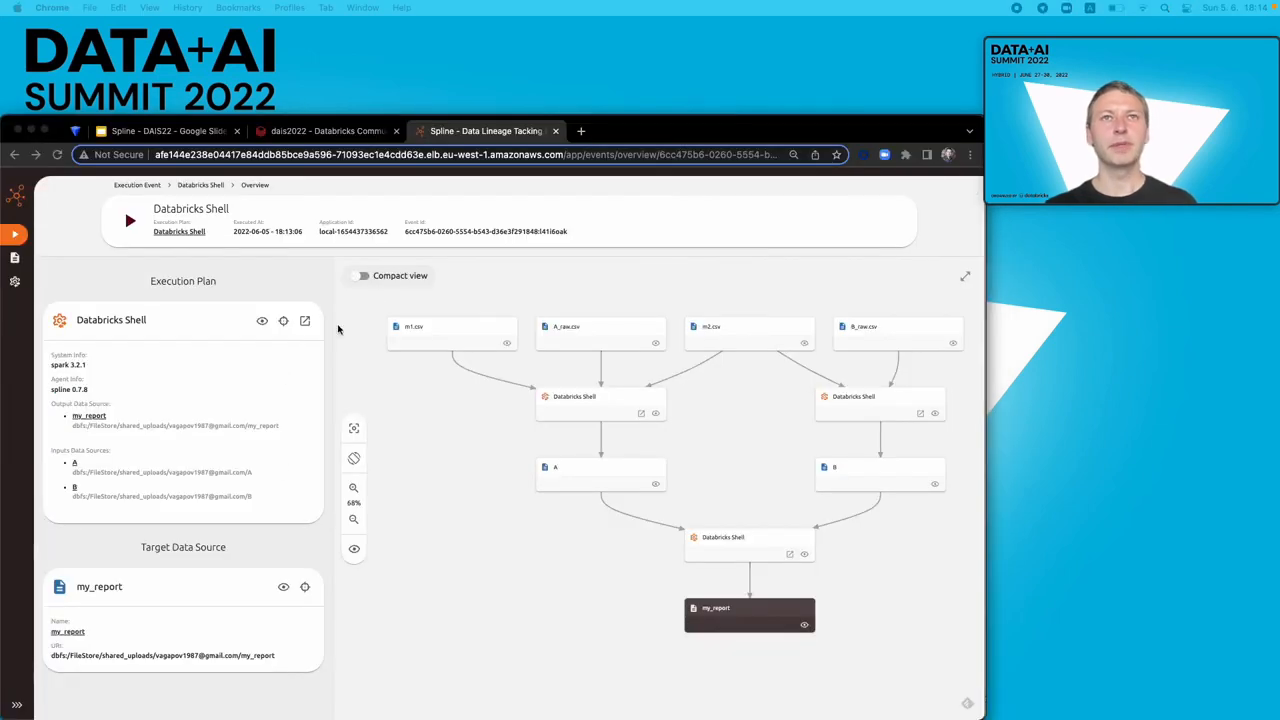
mouse_move(489, 247)
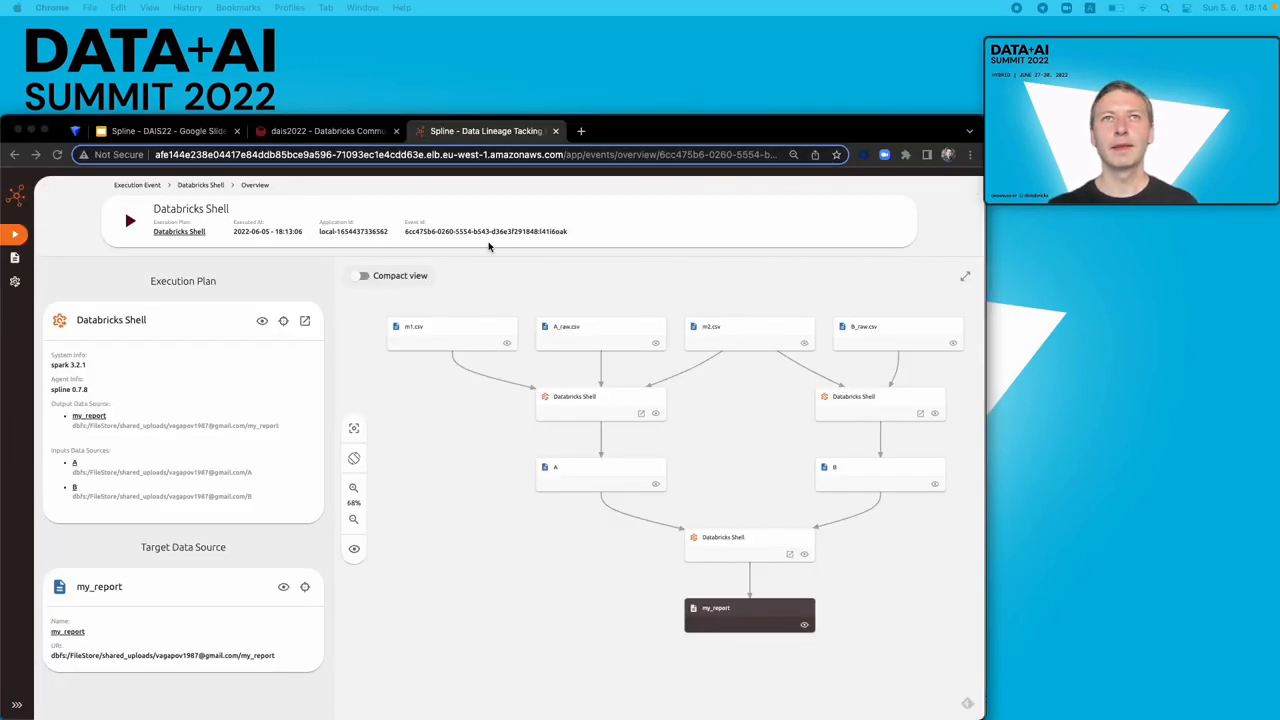
- Reload the Databricks Shell lineage overview so it includes the newly posted job
click(57, 154)
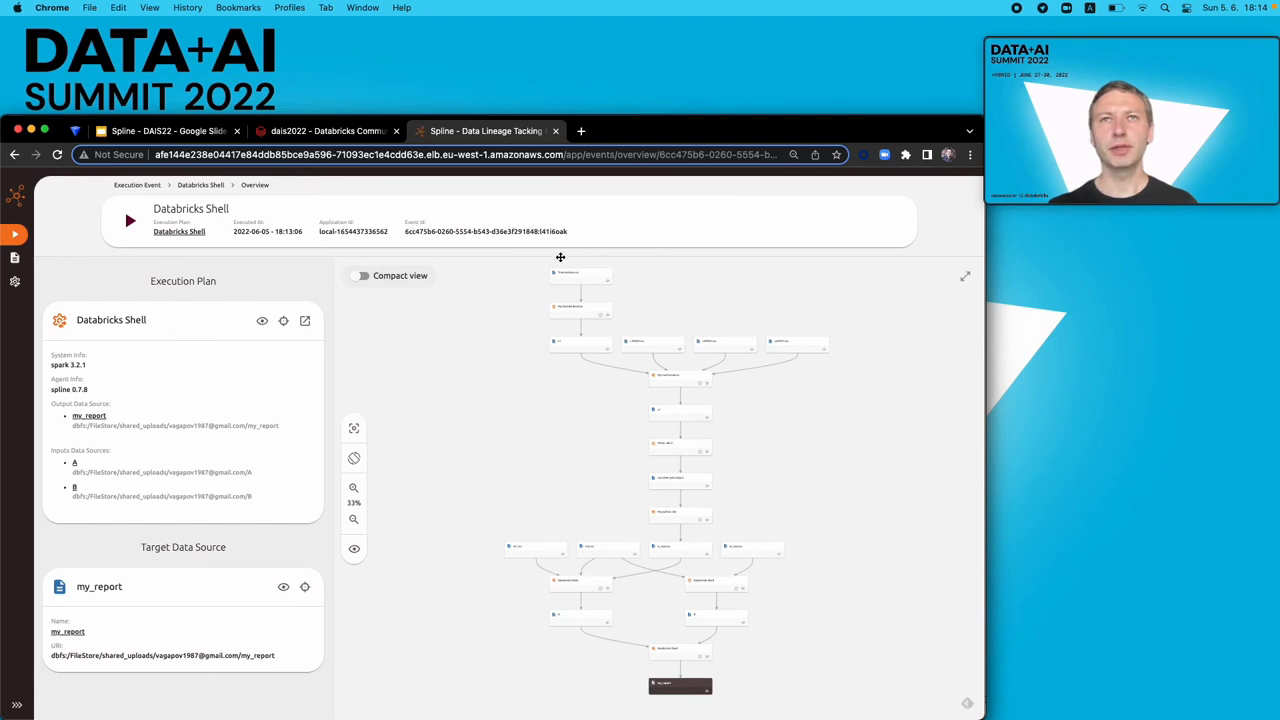
mouse_move(647, 519)
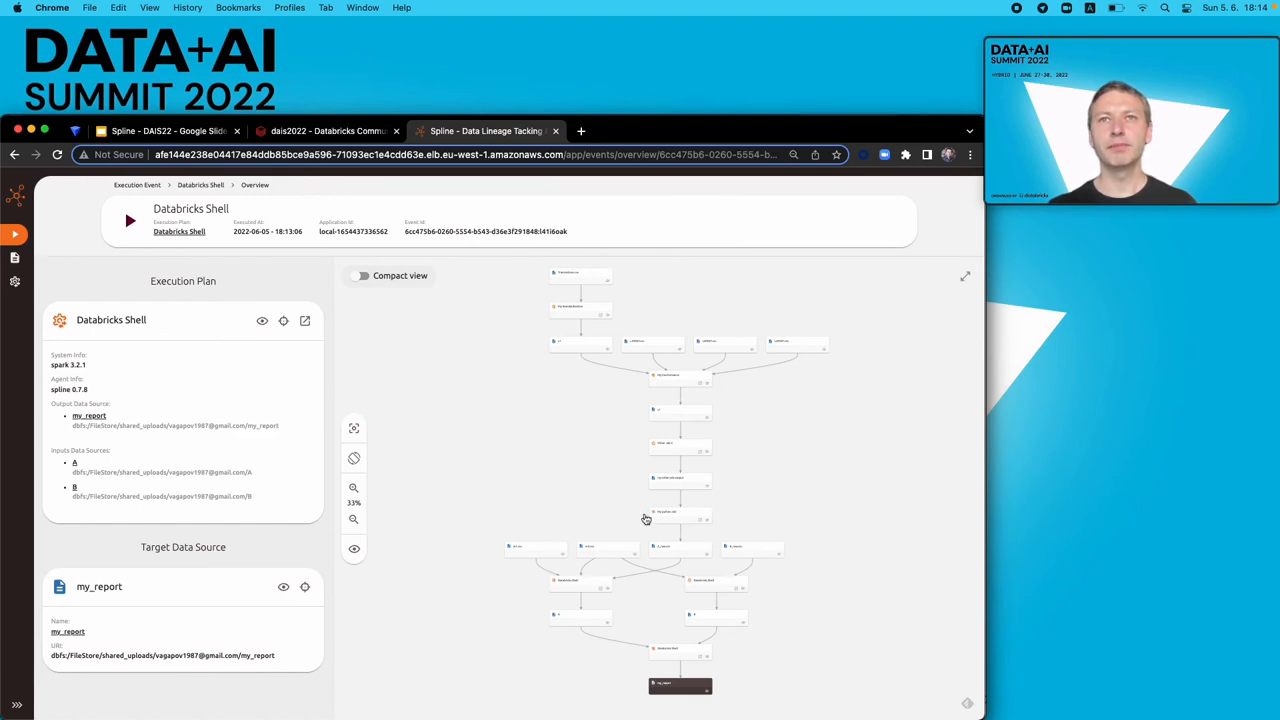
mouse_move(698, 557)
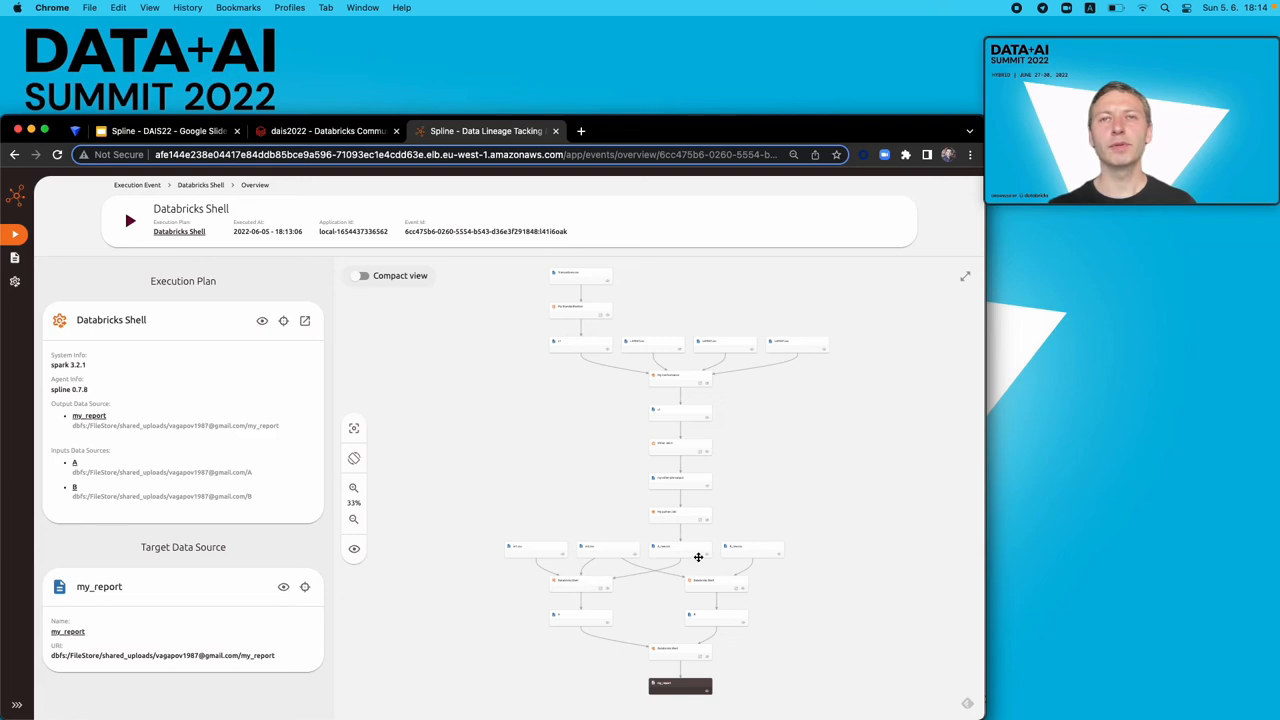
mouse_move(681, 578)
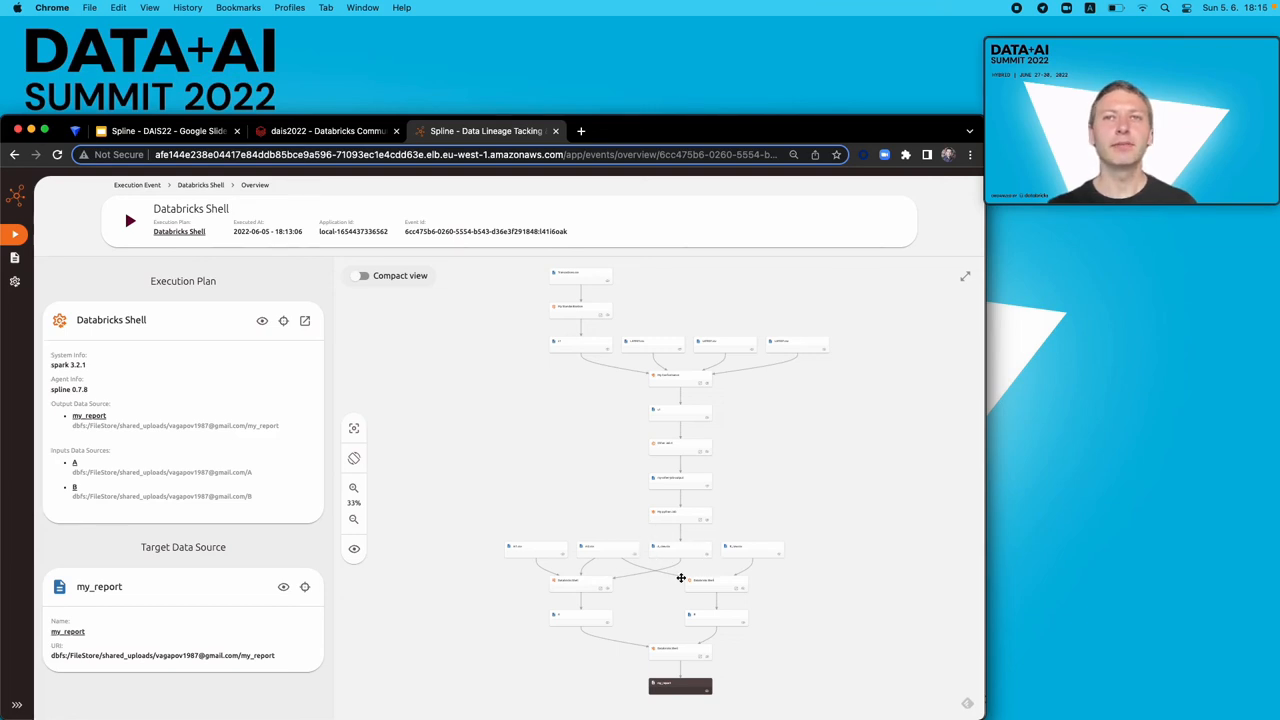
mouse_move(487, 258)
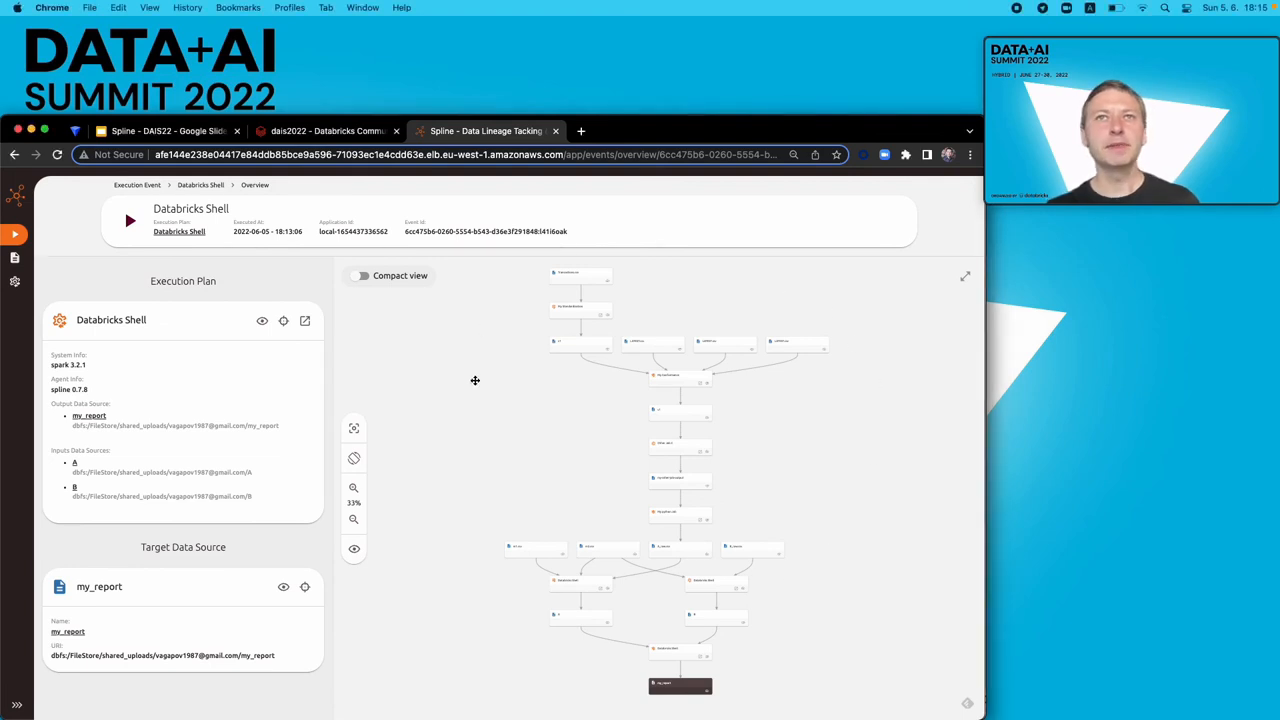
mouse_move(708, 644)
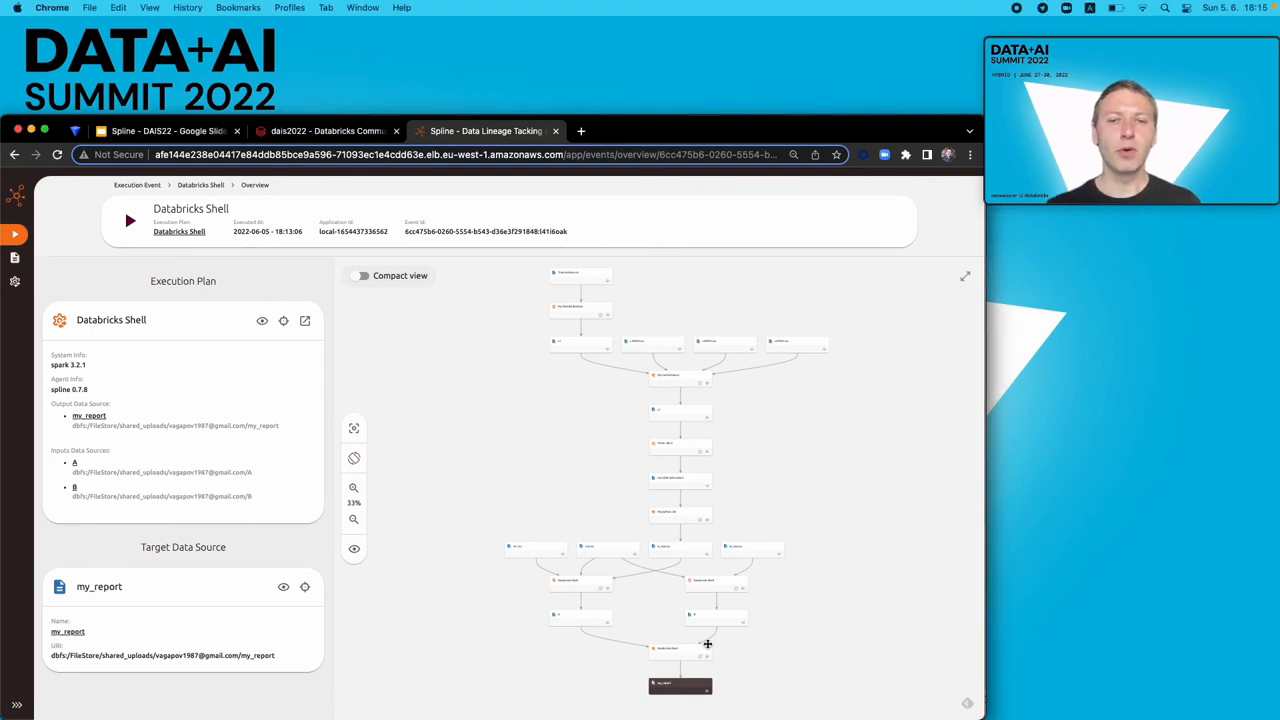
mouse_move(742, 605)
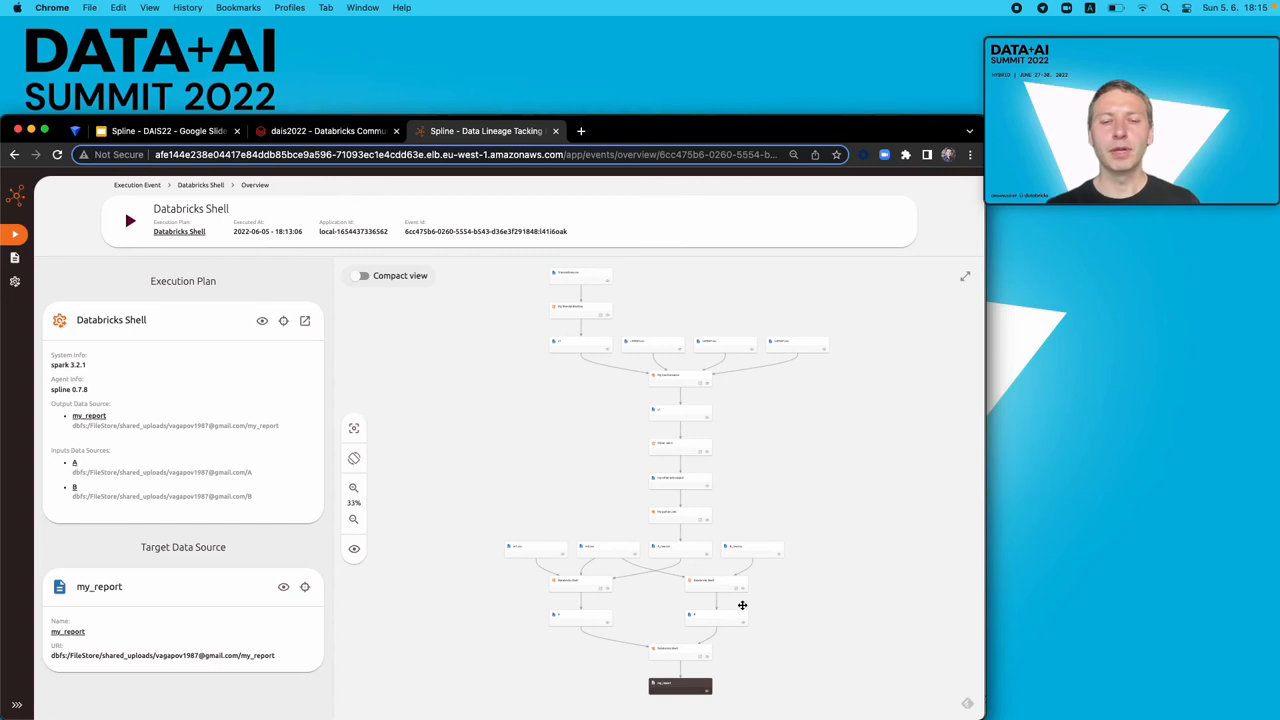
mouse_move(683, 651)
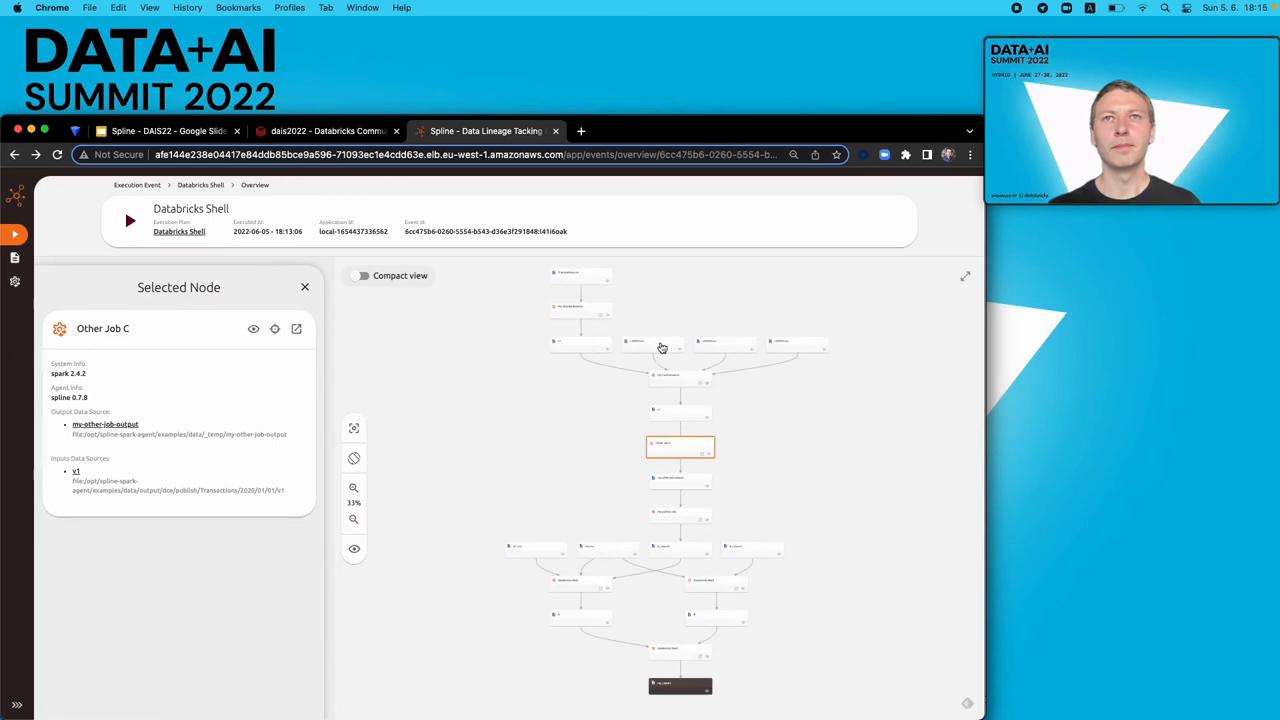
- In the My Conformance plan, inspect a Project node's output and input schemas and trace the country attribute
click(297, 329)
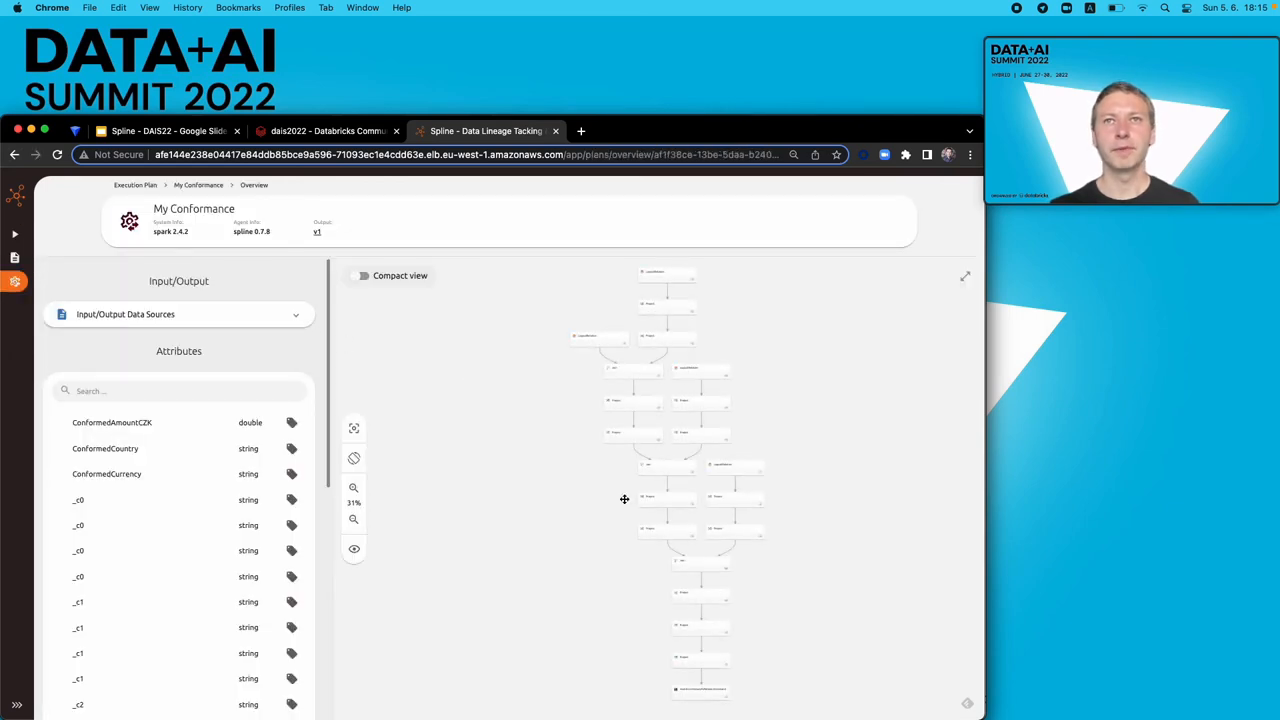
mouse_move(572, 602)
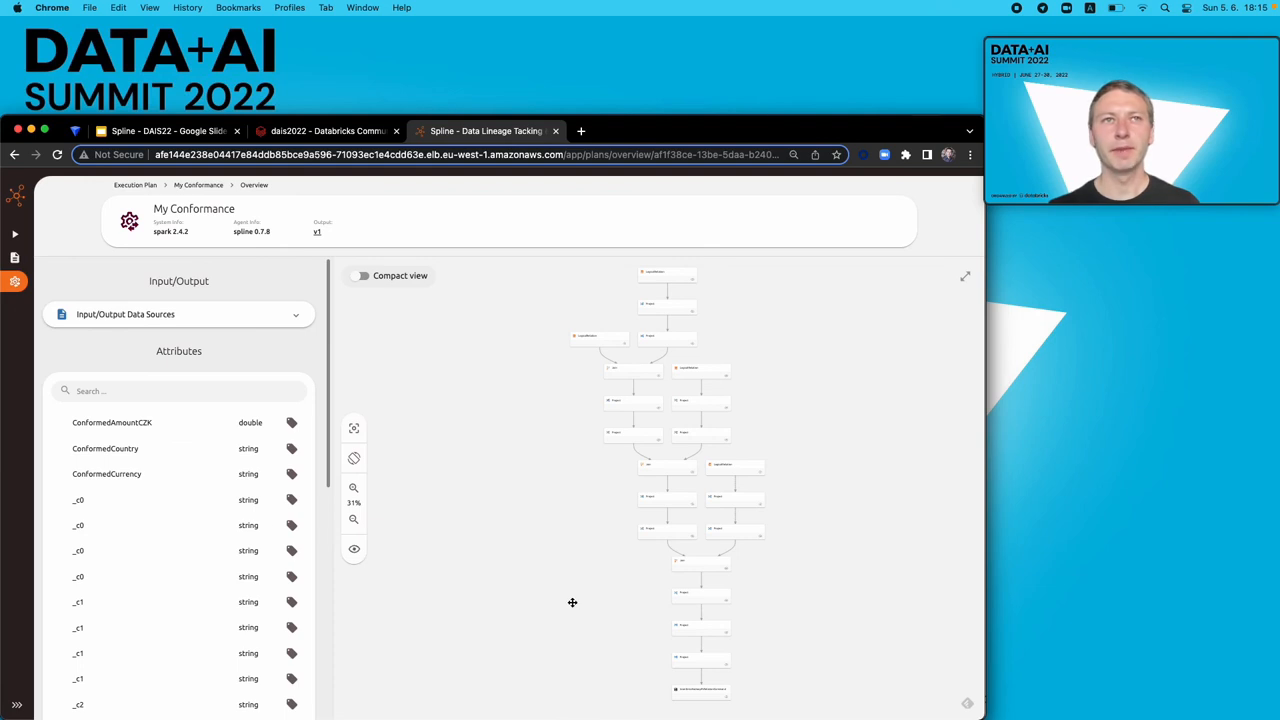
mouse_move(668, 513)
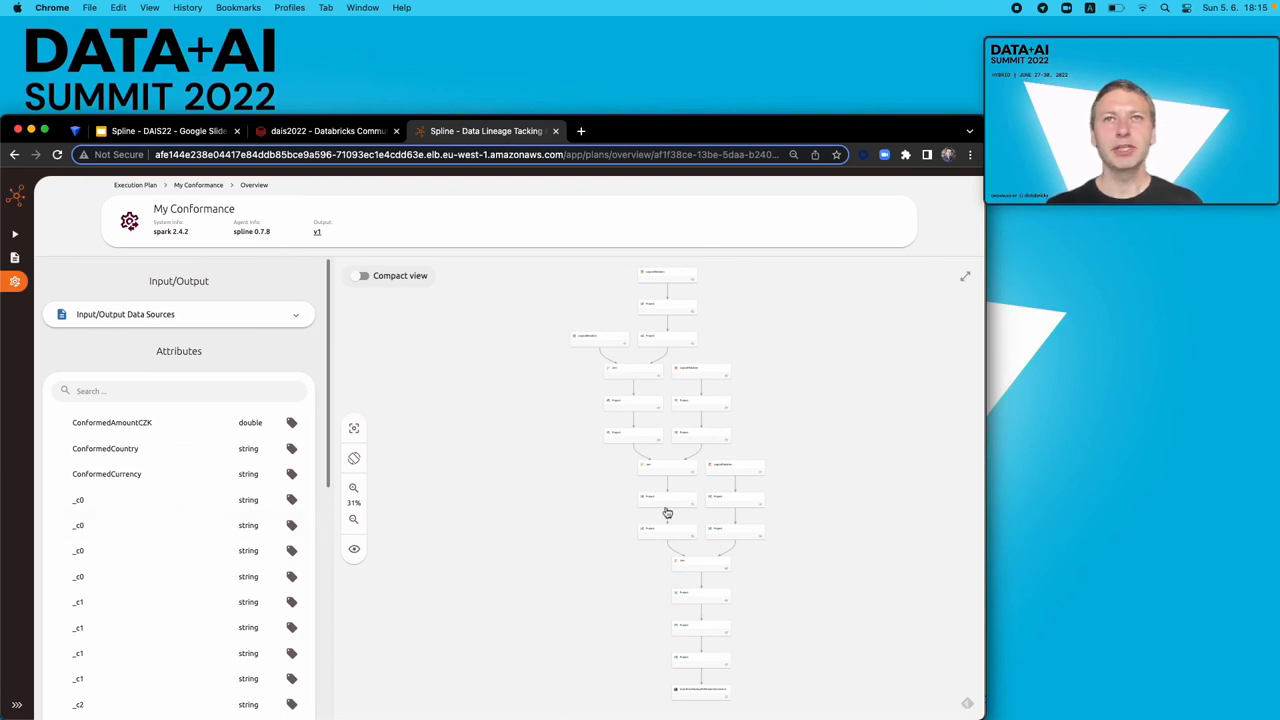
click(632, 435)
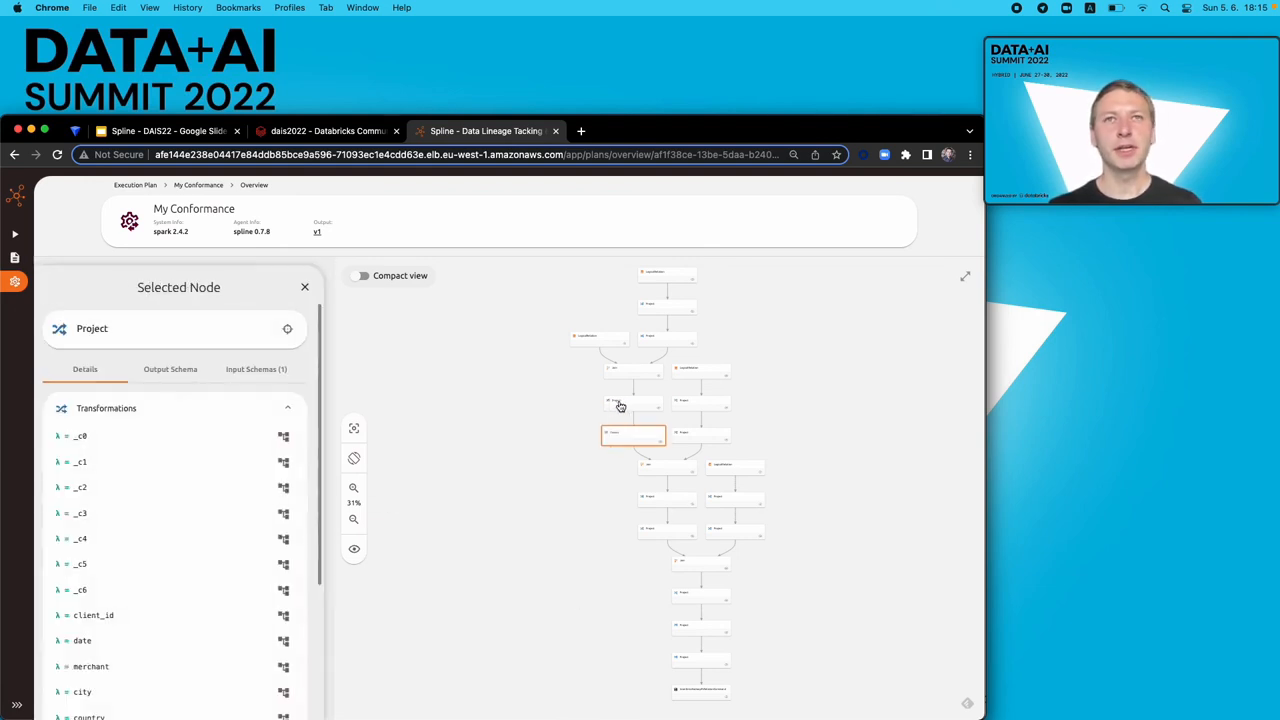
click(632, 403)
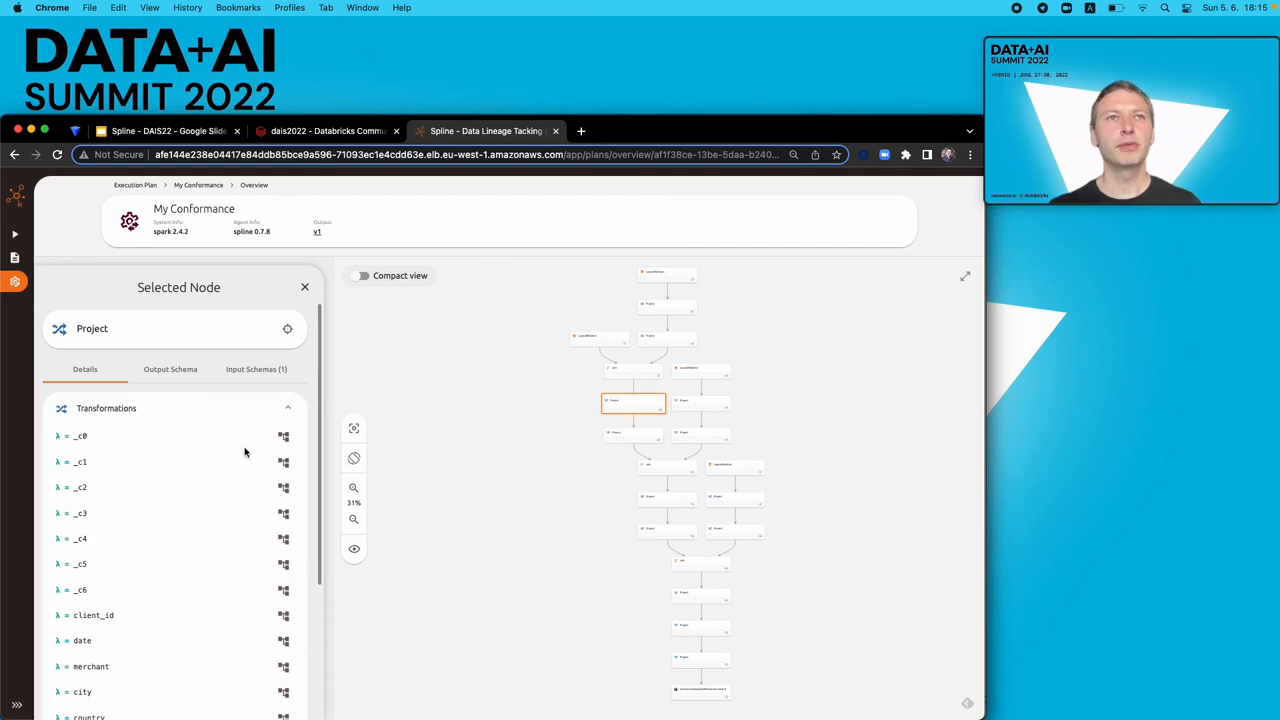
click(170, 369)
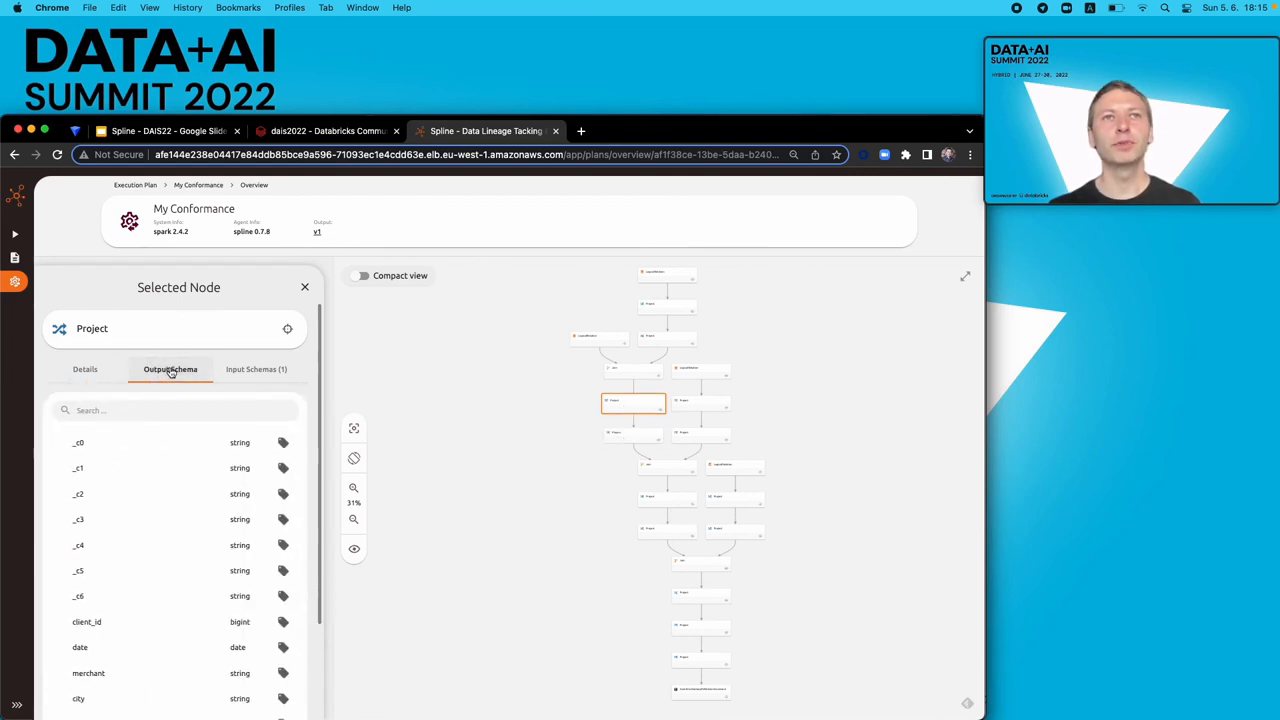
click(256, 369)
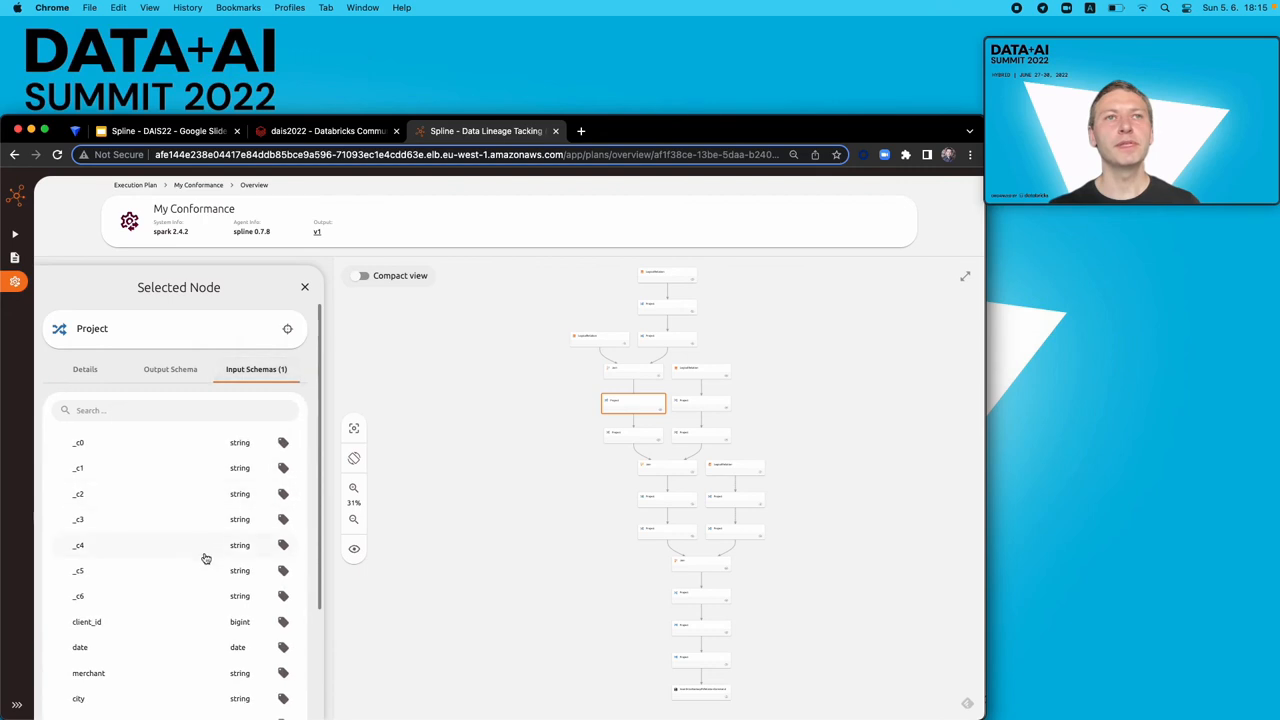
click(86, 578)
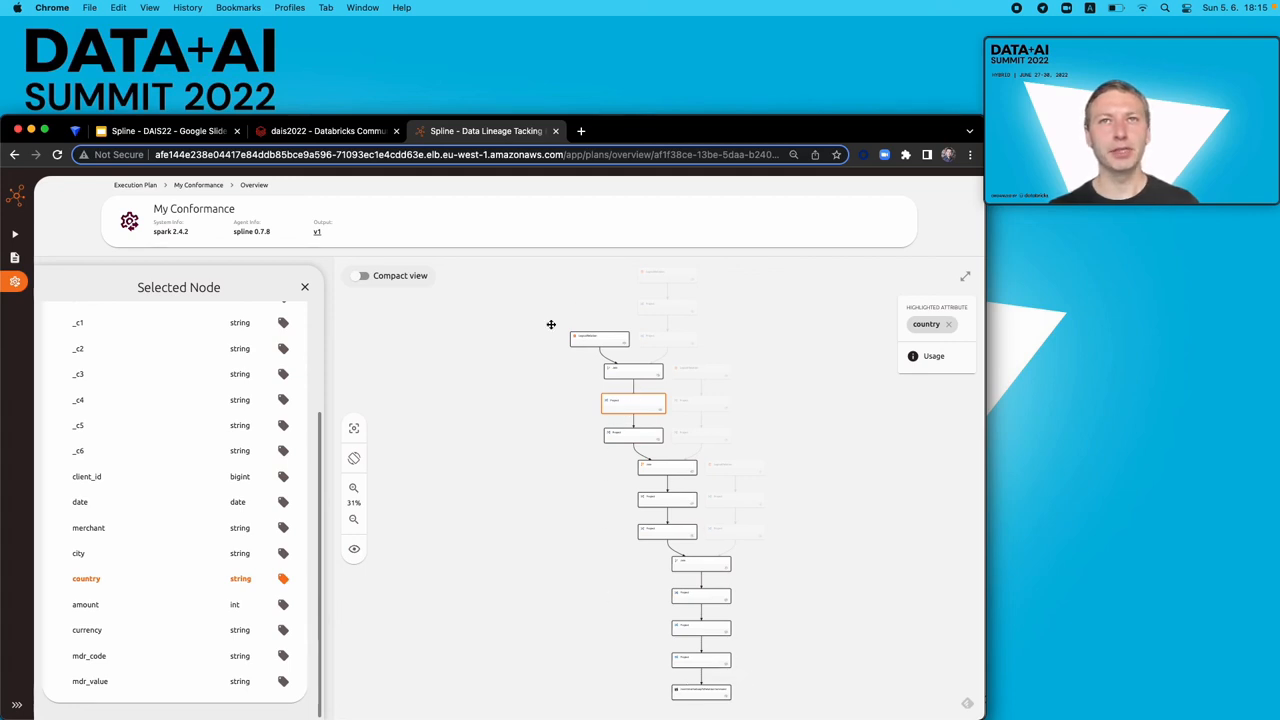
- Trace the amount, merchant, _c4, mdr_code and mdr_value attributes, then return to the presentation
click(85, 604)
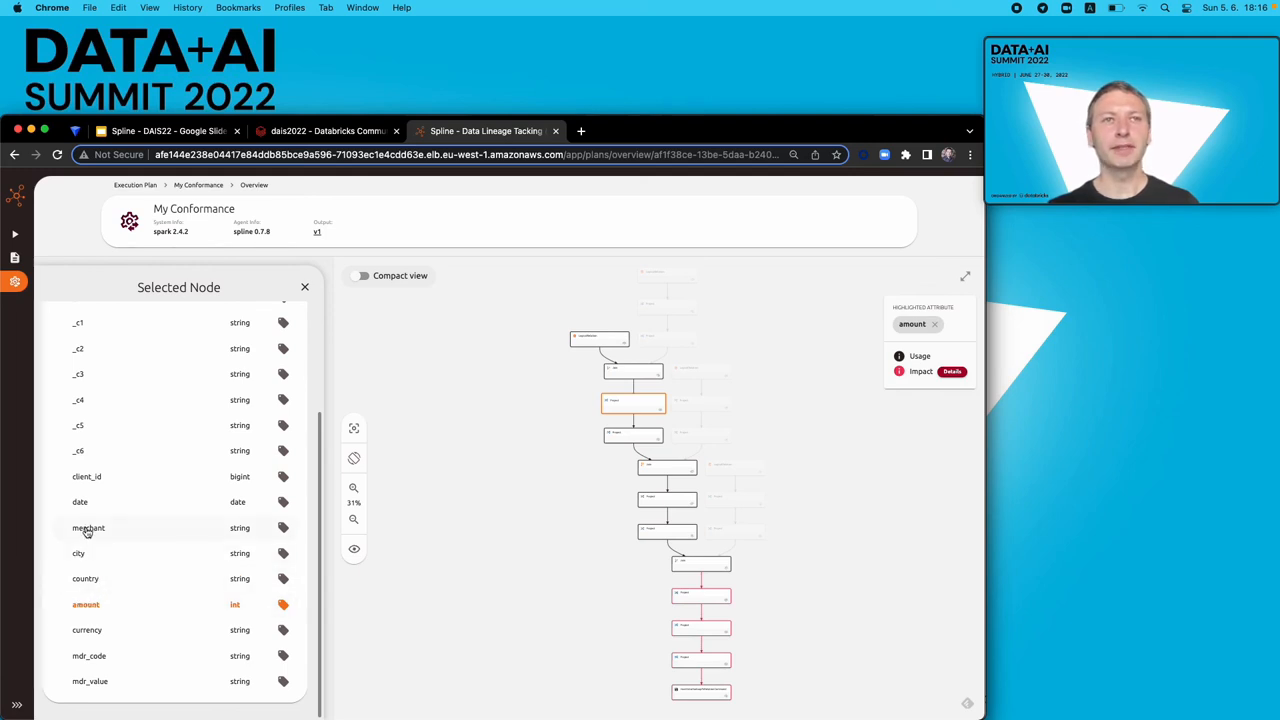
click(88, 527)
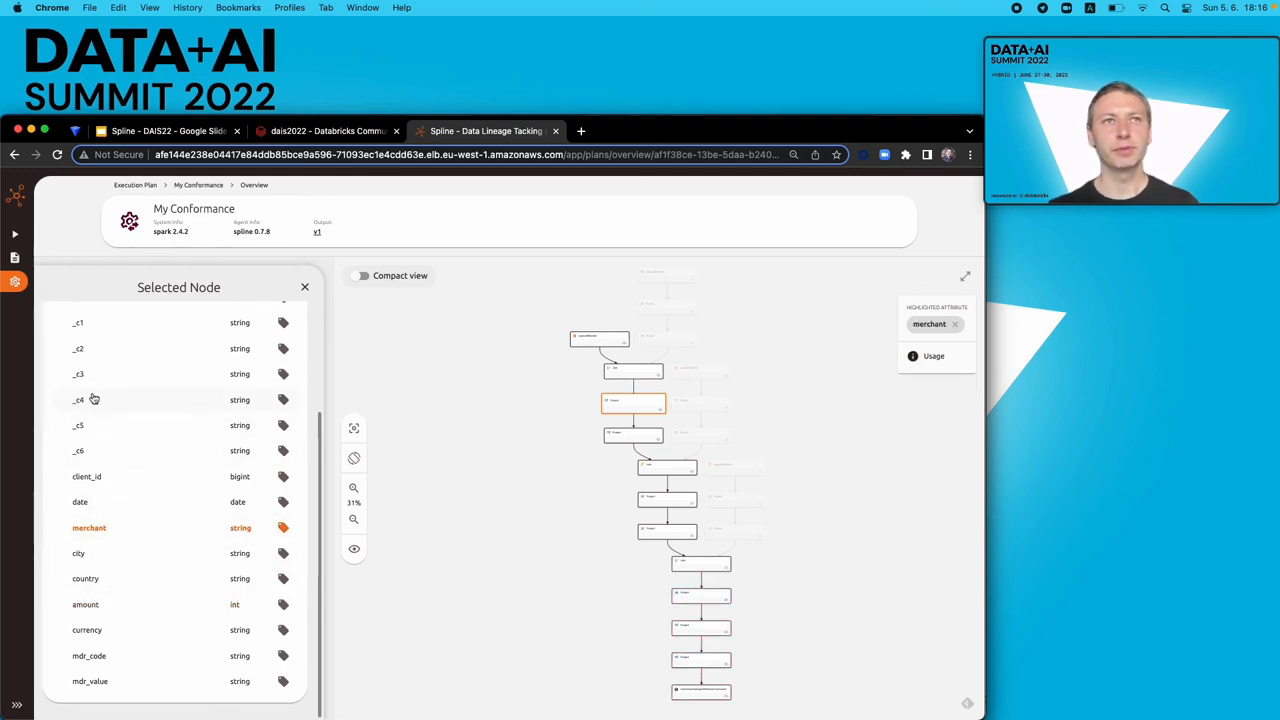
click(78, 399)
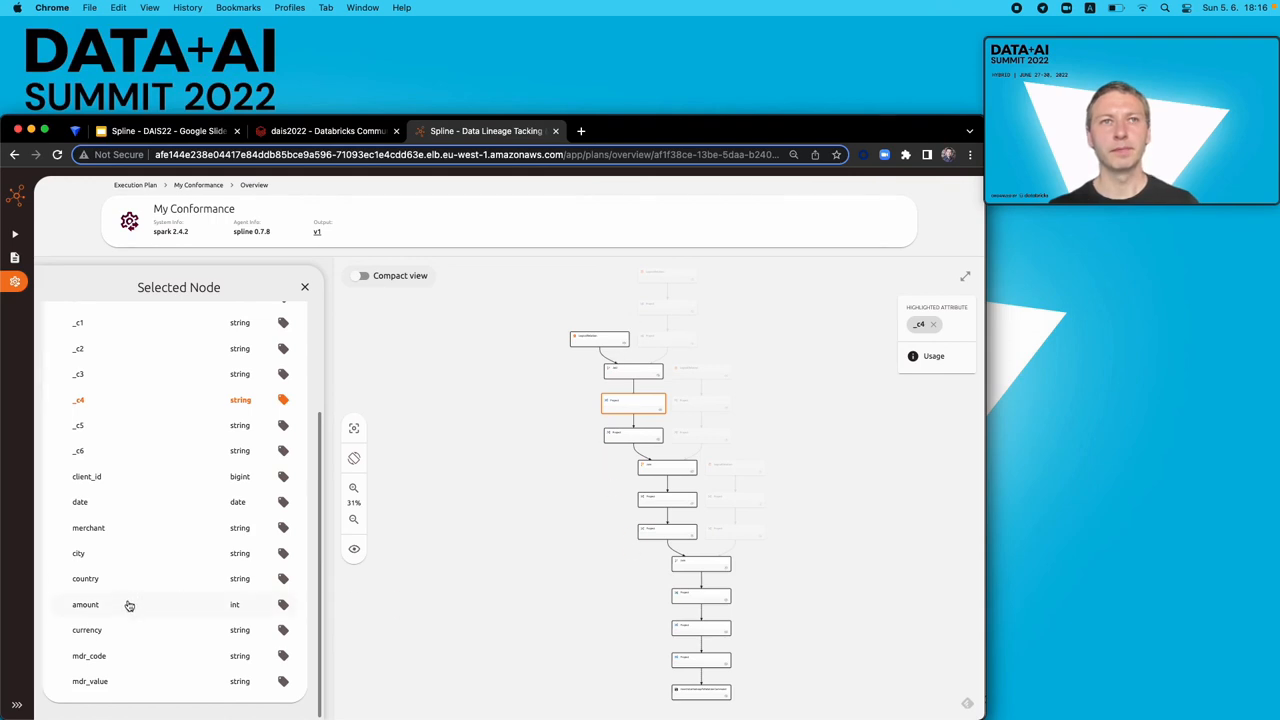
click(89, 655)
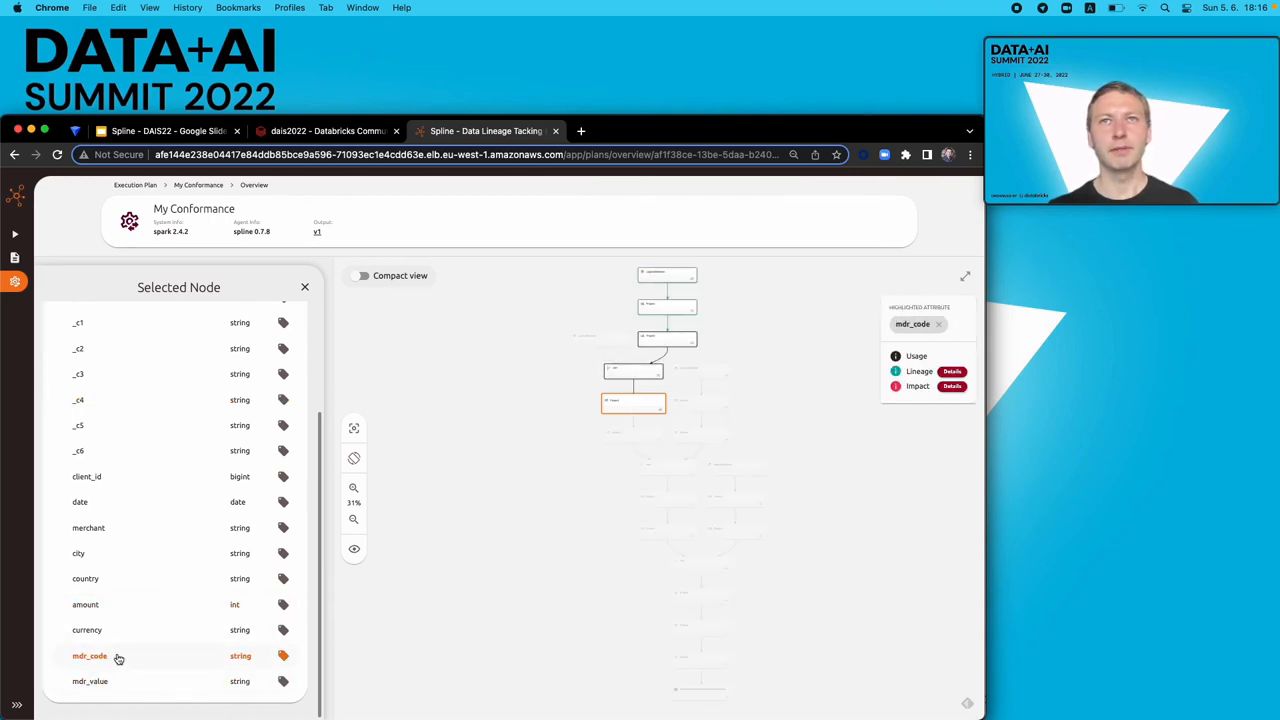
click(90, 681)
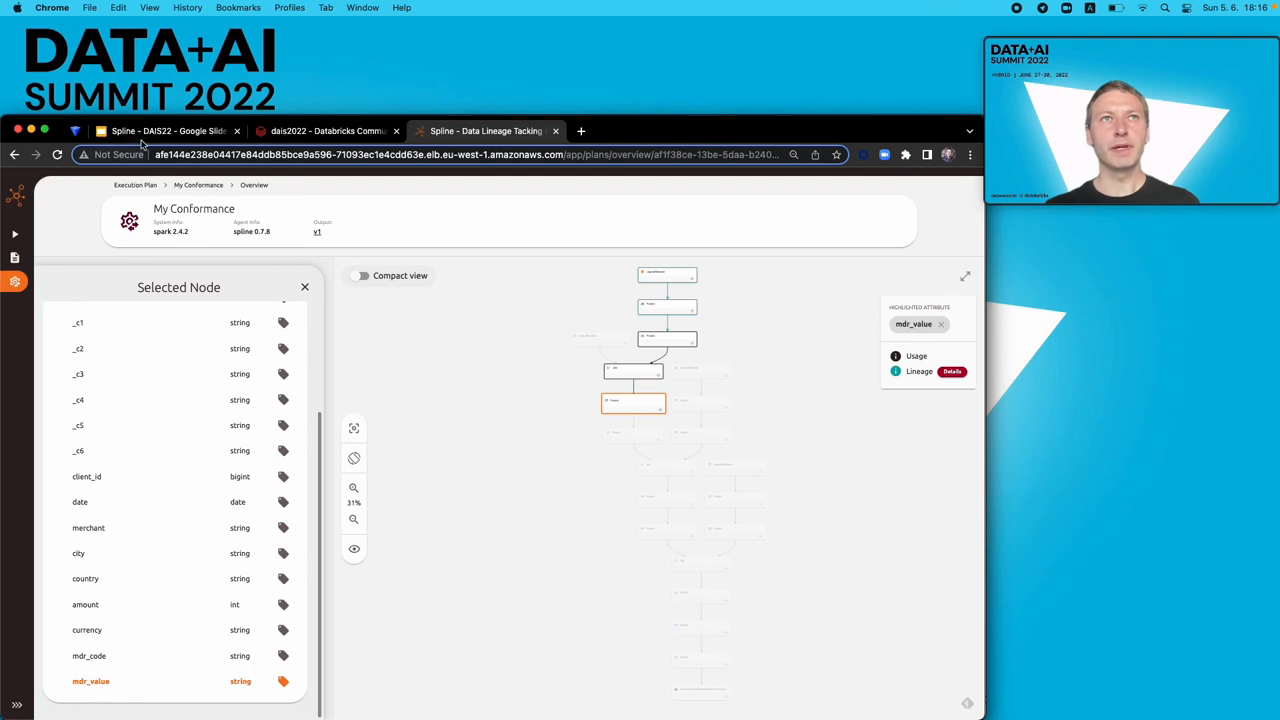
click(167, 131)
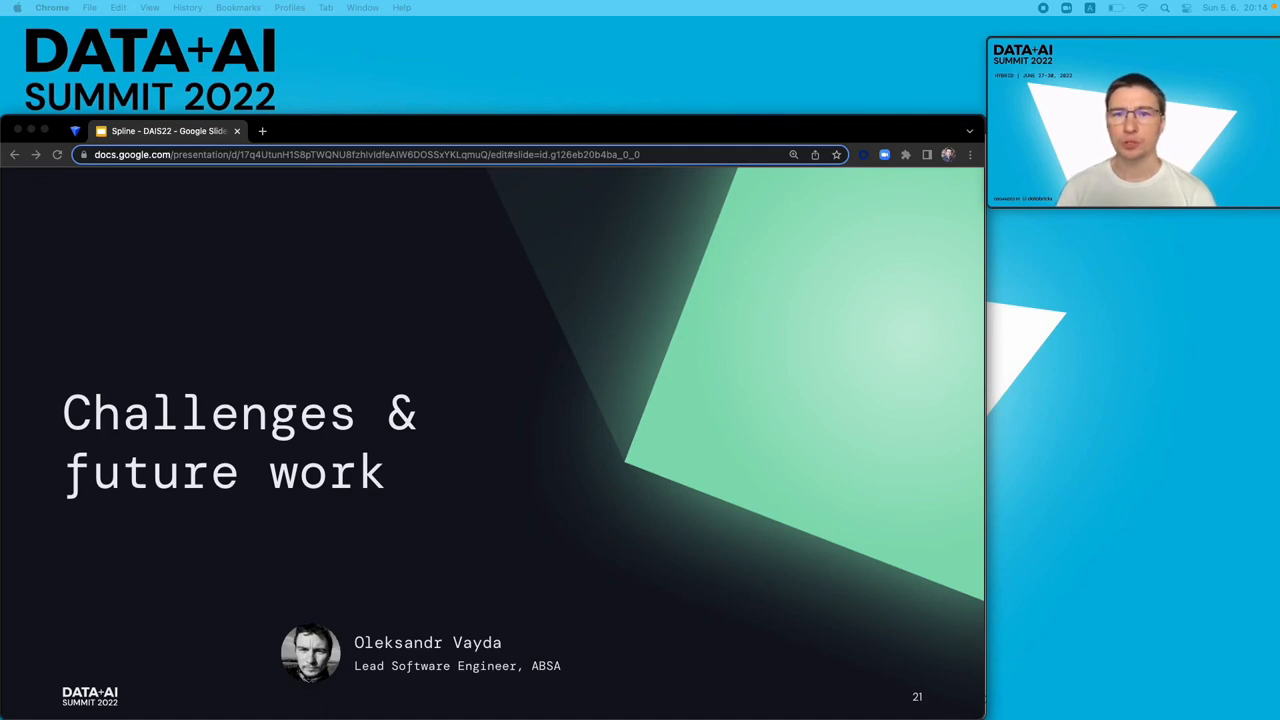
- Advance from Challenges & future work to slide 22, Assumptions & Limitations
key(right)
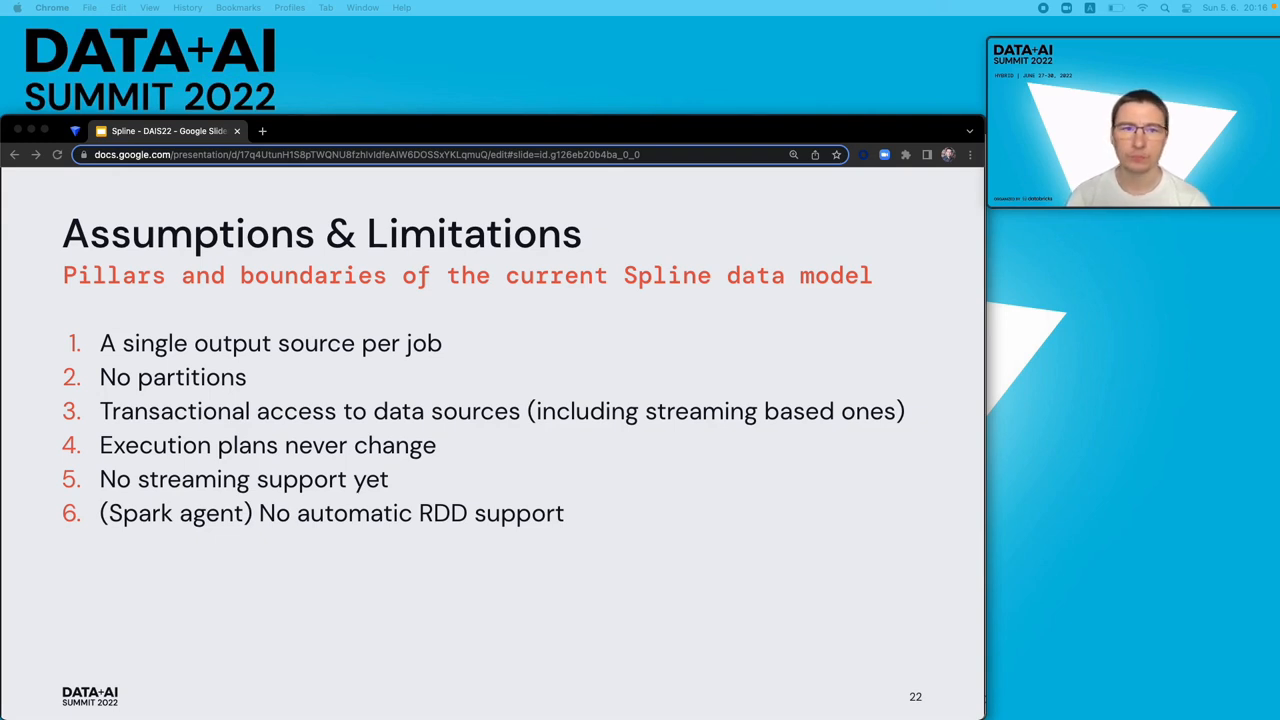
- Advance through slide 23, Future work, to slide 24, Acknowledgements
key(right)
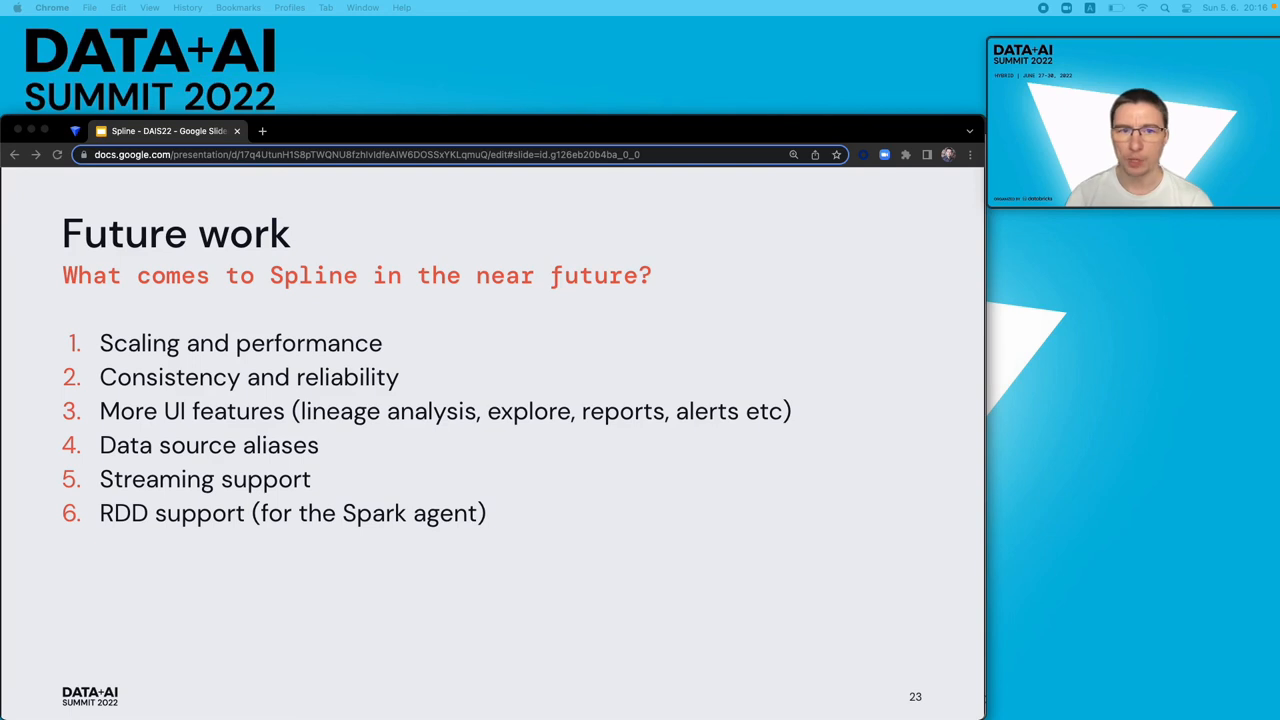
key(right)
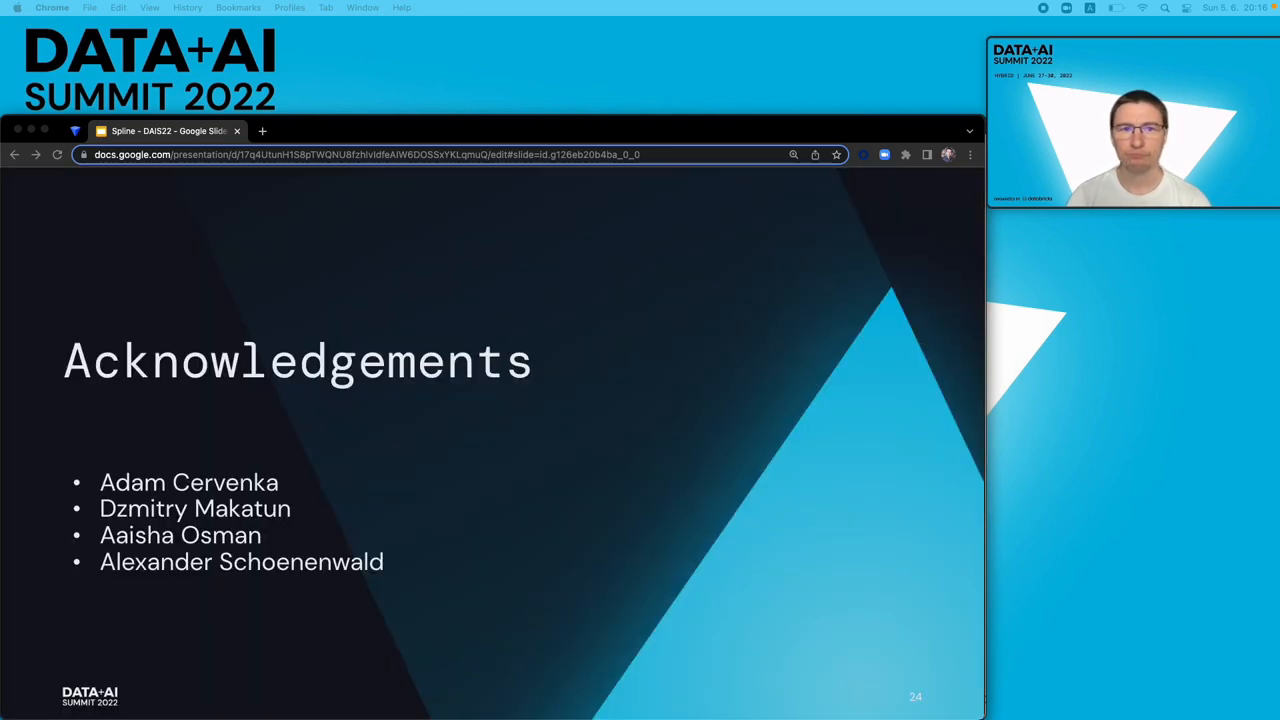